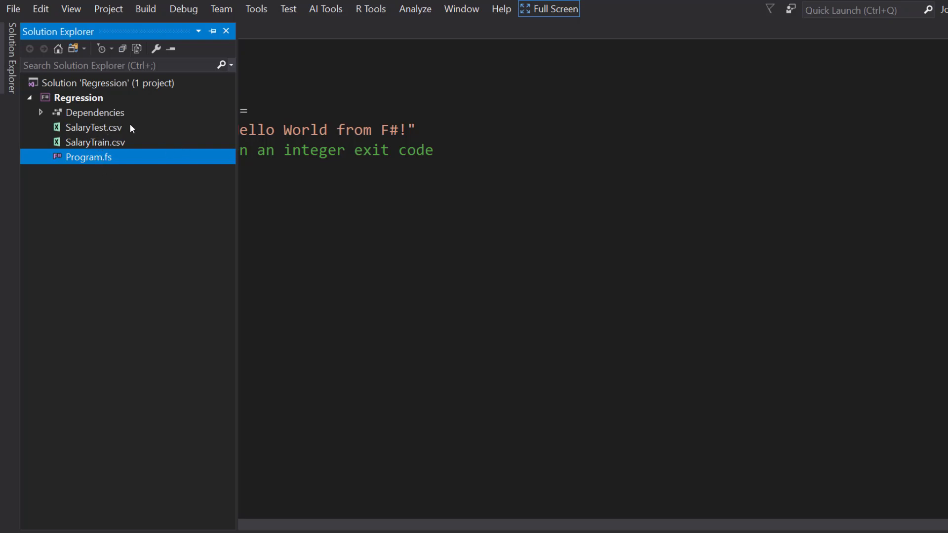
- Preview the SalaryTest and SalaryTrain data files in the Regression project, then close them
{"action": "left_click", "coordinate": [93, 127]}
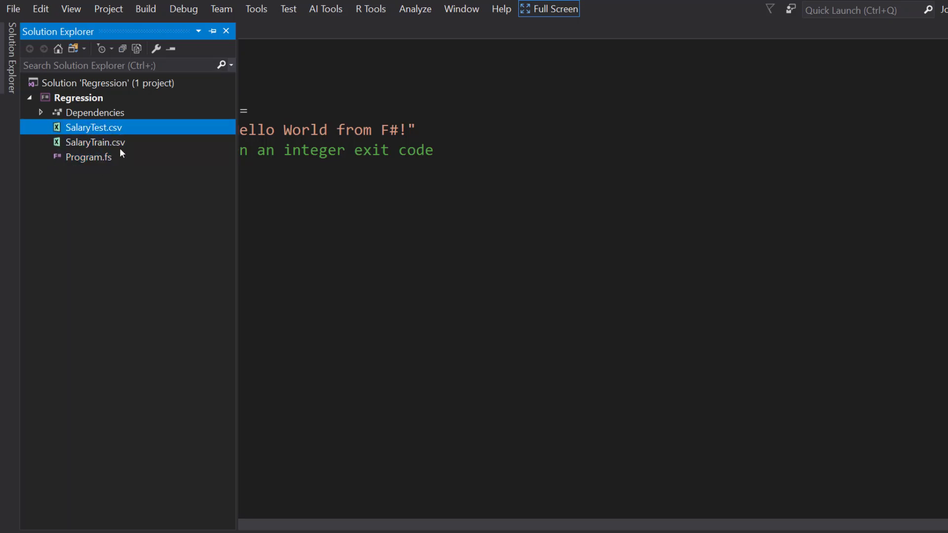
{"action": "double_click", "coordinate": [95, 143]}
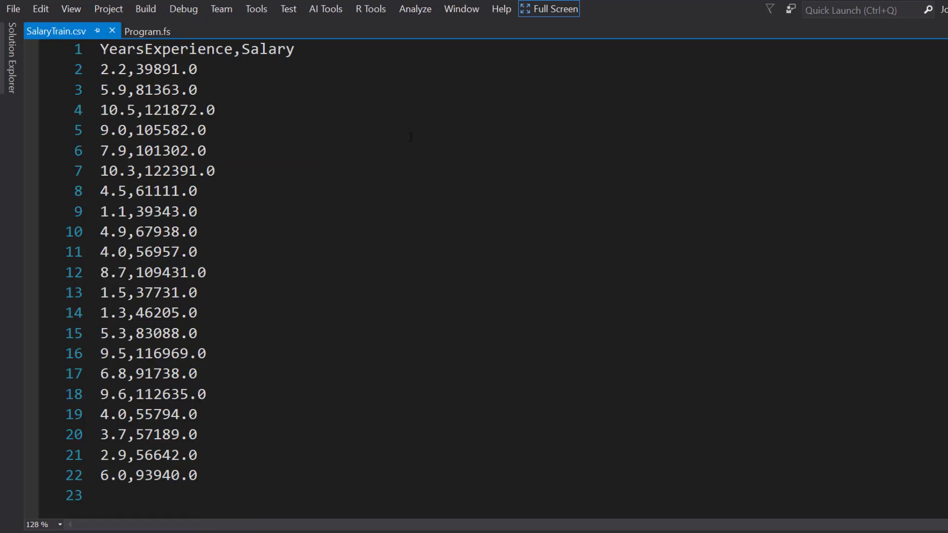
{"action": "left_click", "coordinate": [208, 130]}
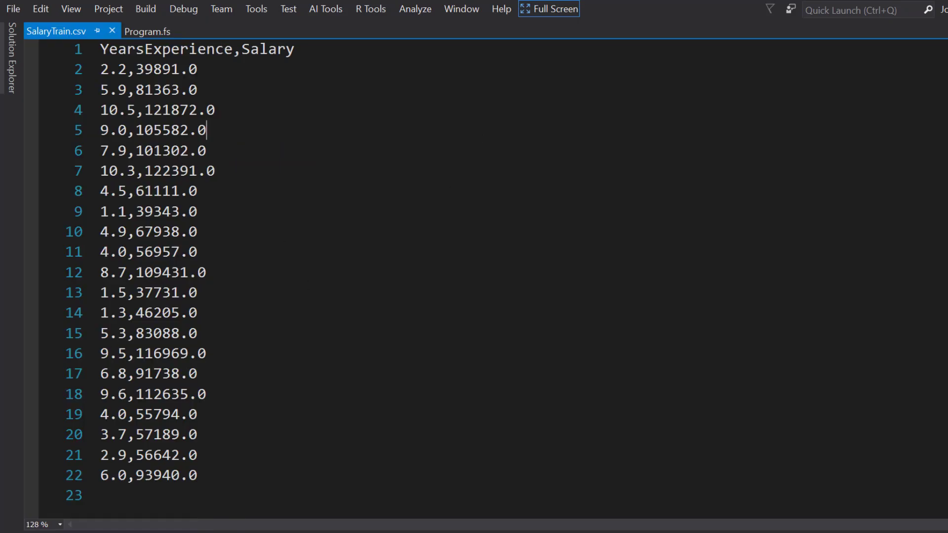
{"action": "double_click", "coordinate": [165, 49]}
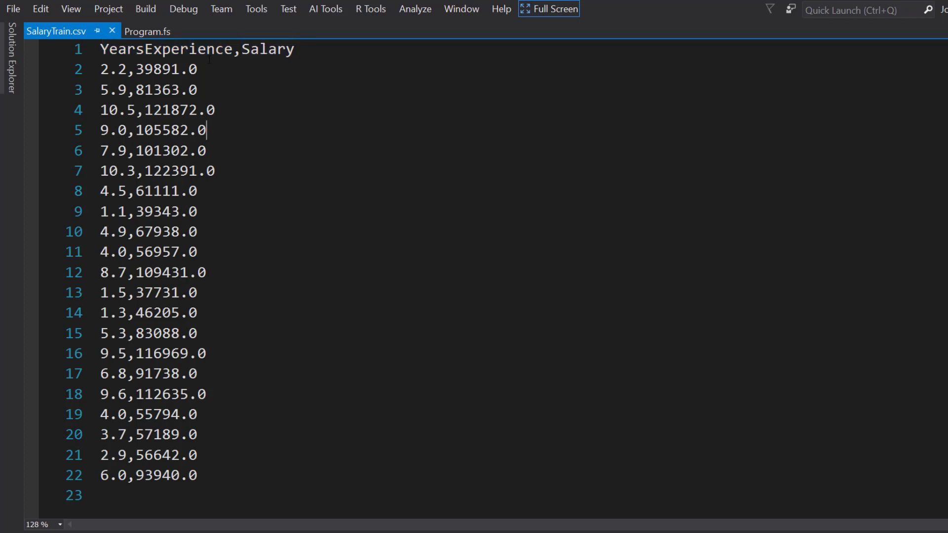
{"action": "left_click", "coordinate": [146, 31]}
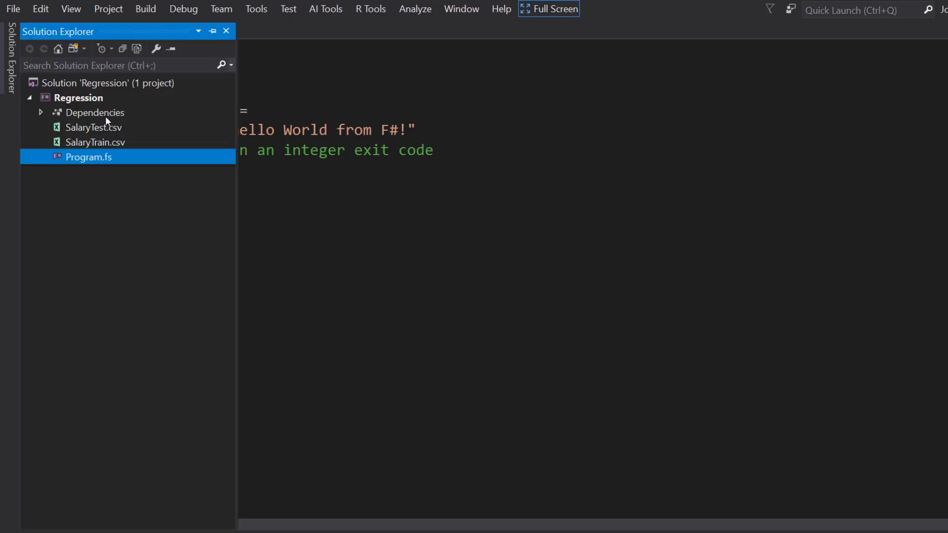
- Install the Microsoft.ML NuGet package into the Regression project, accepting its license terms
{"action": "left_click", "coordinate": [95, 113]}
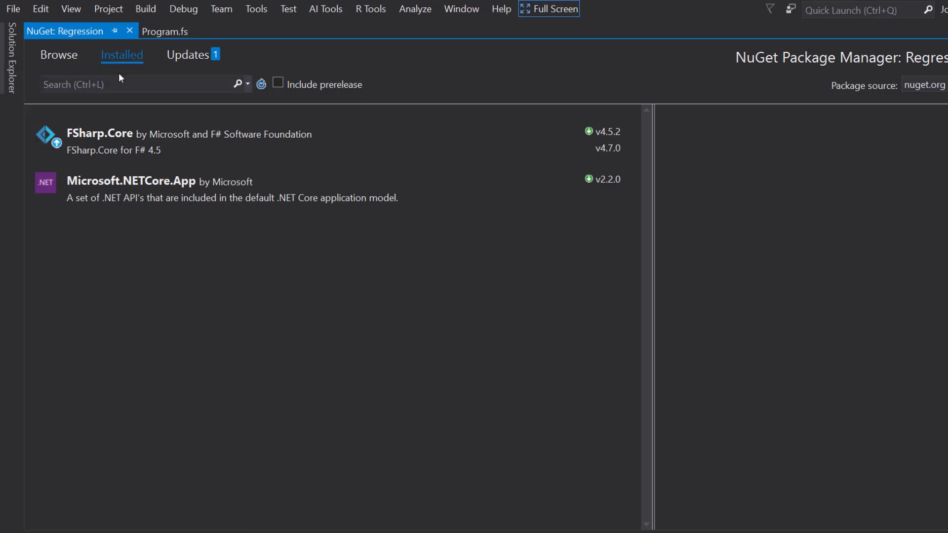
{"action": "type", "text": "microsoft.ml"}
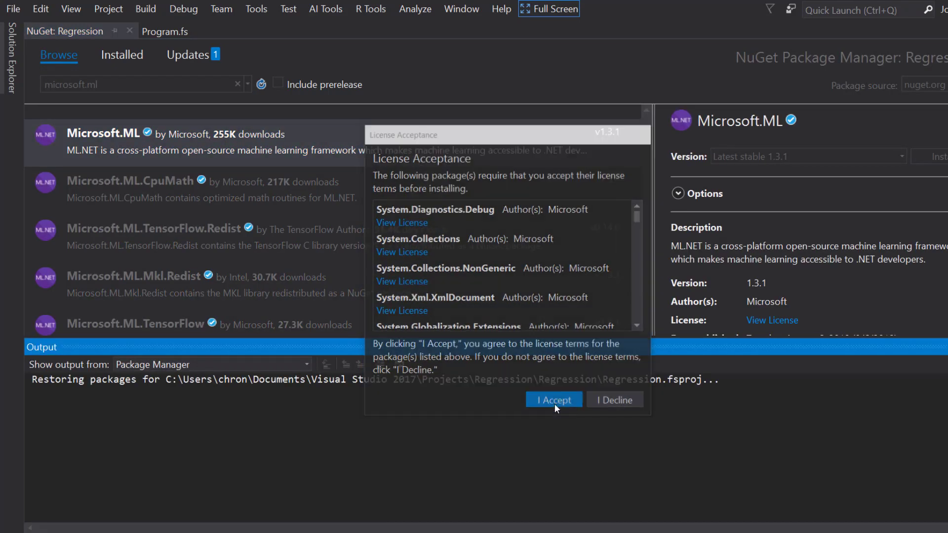
{"action": "left_click", "coordinate": [552, 400]}
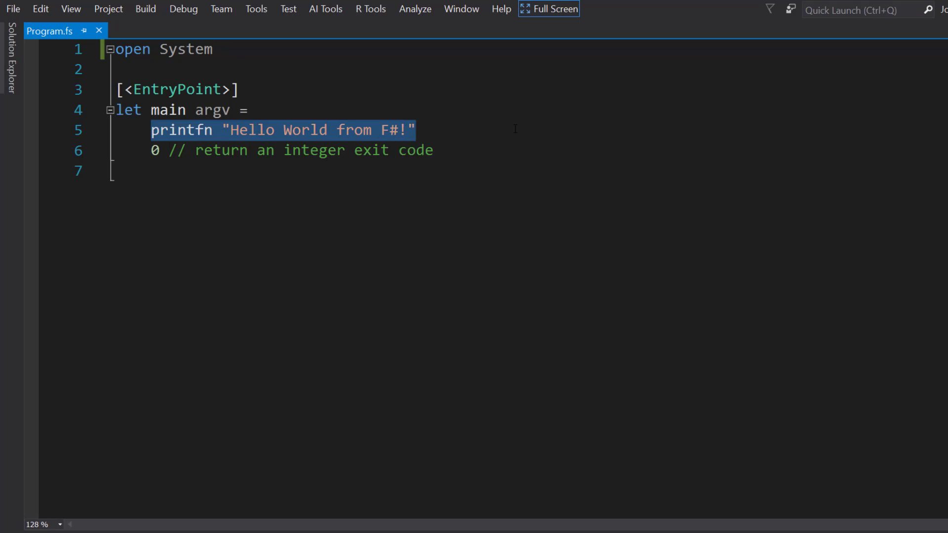
- Replace the Hello World printfn with let context = MLContext() and add open Microsoft.ML at the top
{"action": "key", "text": "Delete"}
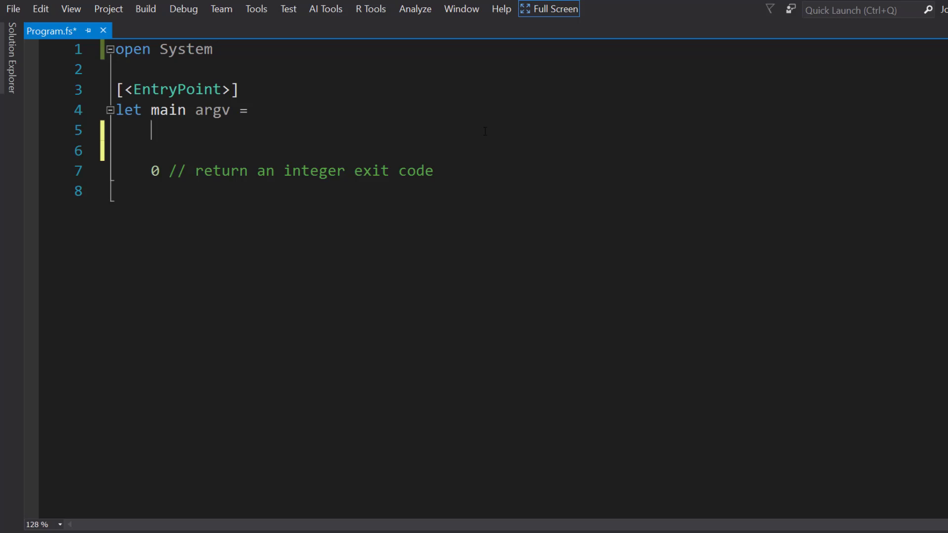
{"action": "type", "text": "let conte"}
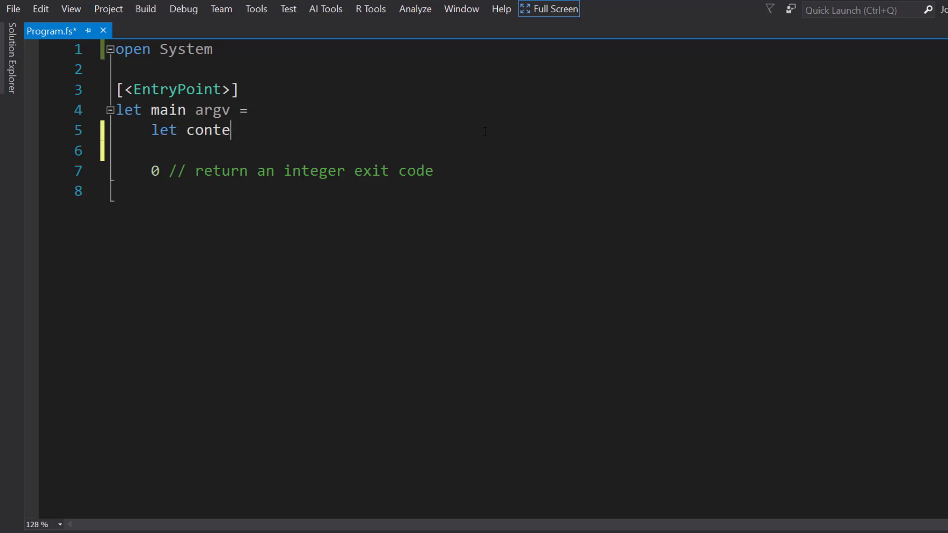
{"action": "type", "text": "xt = ML"}
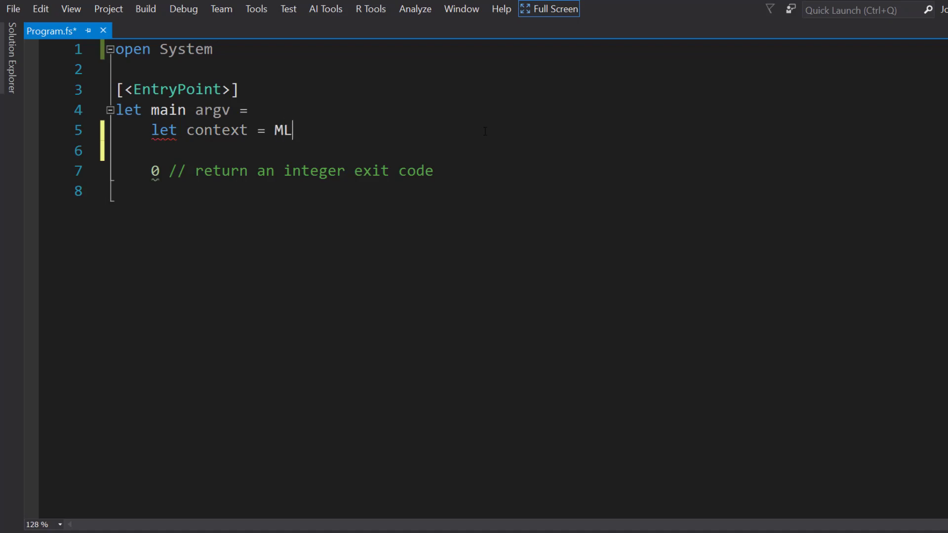
{"action": "type", "text": "Conext()"}
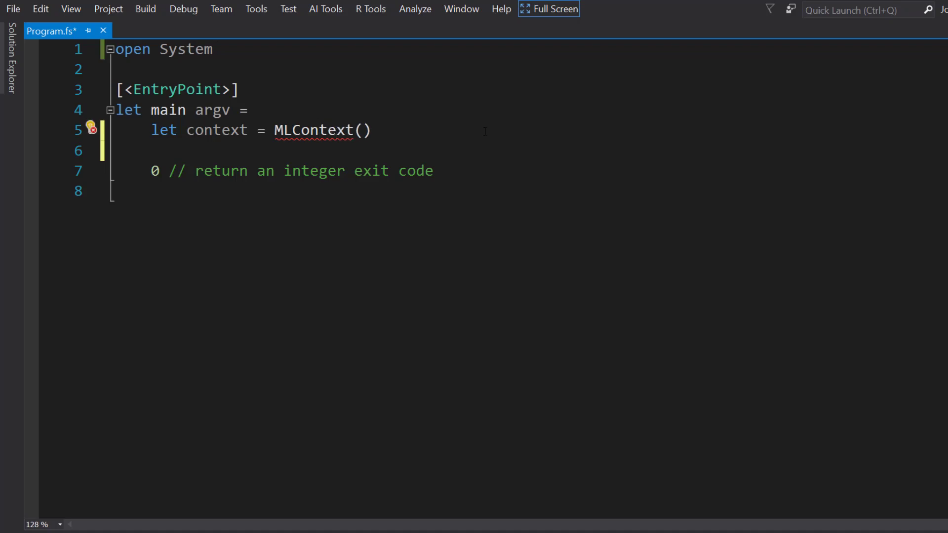
{"action": "type", "text": "open Microsoft.ML"}
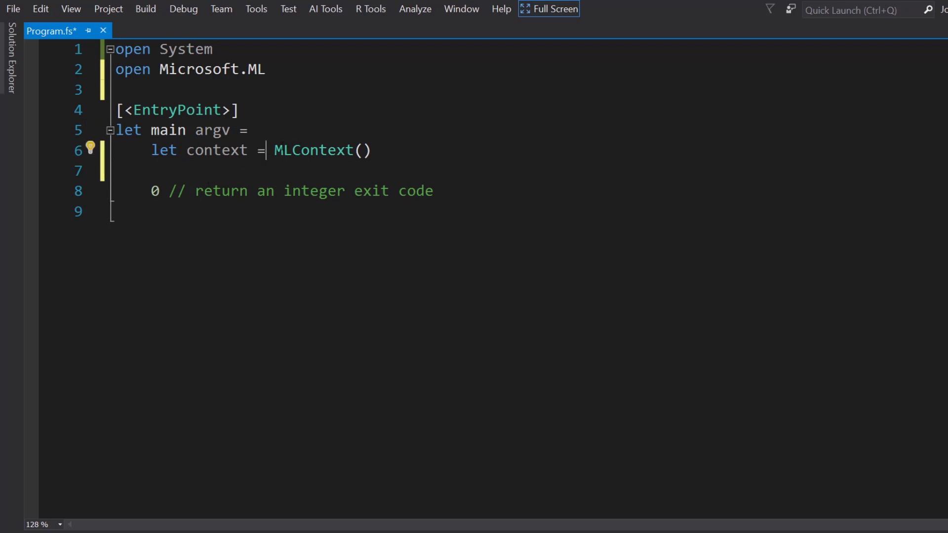
{"action": "double_click", "coordinate": [313, 150]}
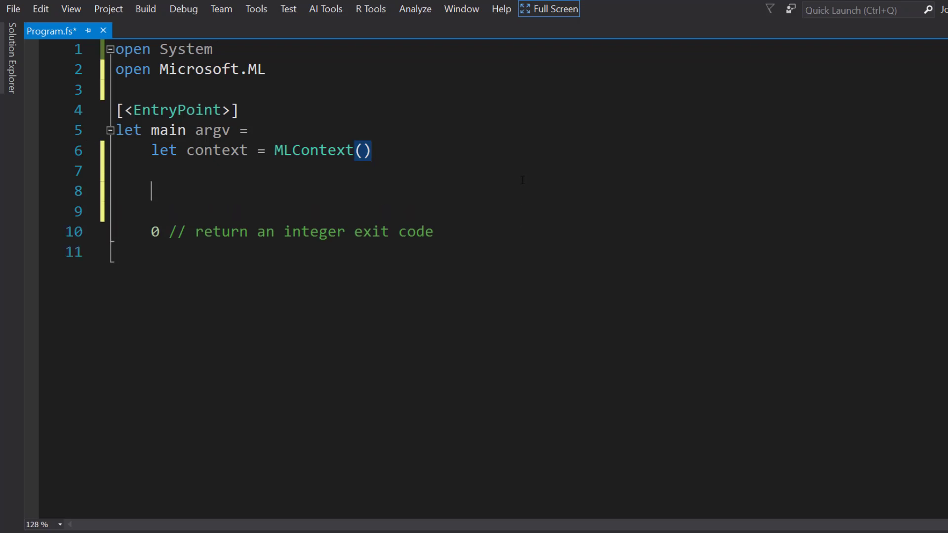
- Start a loadDataByPath function taking a path parameter inside main
{"action": "type", "text": "let l"}
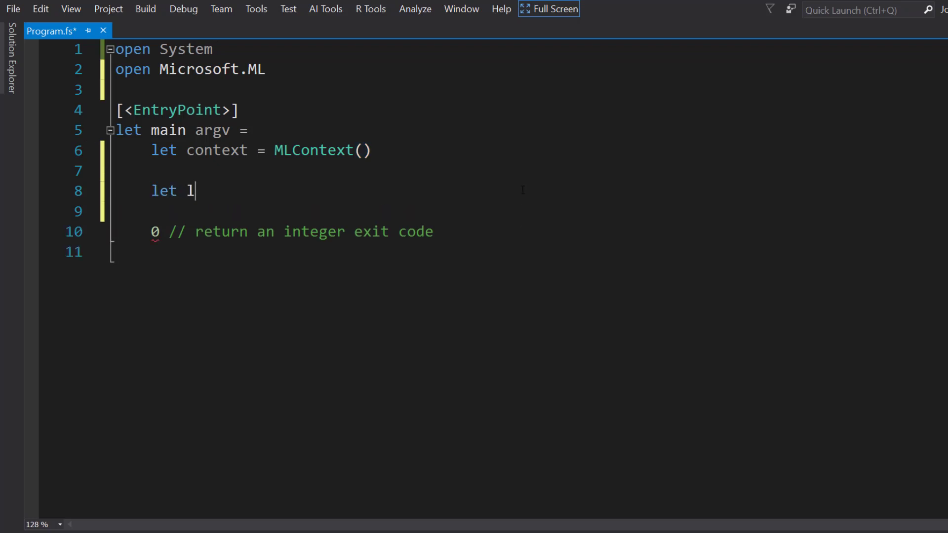
{"action": "type", "text": "oadDat"}
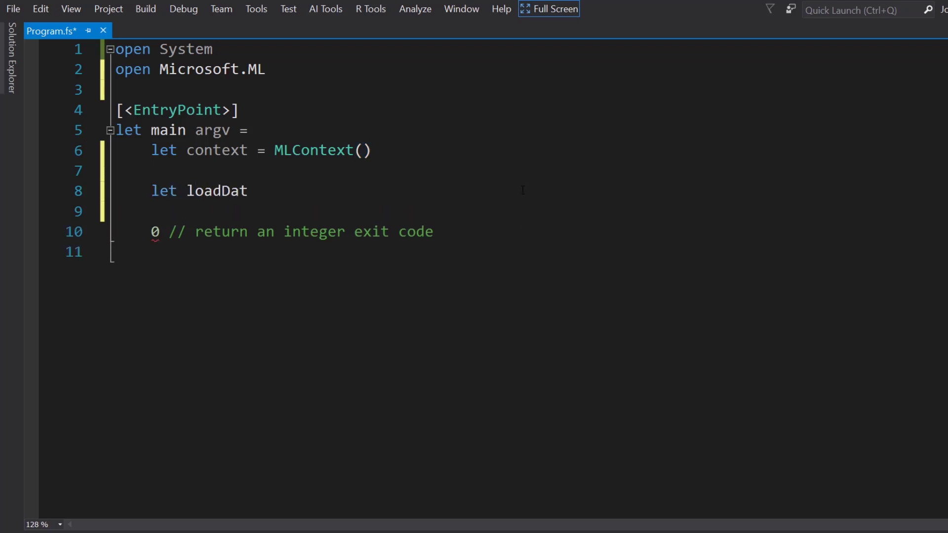
{"action": "type", "text": "aByPath pa"}
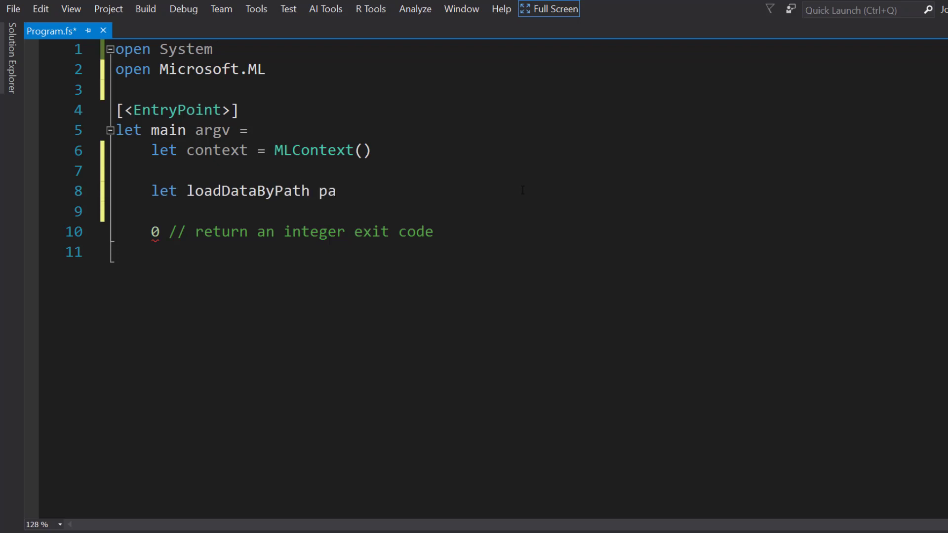
{"action": "type", "text": "th ="}
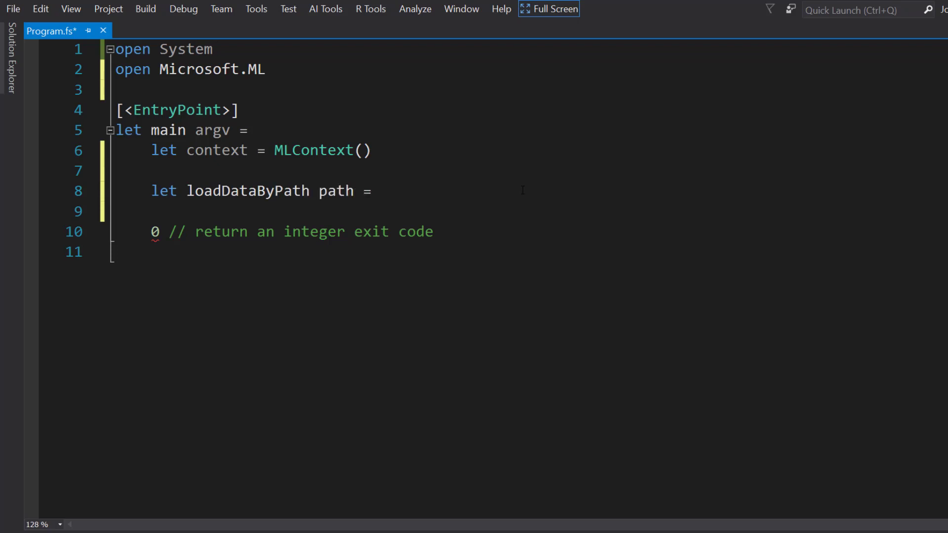
{"action": "key", "text": "enter"}
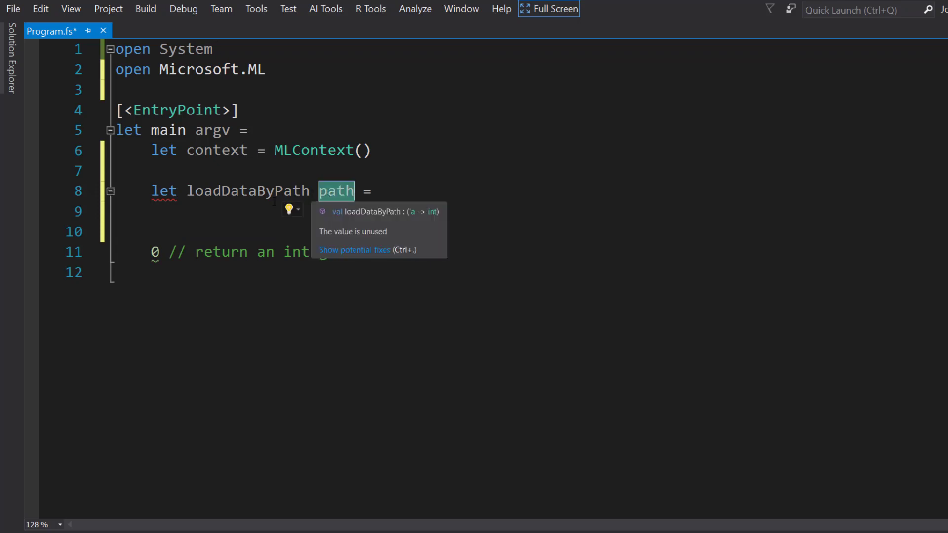
{"action": "left_click", "coordinate": [171, 211]}
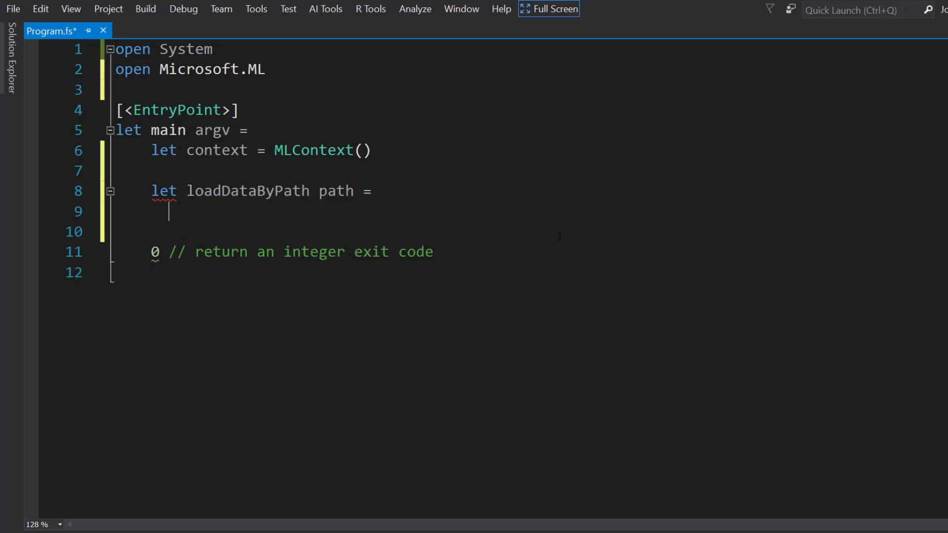
- Make its body context.Data.LoadFromTextFile<>(path, hasHeader=true, separatorChar=',')
{"action": "type", "text": "context.Data"}
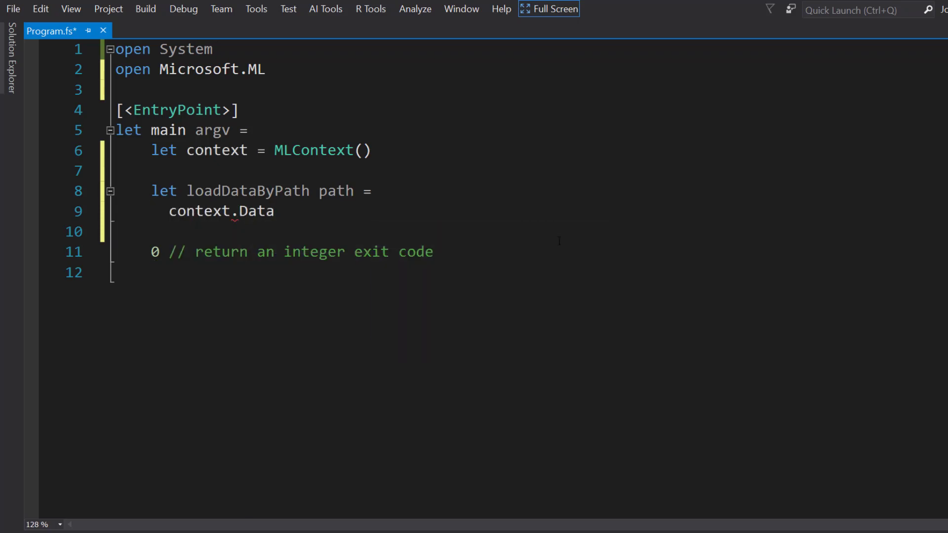
{"action": "type", "text": ".loadfromt"}
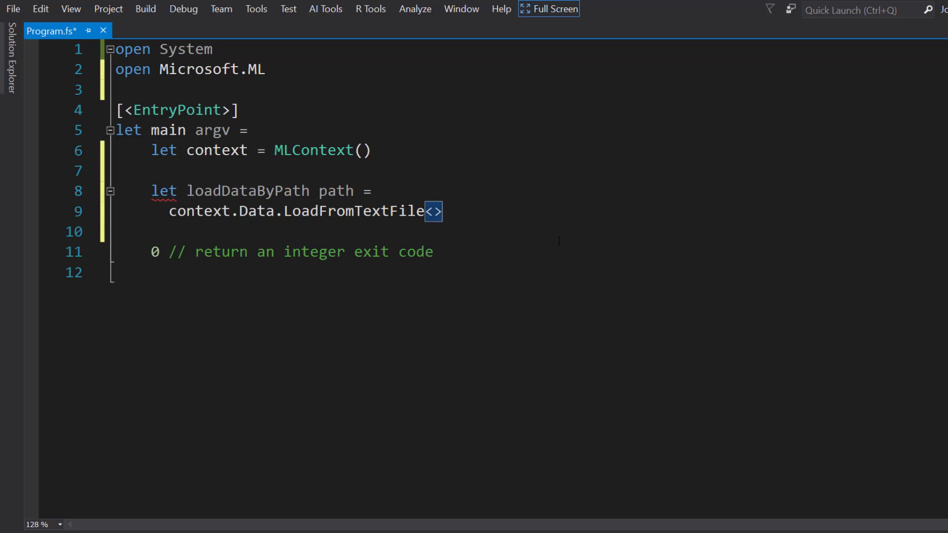
{"action": "type", "text": "()"}
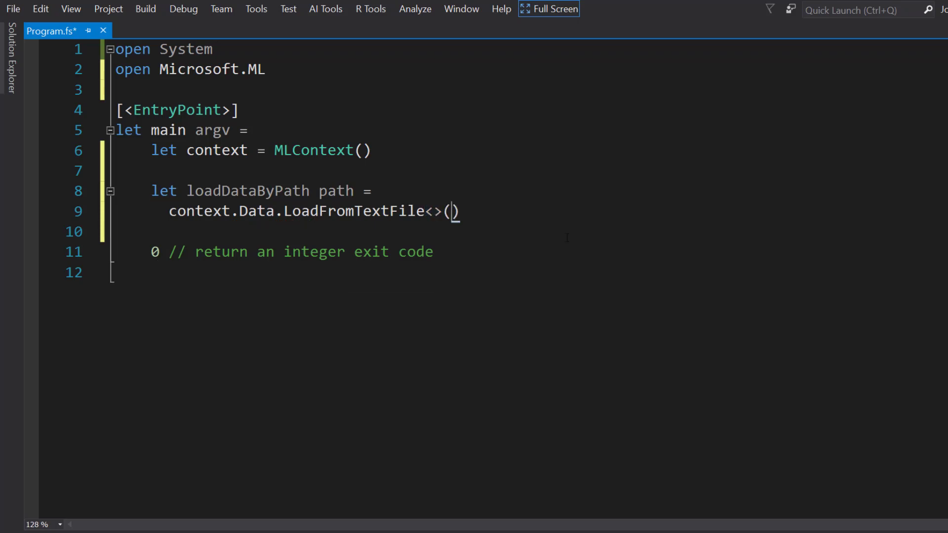
{"action": "type", "text": "path,"}
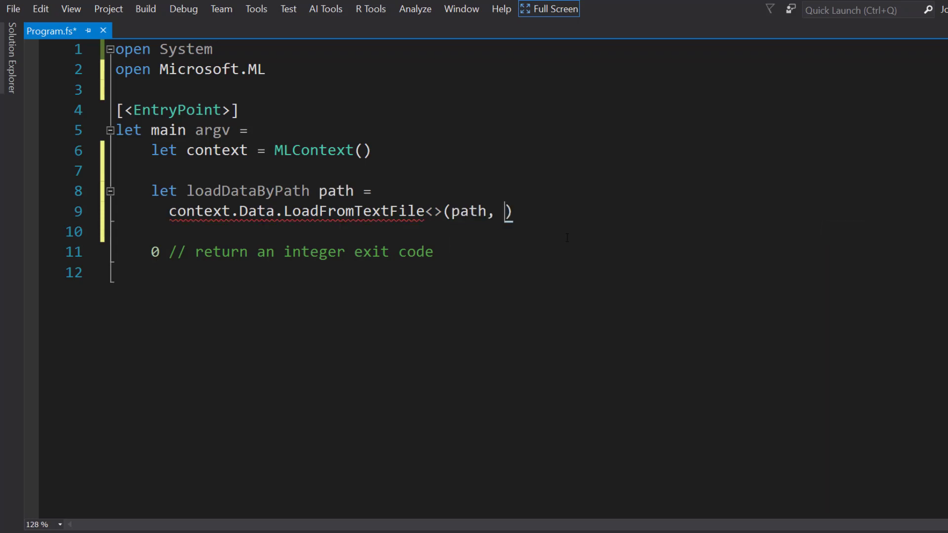
{"action": "type", "text": "hasHeader=true"}
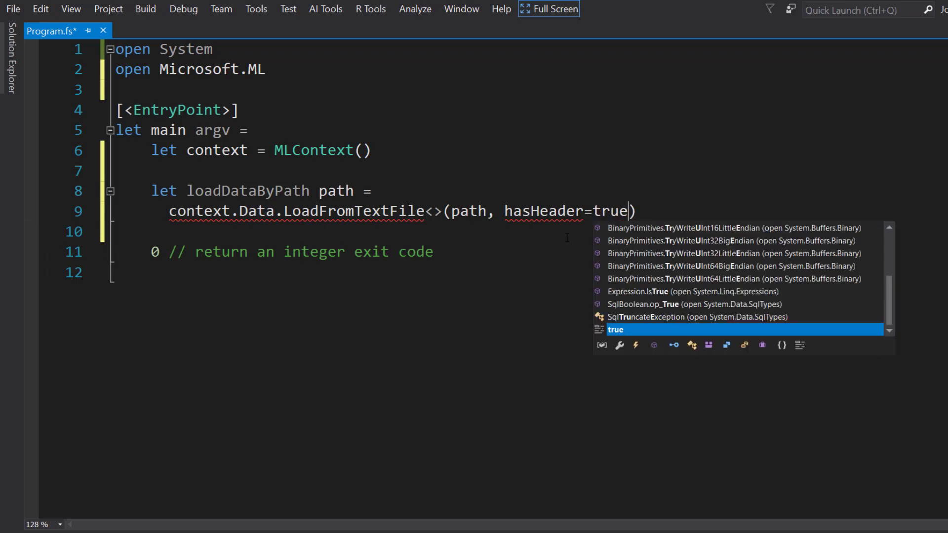
{"action": "key", "text": "Escape"}
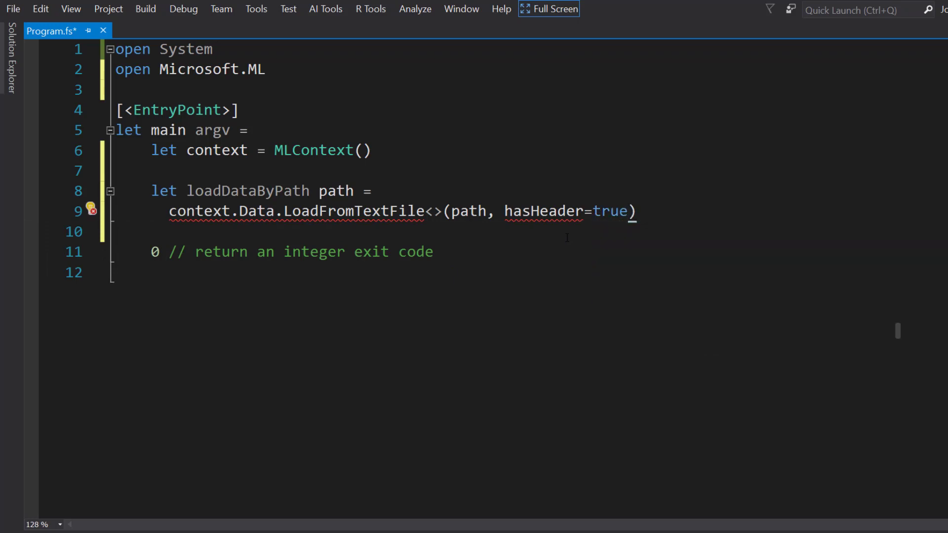
{"action": "type", "text": ", separatorChar="}
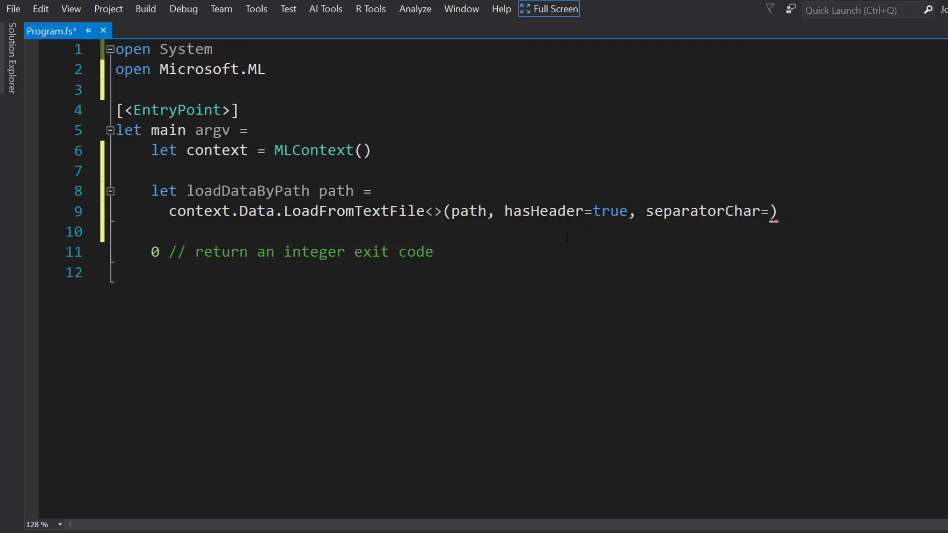
{"action": "type", "text": "','"}
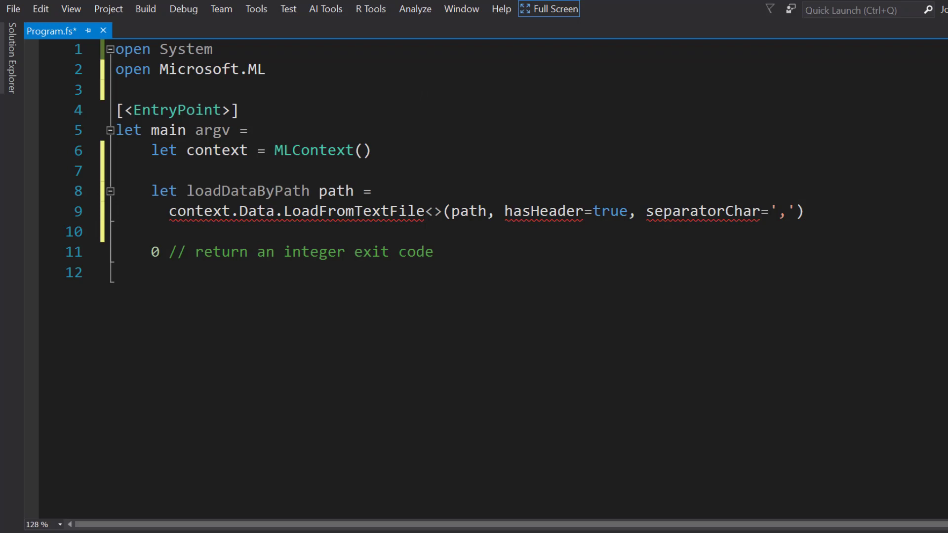
{"action": "key", "text": "Enter"}
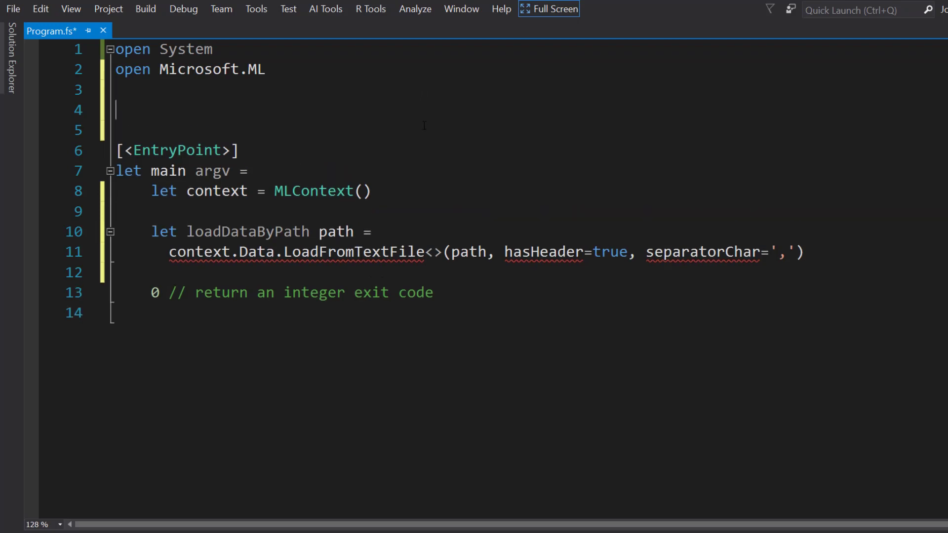
- Define a SalaryData record with a [<LoadColumn(0)>] YearsOfExperience: float32 field
{"action": "type", "text": "type S"}
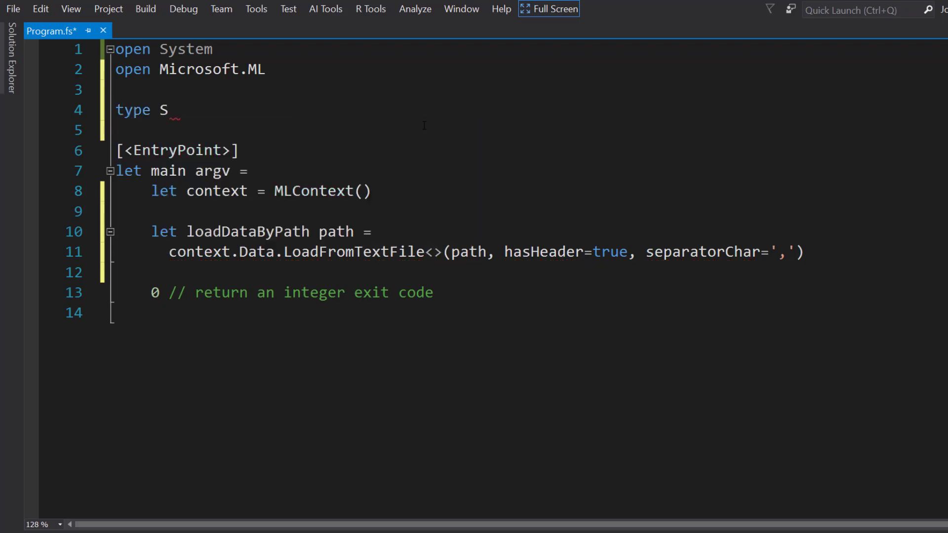
{"action": "type", "text": "alarY"}
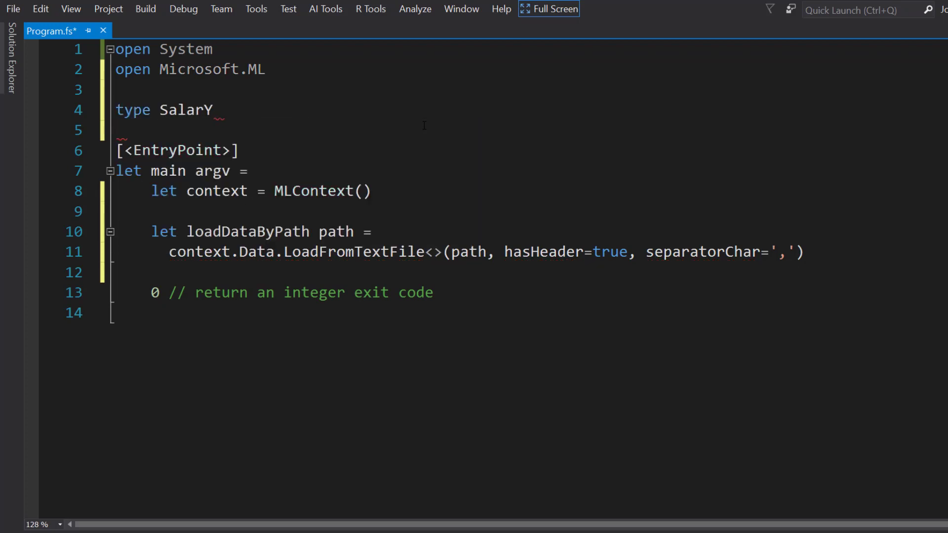
{"action": "type", "text": "Data"}
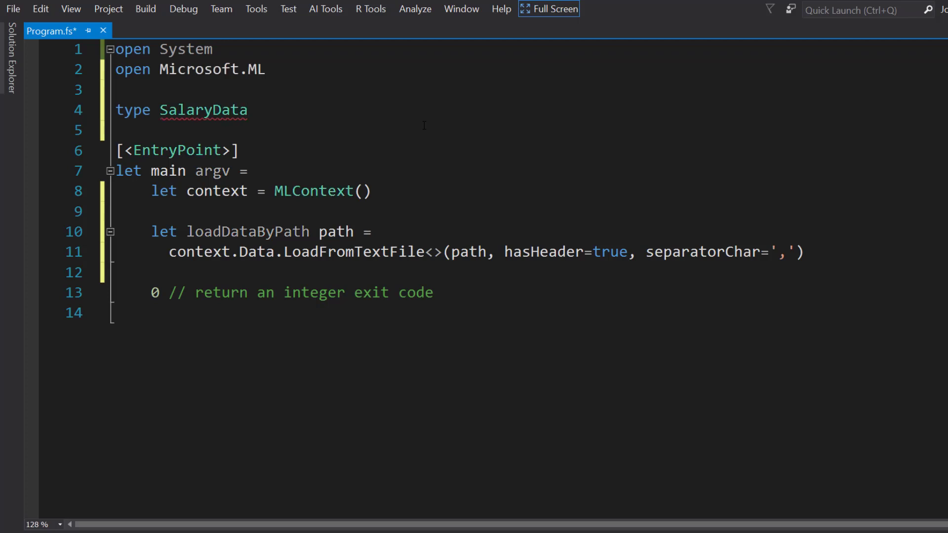
{"action": "type", "text": "= {}"}
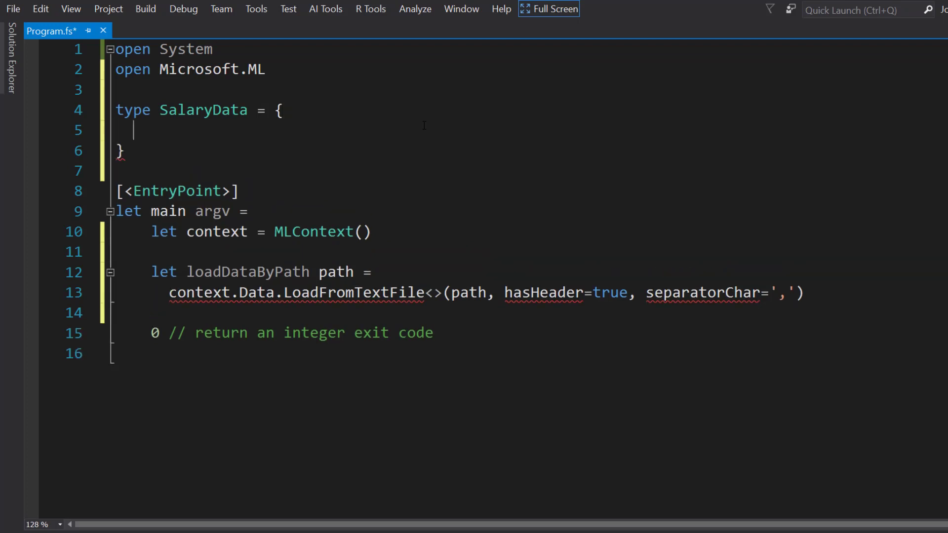
{"action": "type", "text": "[]"}
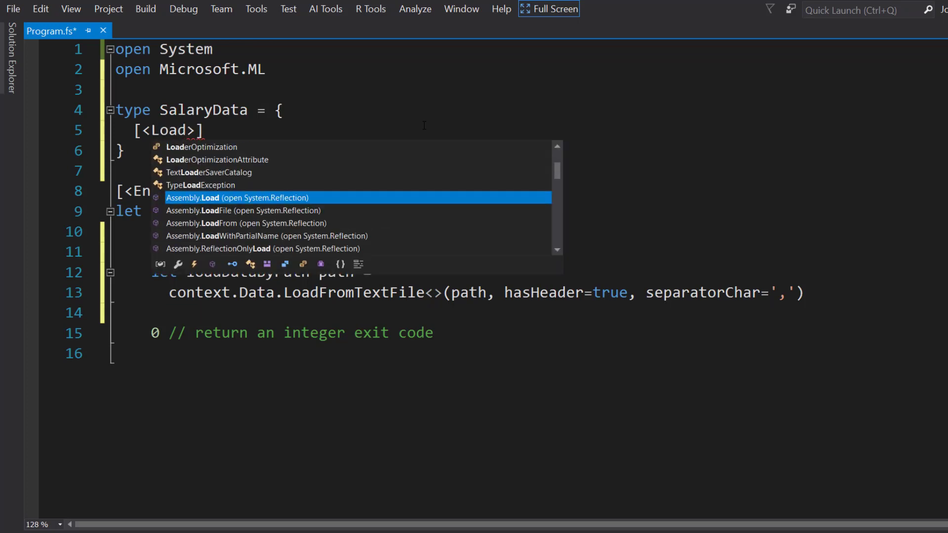
{"action": "type", "text": "Column"}
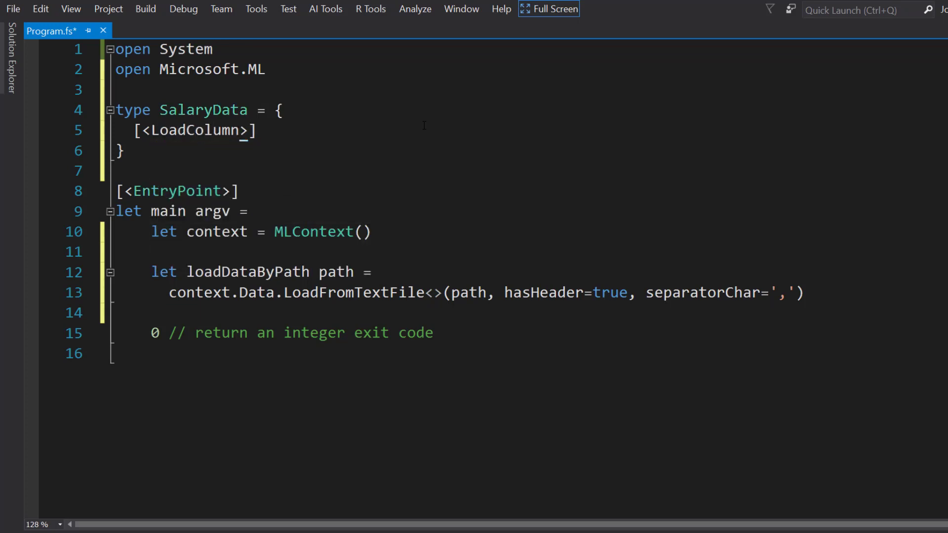
{"action": "type", "text": "()"}
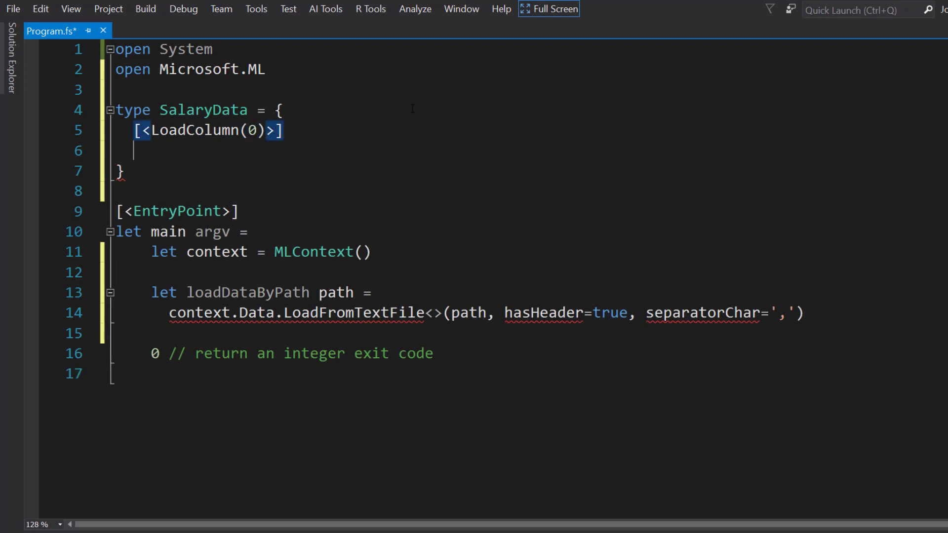
{"action": "type", "text": "Years"}
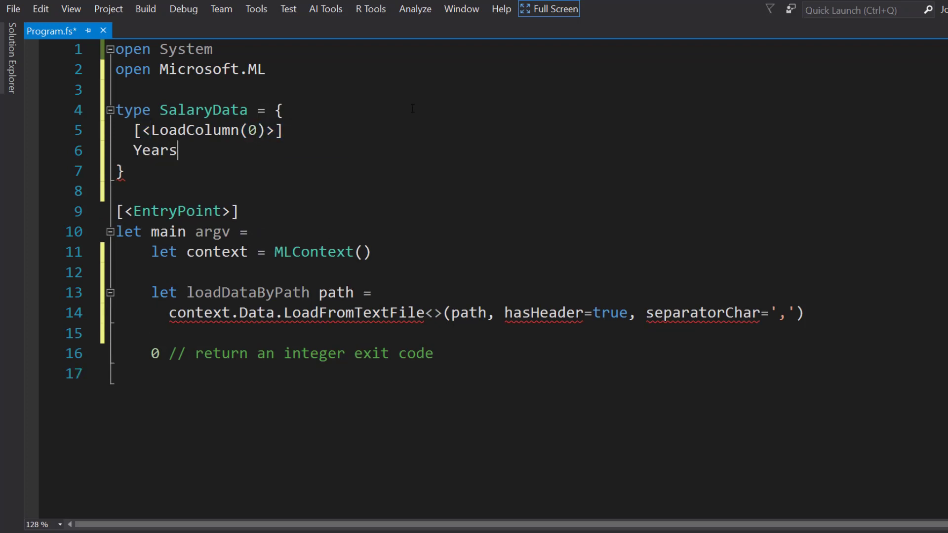
{"action": "type", "text": "OfExperienc"}
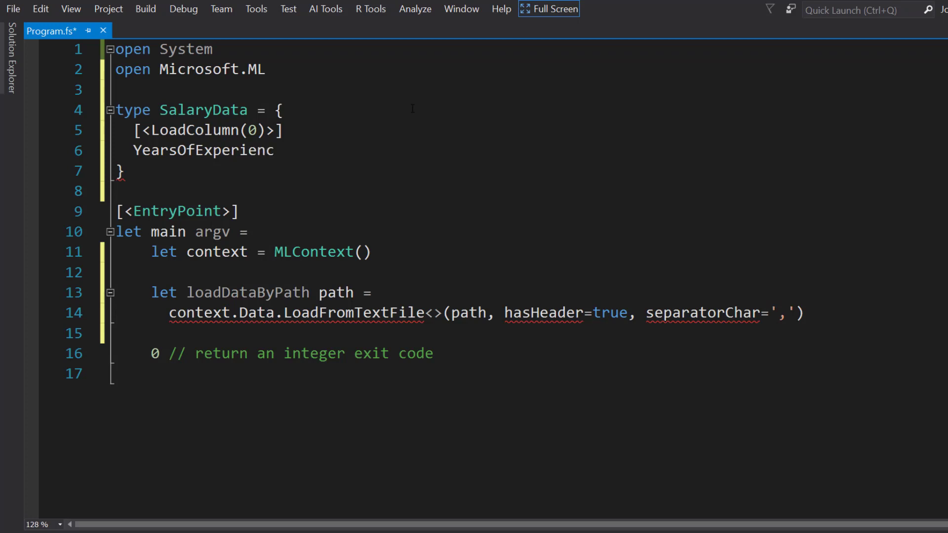
{"action": "type", "text": "e: float32"}
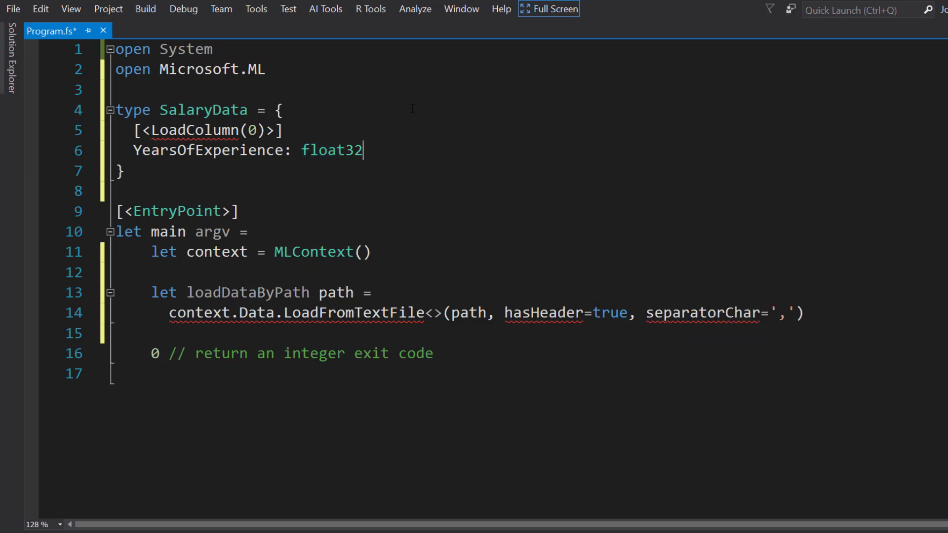
{"action": "type", "text": ";"}
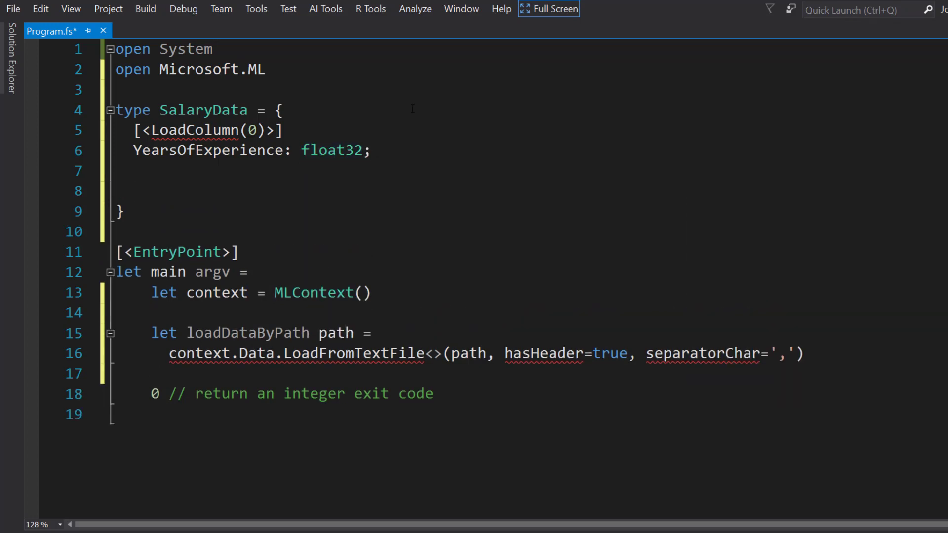
- Add a [<LoadColumn(1)>] Salary: float32 field, open Microsoft.ML.Data, and load as LoadFromTextFile<SalaryData>
{"action": "type", "text": ","}
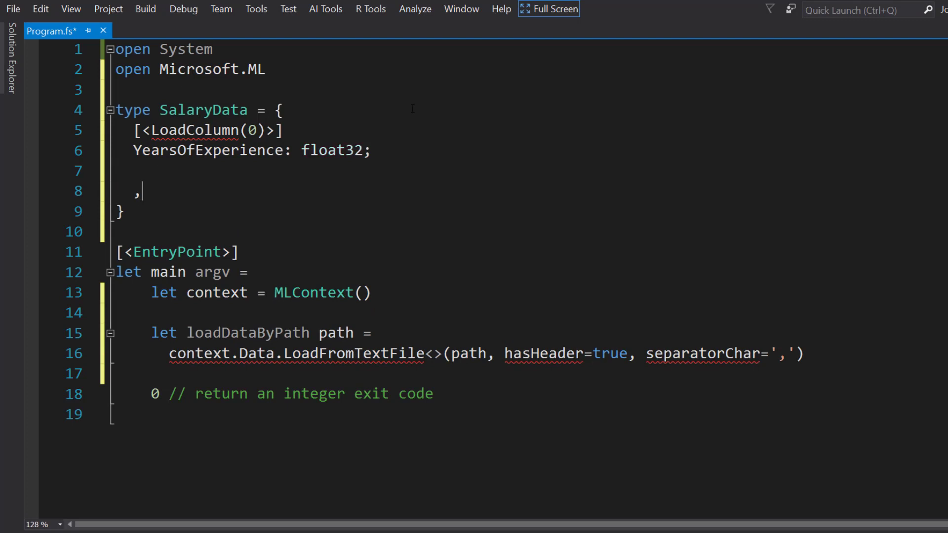
{"action": "type", "text": "[<LoadColumn(1)>"}
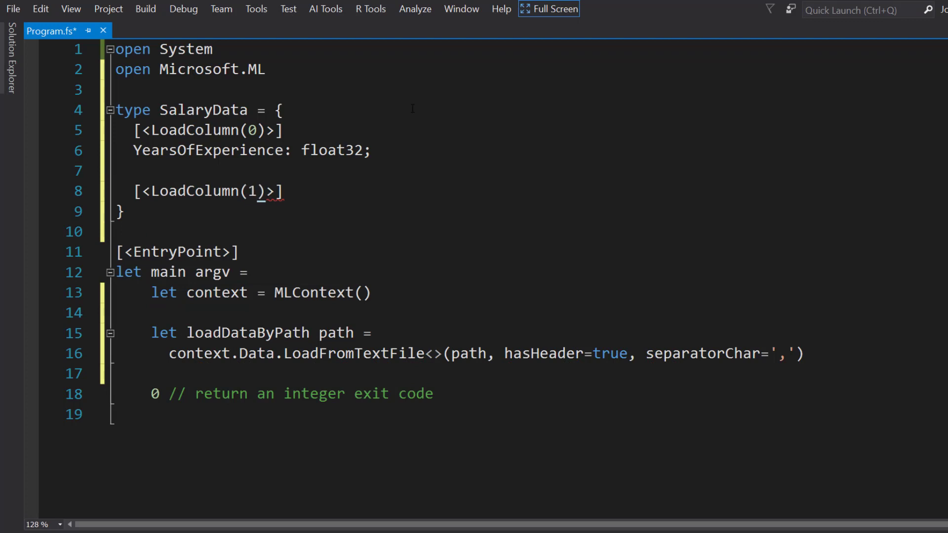
{"action": "type", "text": "Salary:"}
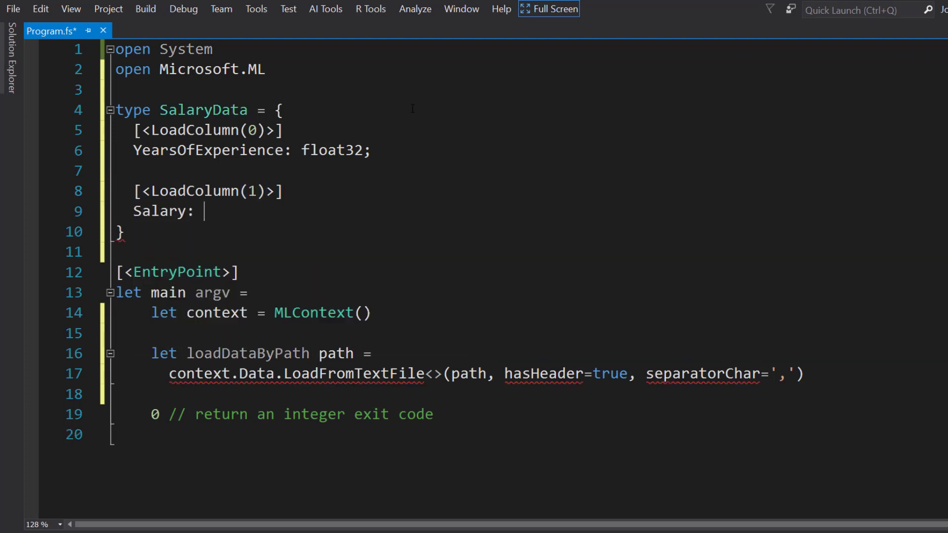
{"action": "type", "text": "float32;"}
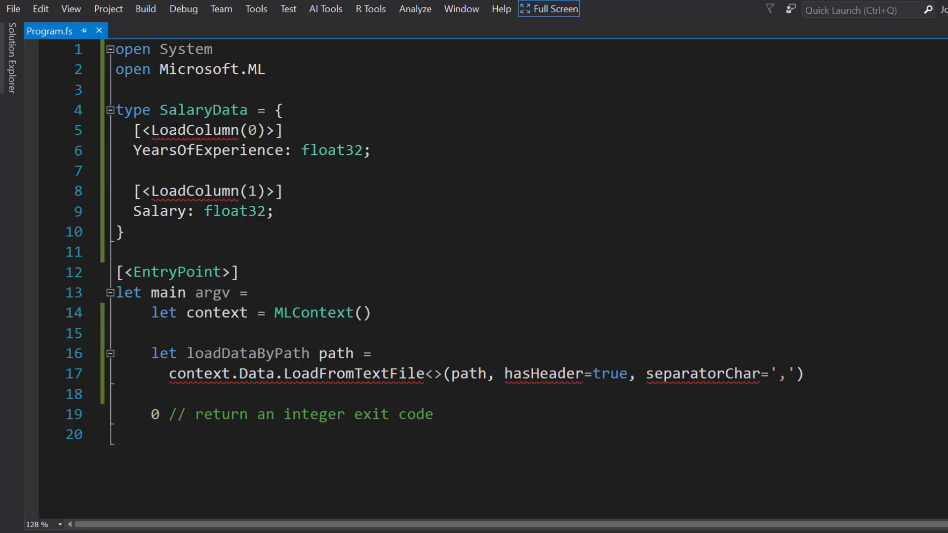
{"action": "type", "text": "open Microsoft.ML.Data"}
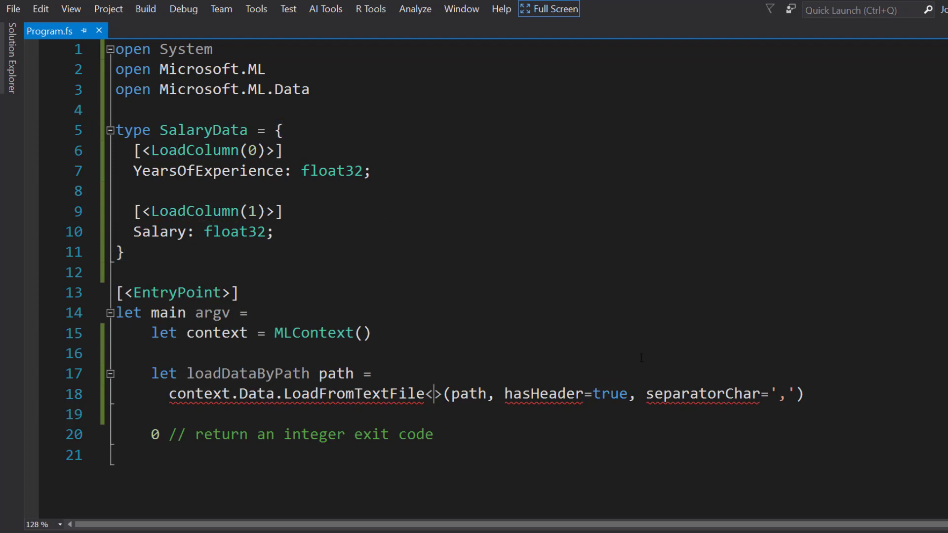
{"action": "type", "text": "SalaryData"}
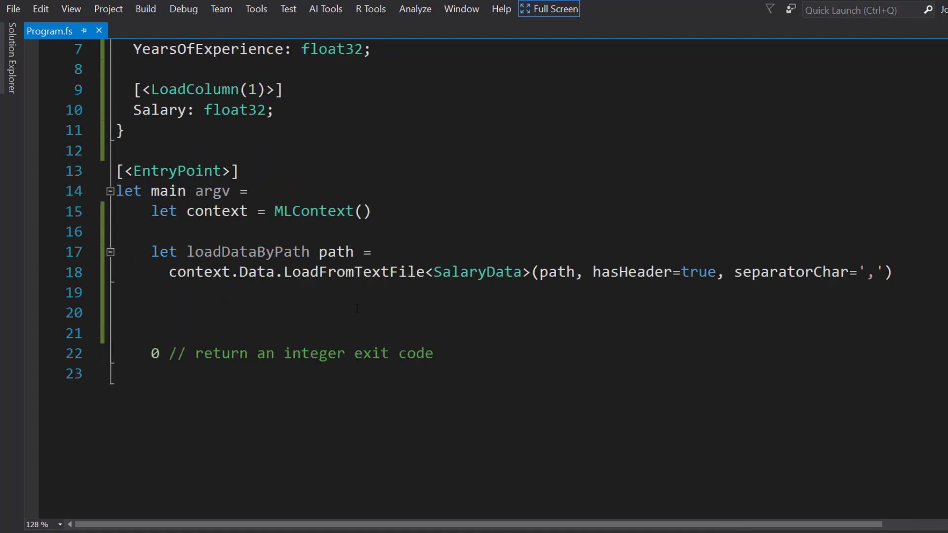
- Start a trainData binding that calls loadDataByPath
{"action": "type", "text": "let trainData ="}
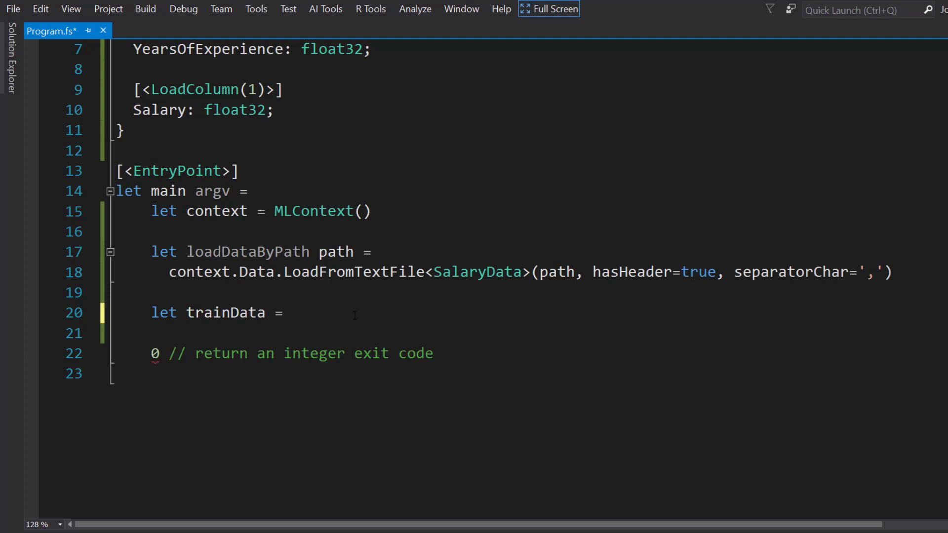
{"action": "type", "text": "loadD"}
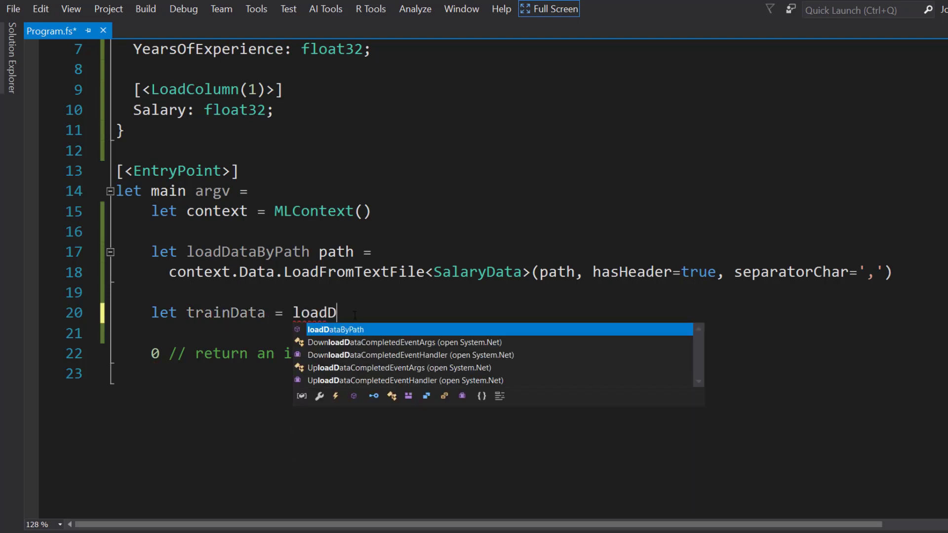
{"action": "key", "text": "Tab"}
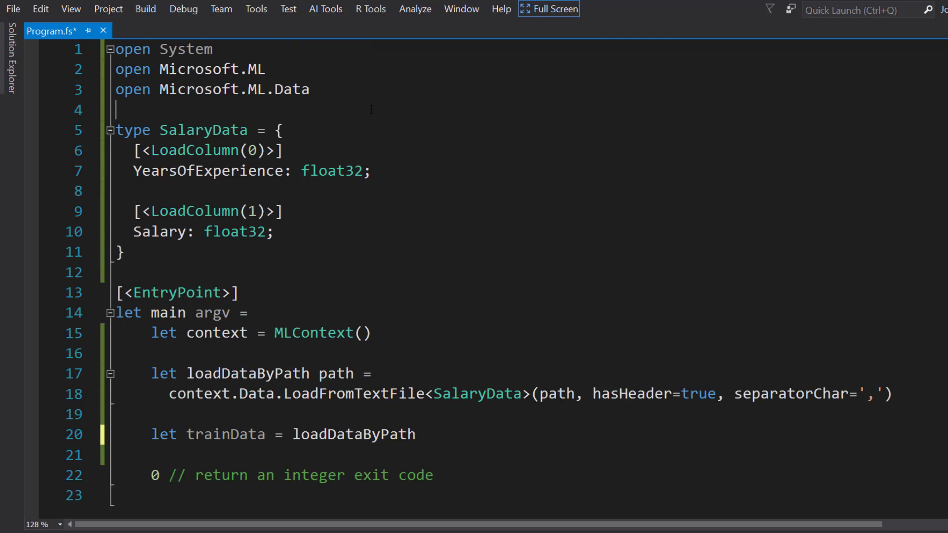
- Define trainFile = "./SalaryTrain.csv" and testFile = "./SalaryTest.csv" at the top of the file
{"action": "type", "text": "le"}
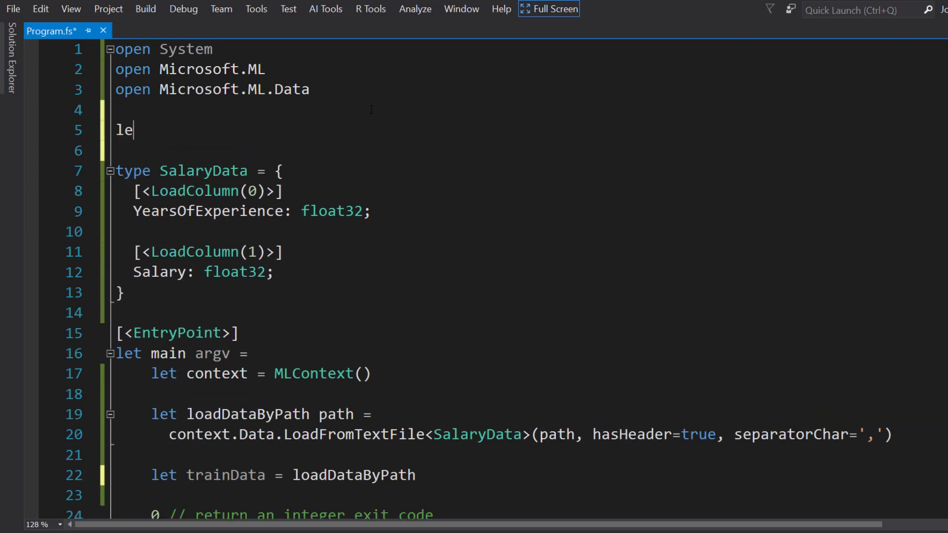
{"action": "type", "text": "t trainFile"}
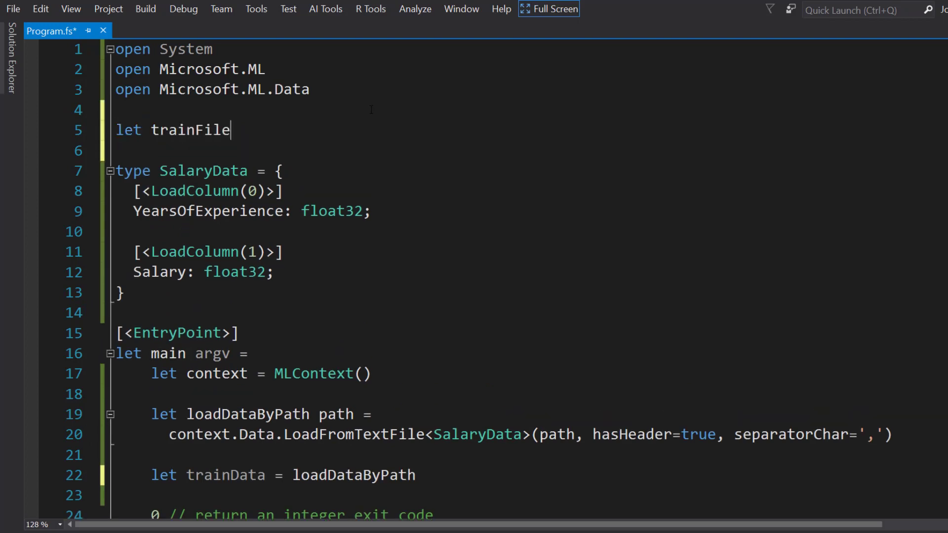
{"action": "type", "text": "= \"./Salar\""}
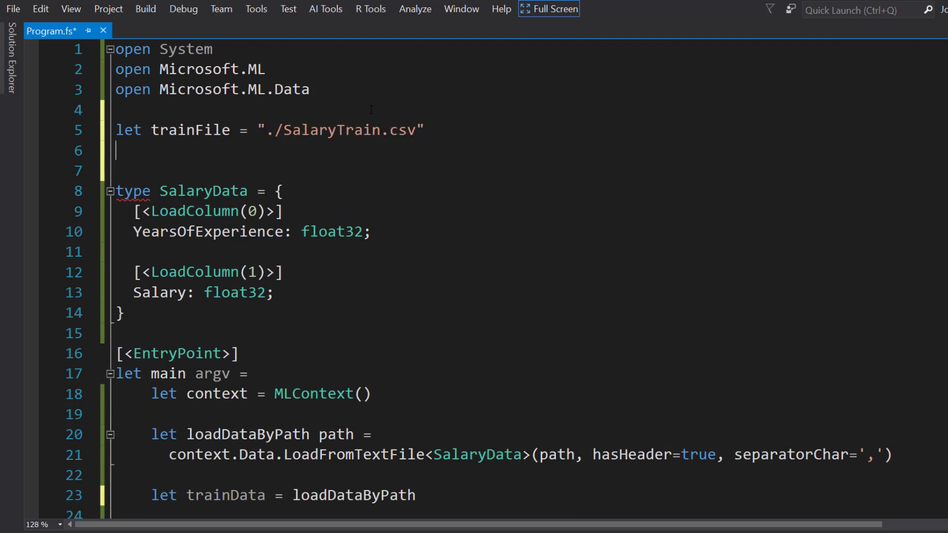
{"action": "type", "text": "let test"}
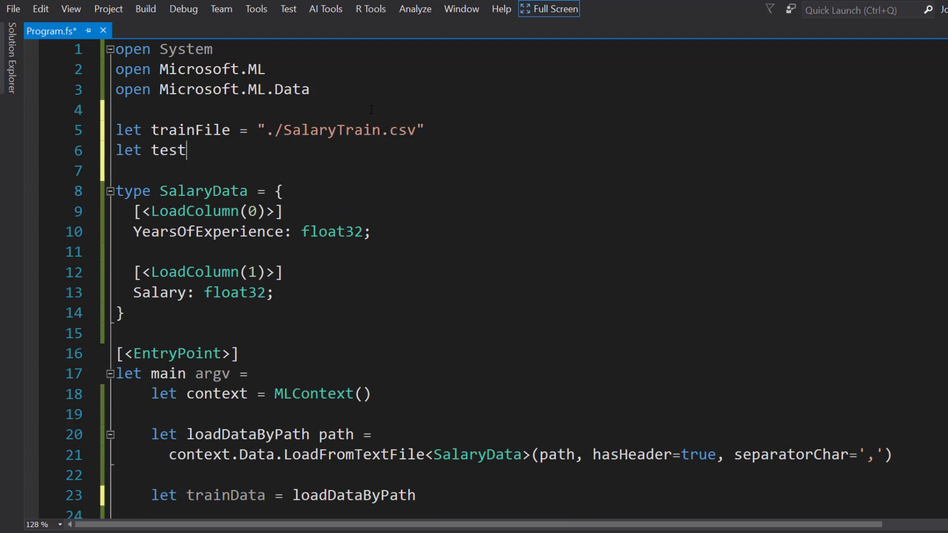
{"action": "type", "text": "File = \"\""}
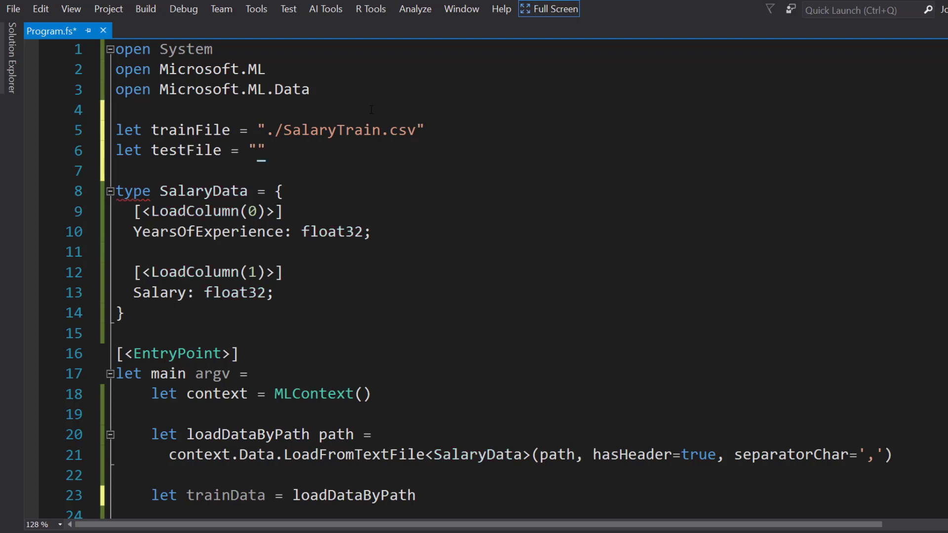
{"action": "type", "text": "./Sala"}
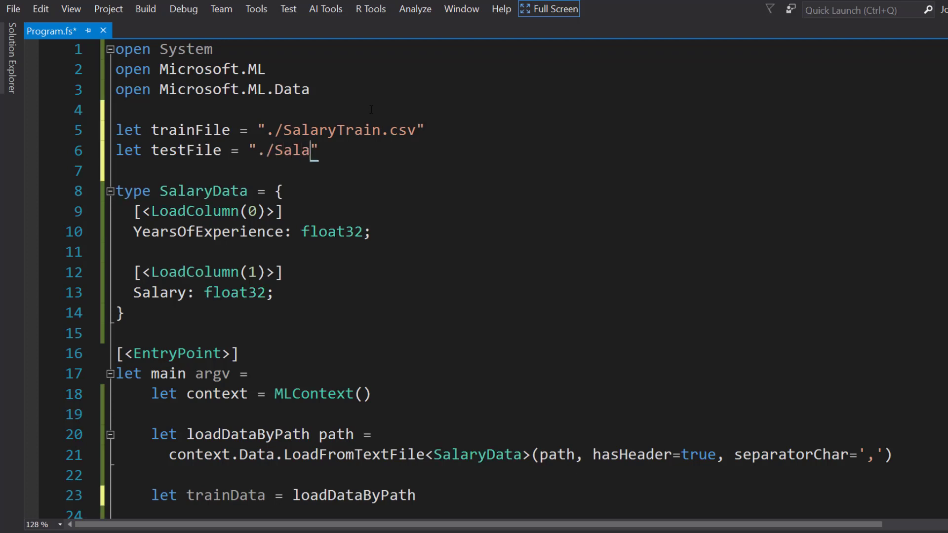
{"action": "type", "text": "ryTest.csv"}
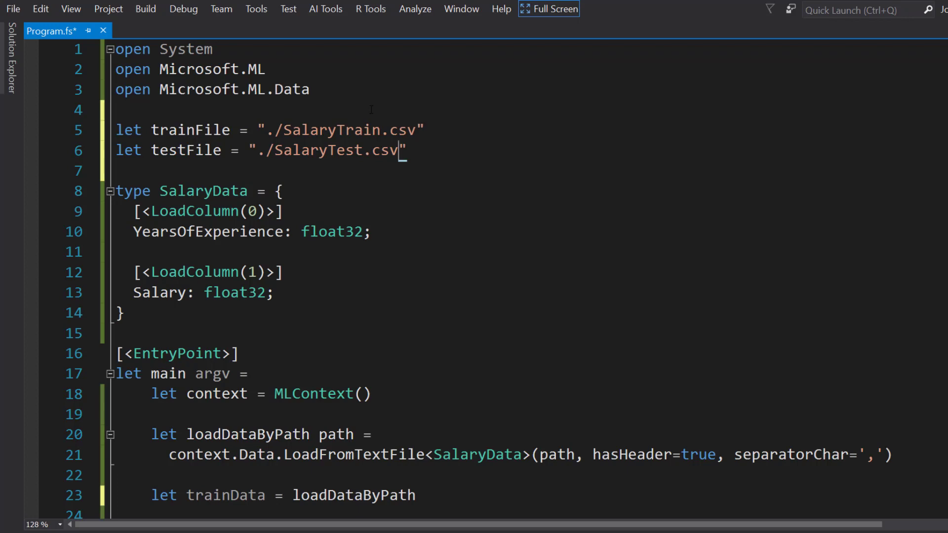
- Finish trainData = loadDataByPath trainFile and add testData = loadDataByPath testFile
{"action": "scroll", "scroll_direction": "down", "scroll_amount": 3}
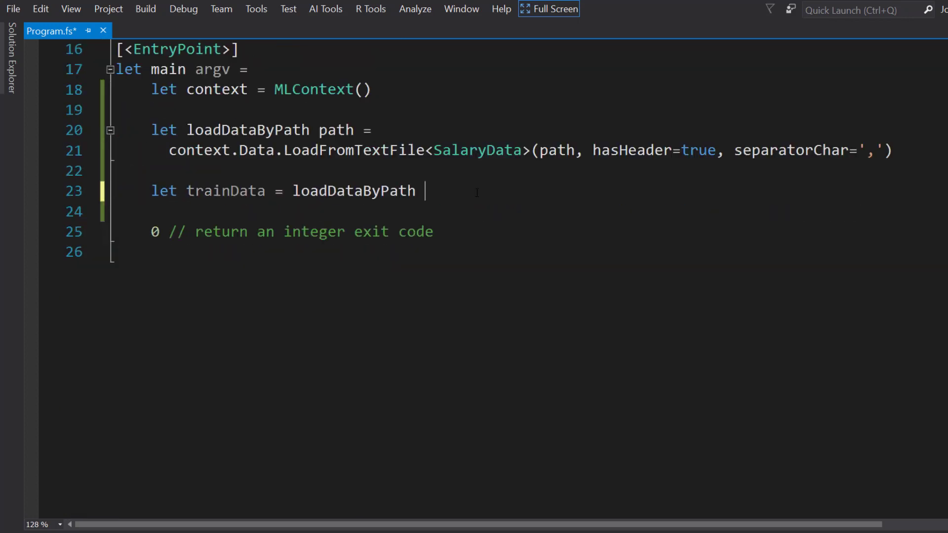
{"action": "type", "text": "te"}
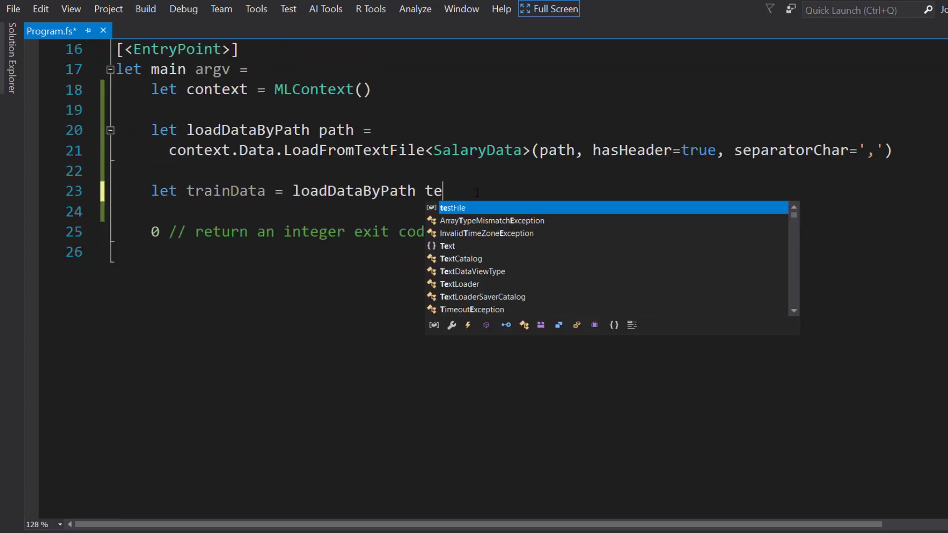
{"action": "type", "text": "rainFi"}
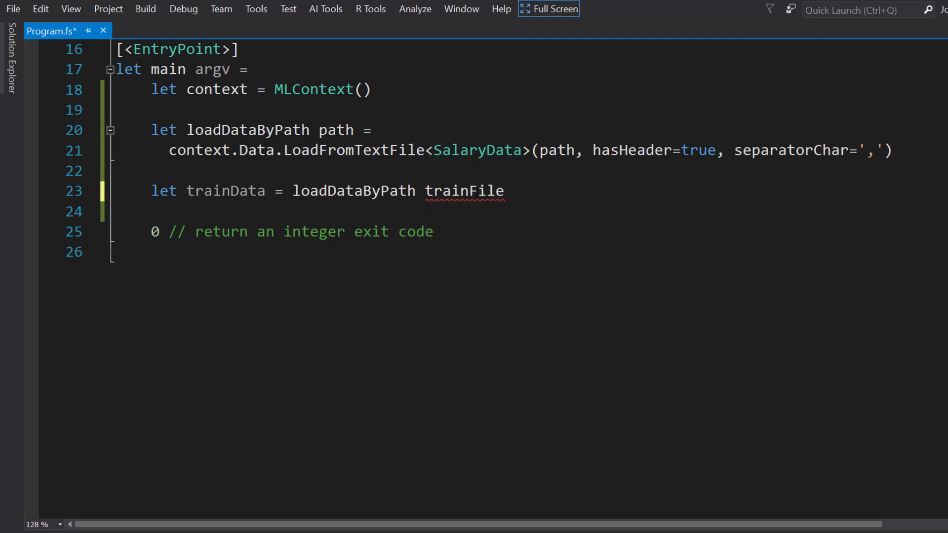
{"action": "type", "text": "let"}
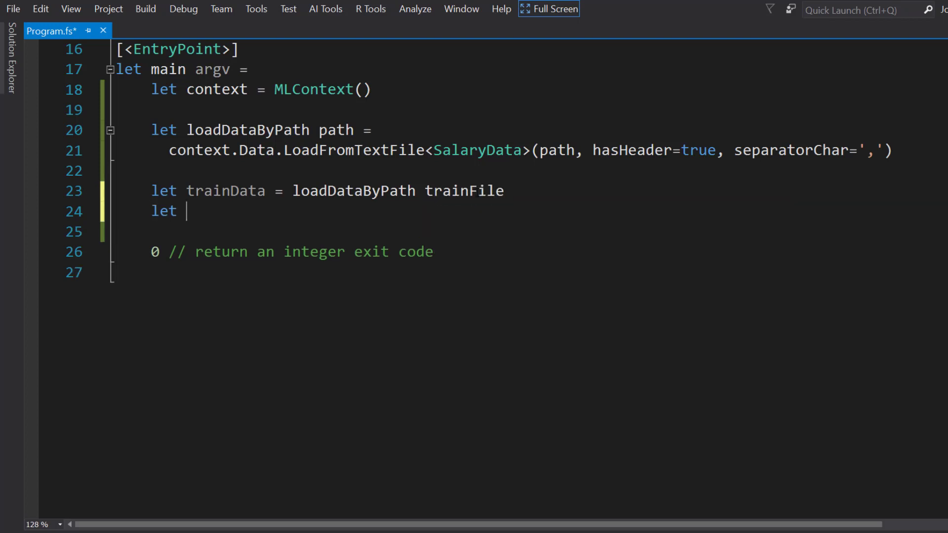
{"action": "type", "text": "testData = loadDataByPath testFi"}
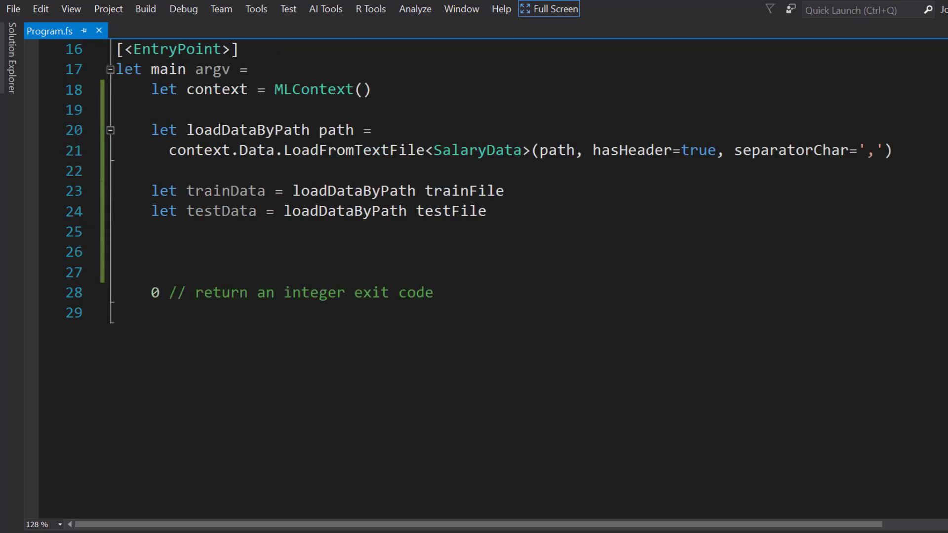
- Start let pipeline = EstimatorChain() appending Transforms.Concatenate of YearsExperience into Features
{"action": "type", "text": "let pipeline ="}
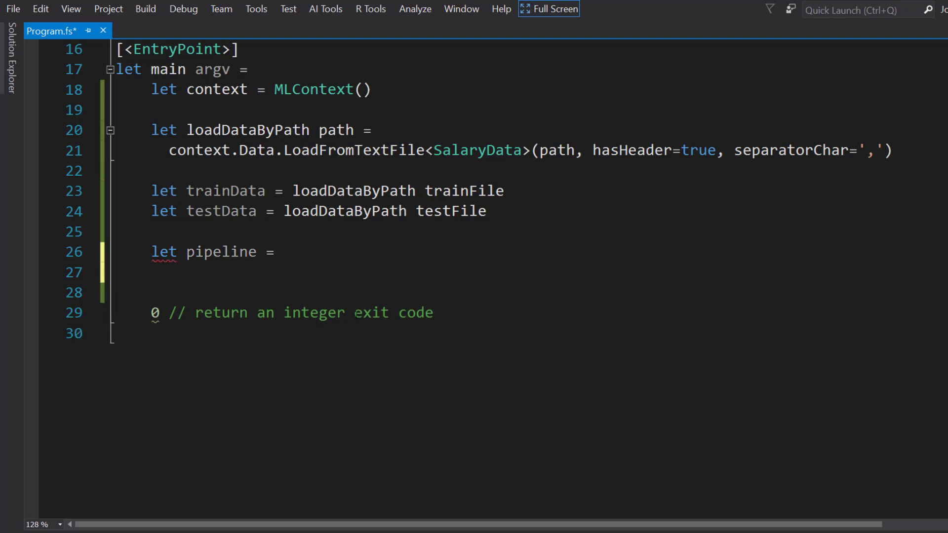
{"action": "type", "text": "EstimatorChain("}
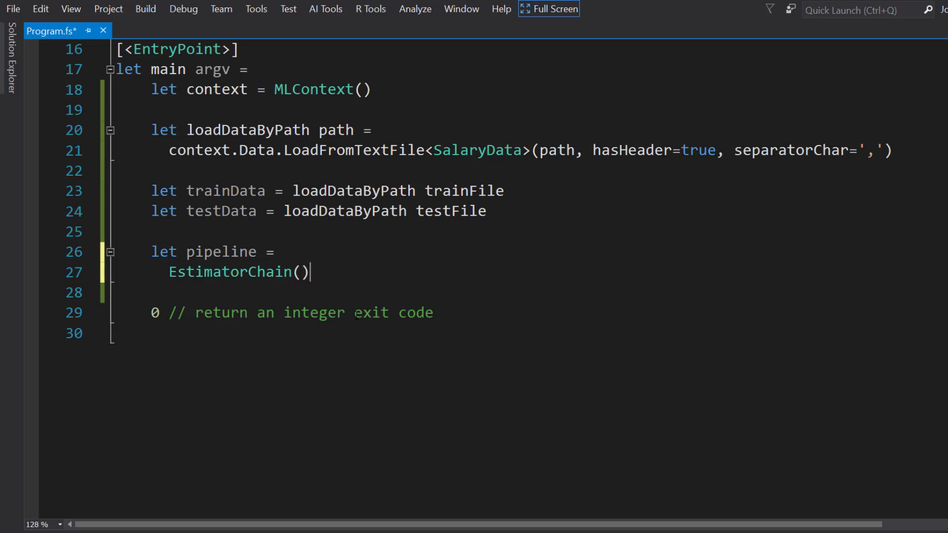
{"action": "key", "text": "Enter"}
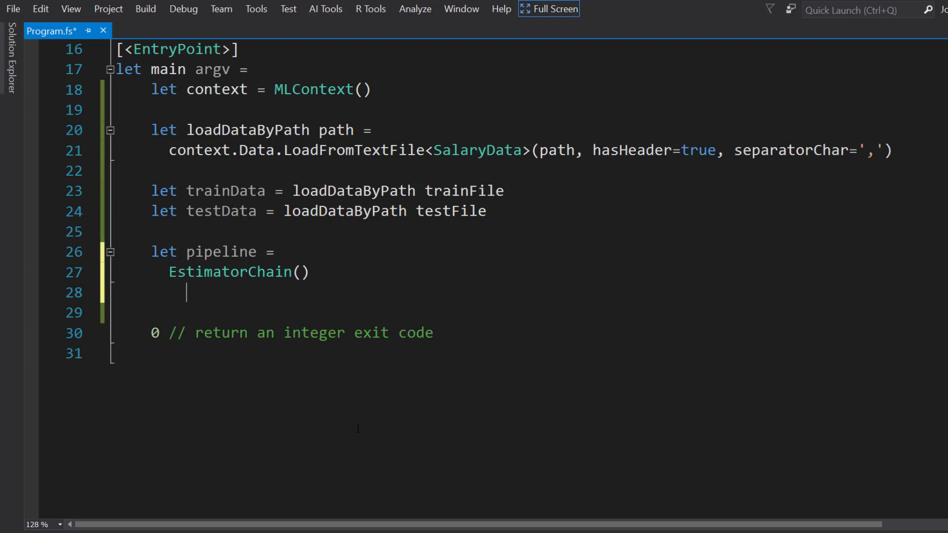
{"action": "type", "text": ".Append"}
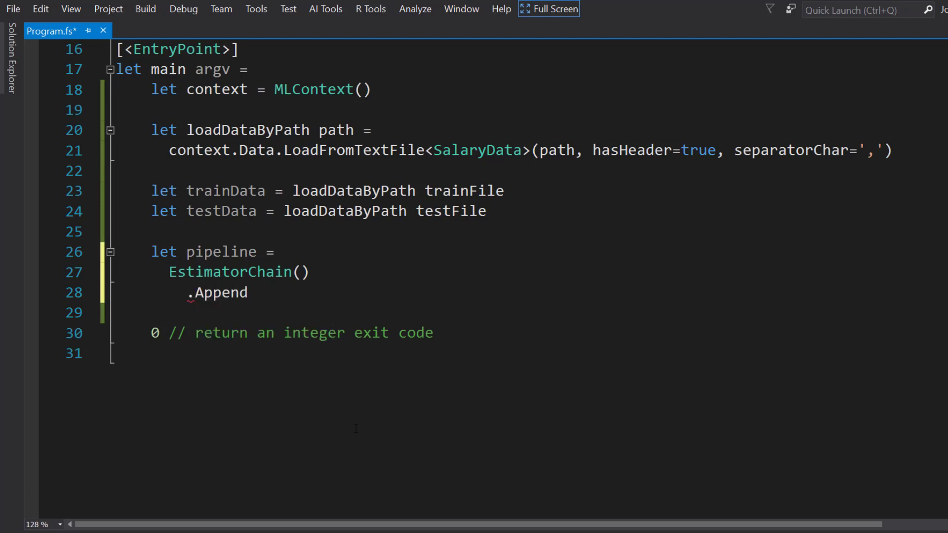
{"action": "type", "text": "(context"}
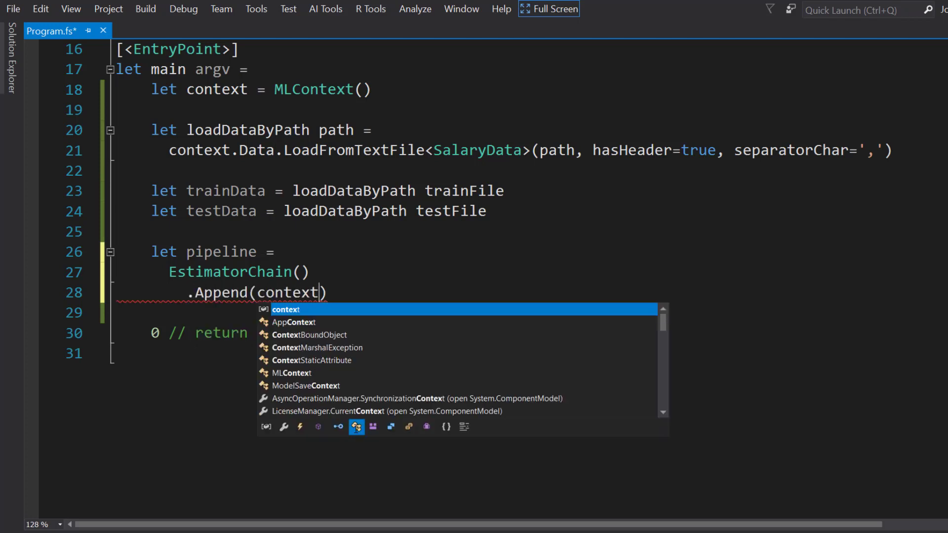
{"action": "type", "text": ".Transforms"}
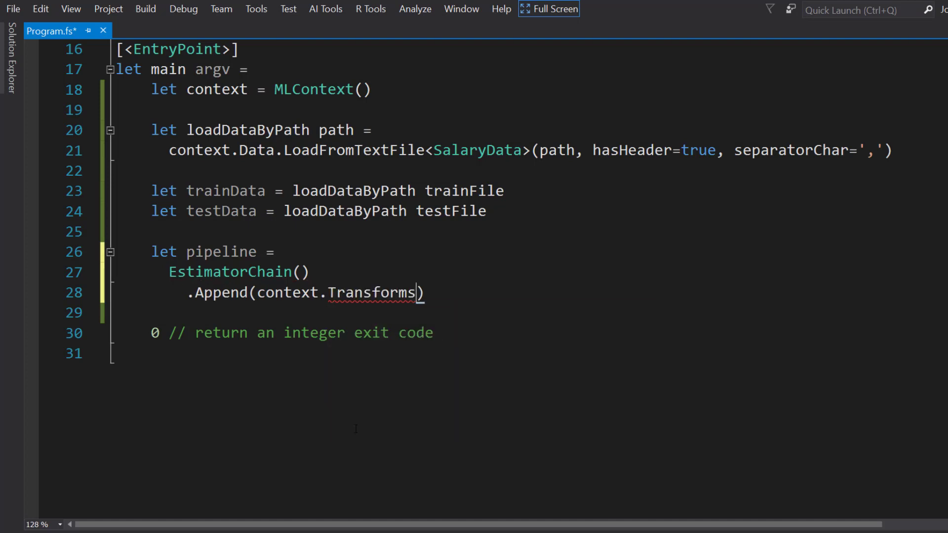
{"action": "type", "text": ".Concatenate(\"Features"}
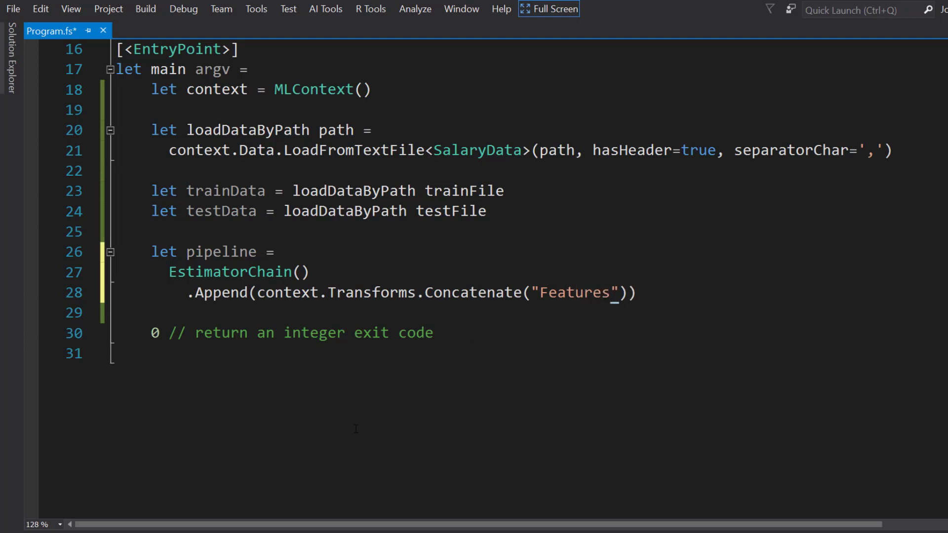
{"action": "type", "text": ", \"Year\""}
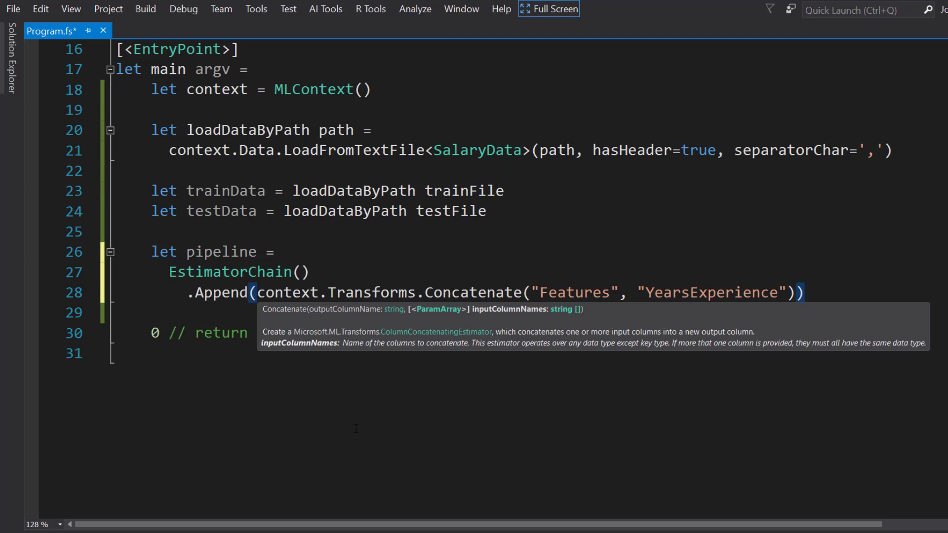
- Append Transforms.CopyColumns copying Salary into the Label column
{"action": "type", "text": ".Append"}
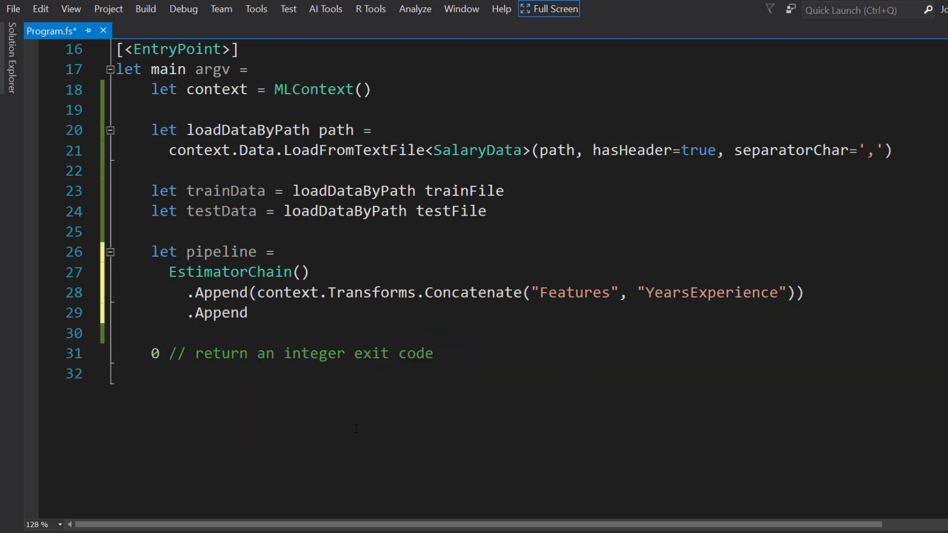
{"action": "type", "text": "(context)"}
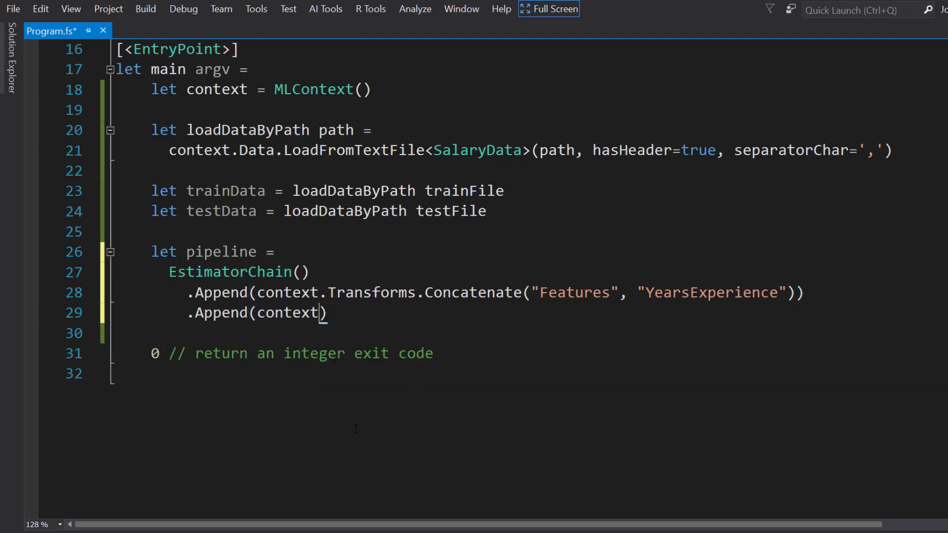
{"action": "type", "text": ".Transforms.co"}
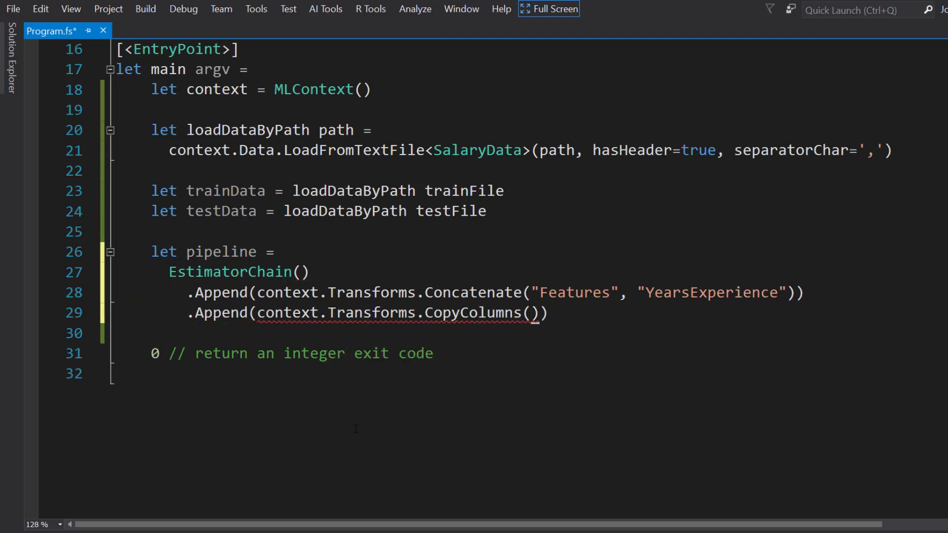
{"action": "type", "text": "("}
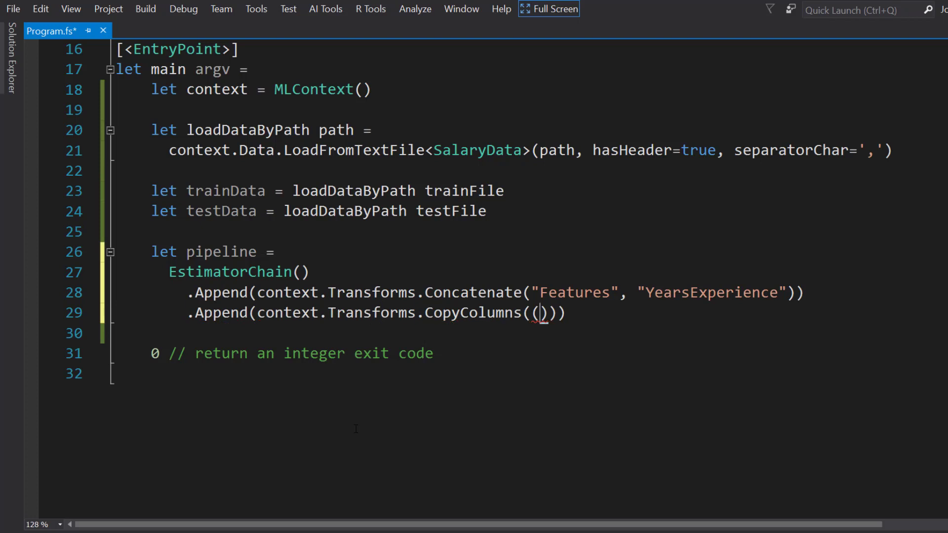
{"action": "type", "text": "\"Label\""}
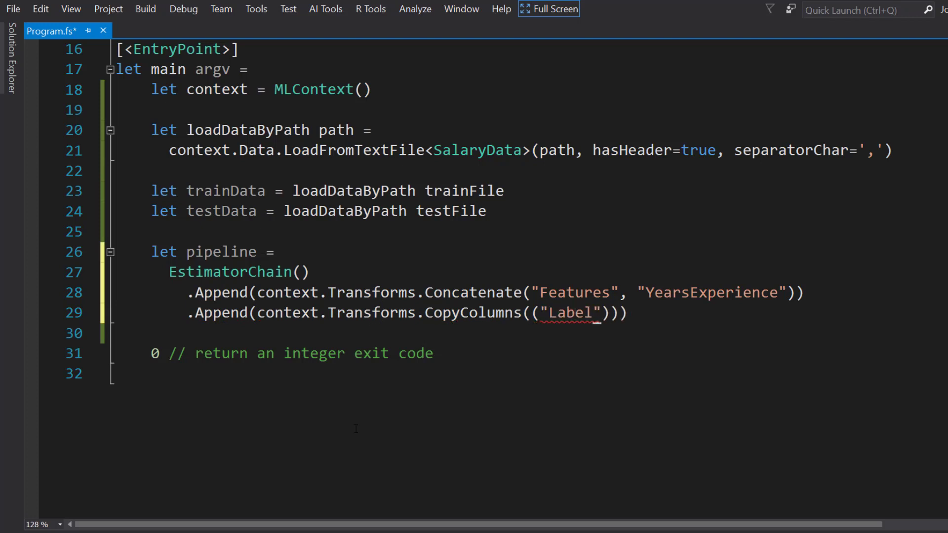
{"action": "type", "text": ", \"Sa"}
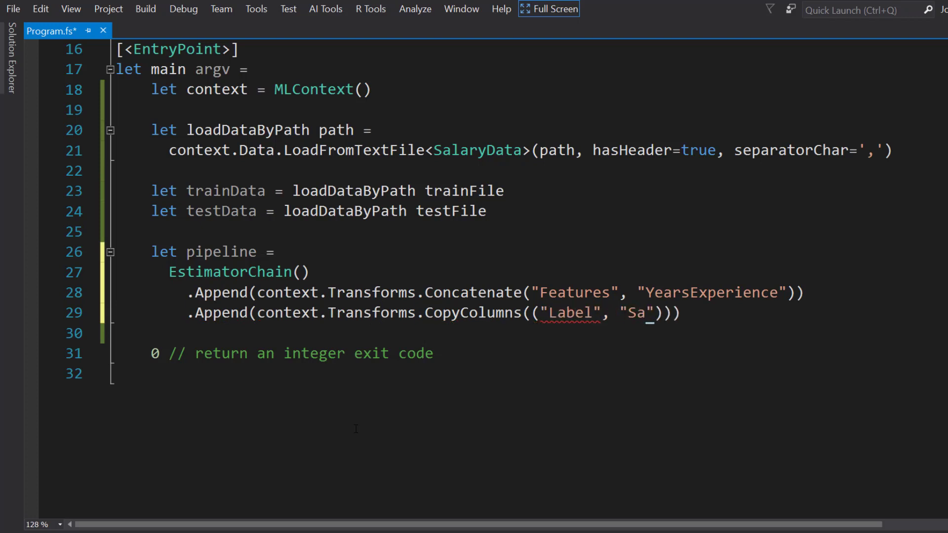
{"action": "type", "text": "lary"}
{"action": "left_click", "coordinate": [525, 333]}
{"action": "type", "text": ".Append"}
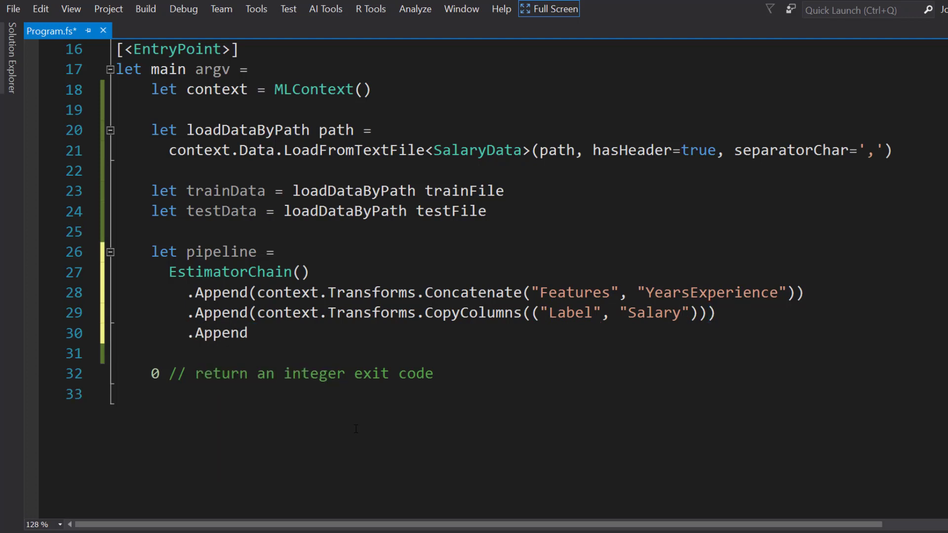
- Append context.Regression.Trainers.OnlineGradientDescent() as the trainer and save the file
{"action": "type", "text": "(context.tr"}
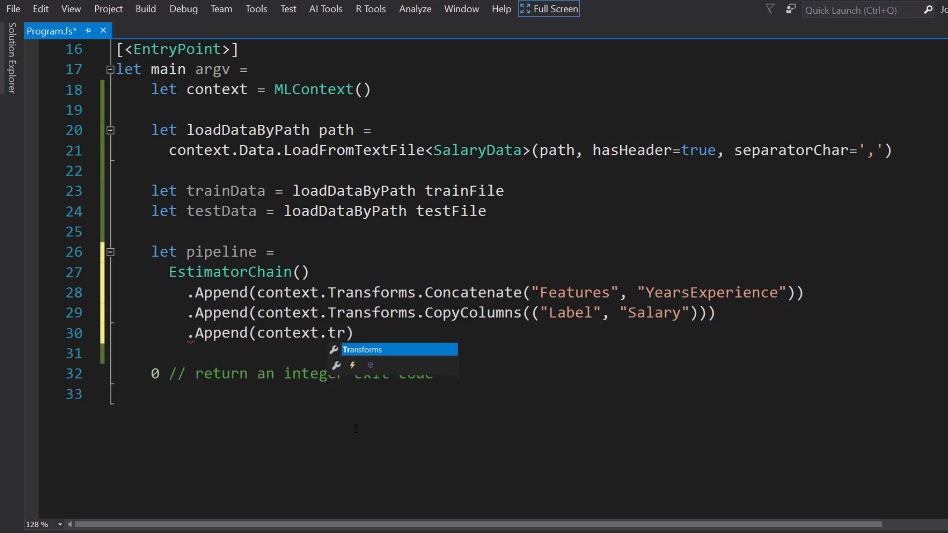
{"action": "type", "text": "Regression.trainers.OnlineGradientDescent"}
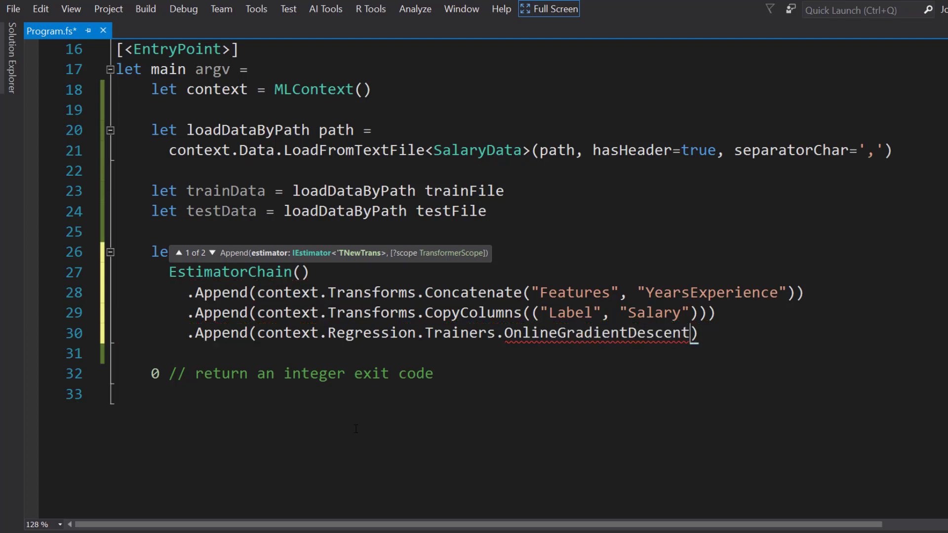
{"action": "type", "text": "()"}
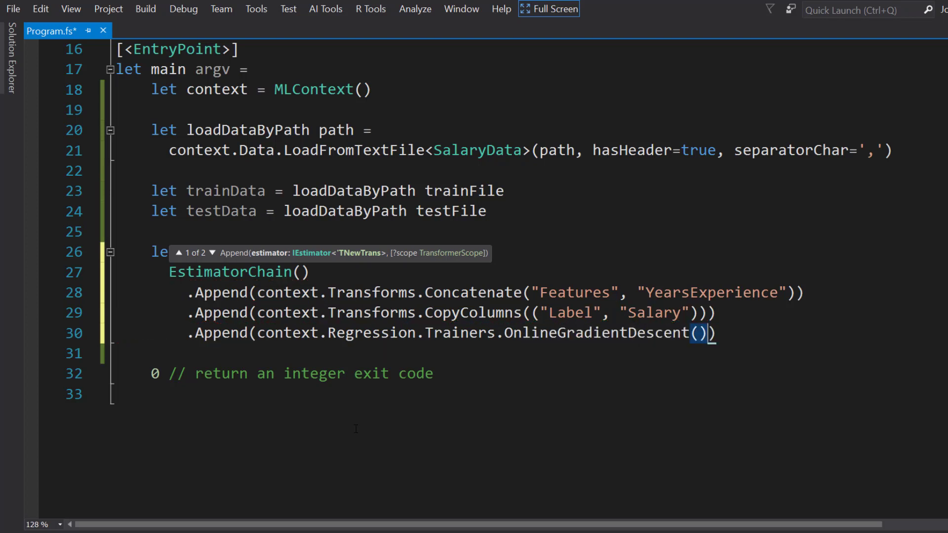
{"action": "double_click", "coordinate": [575, 292]}
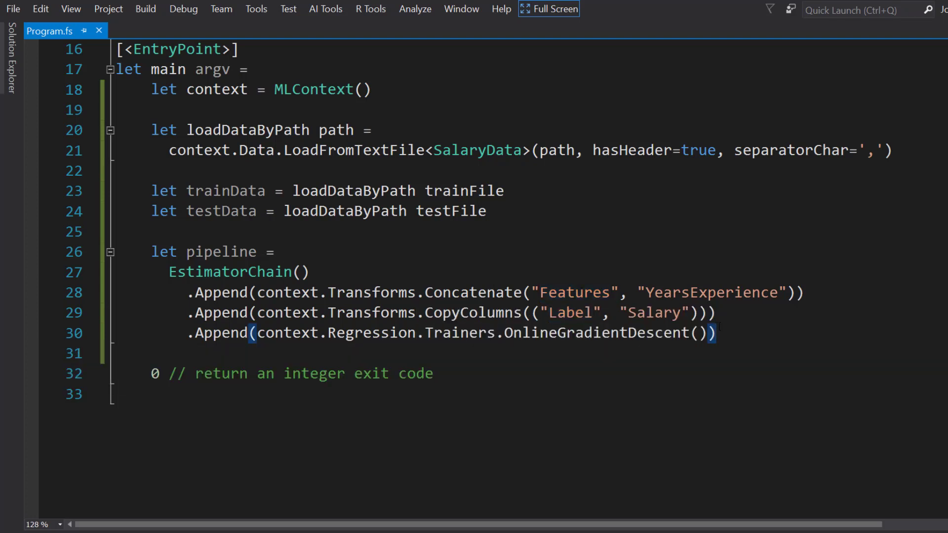
- Add printfn "Training model..." below the pipeline
{"action": "key", "text": "enter"}
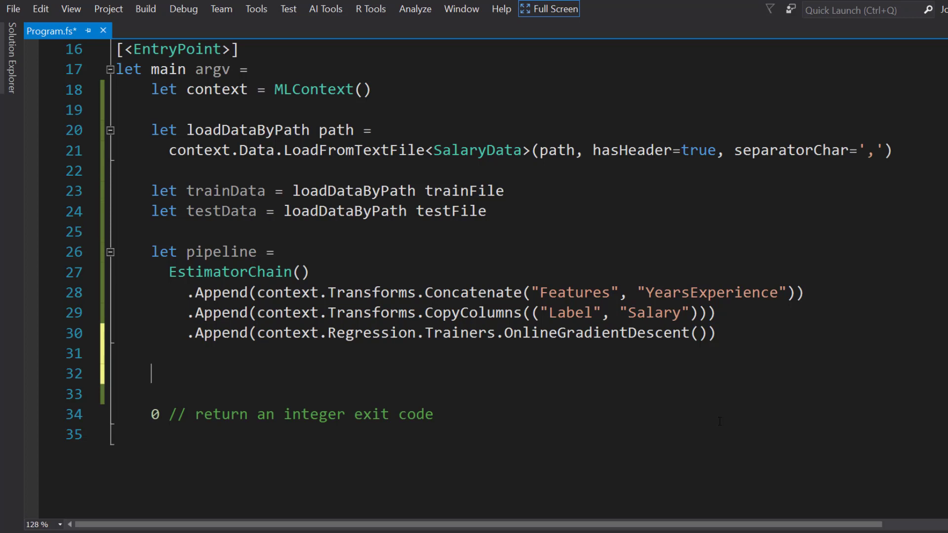
{"action": "type", "text": "printfn"}
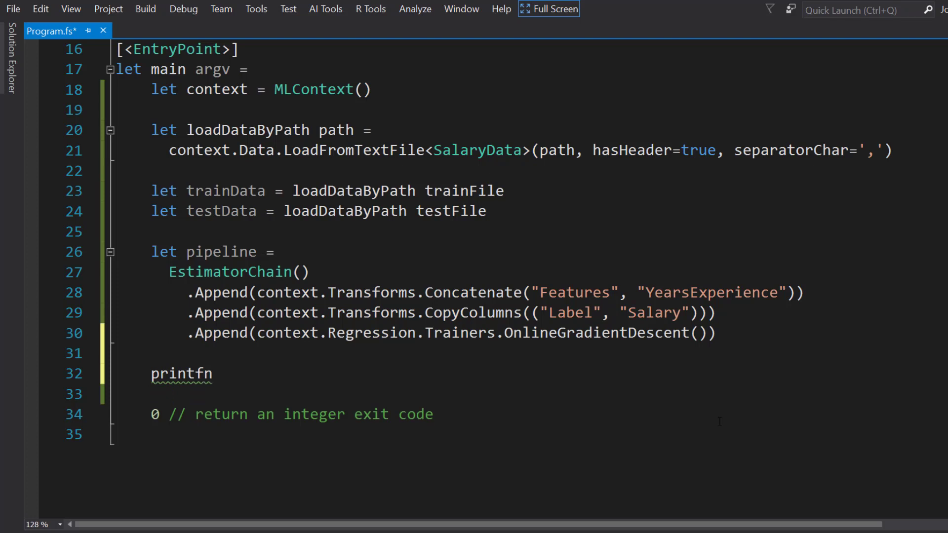
{"action": "left_click", "coordinate": [222, 373]}
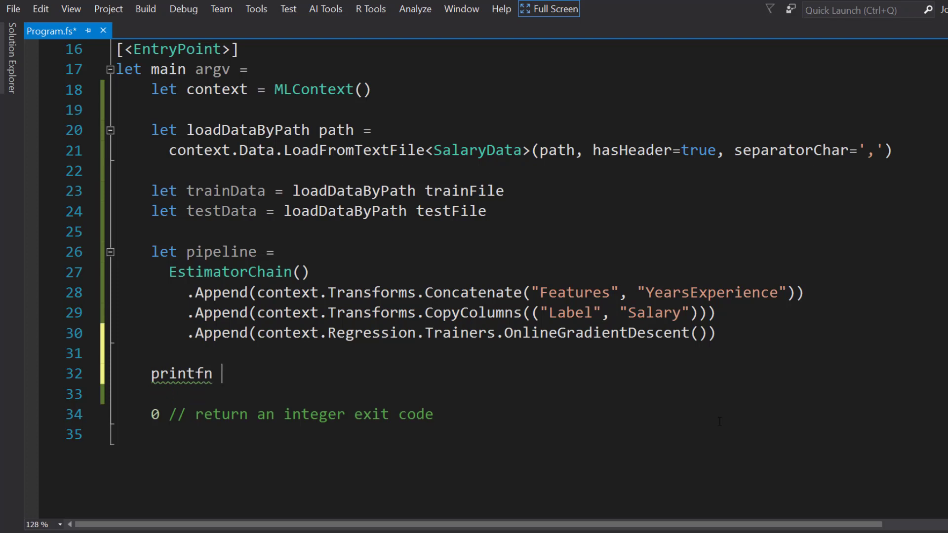
{"action": "type", "text": "\"Trai\""}
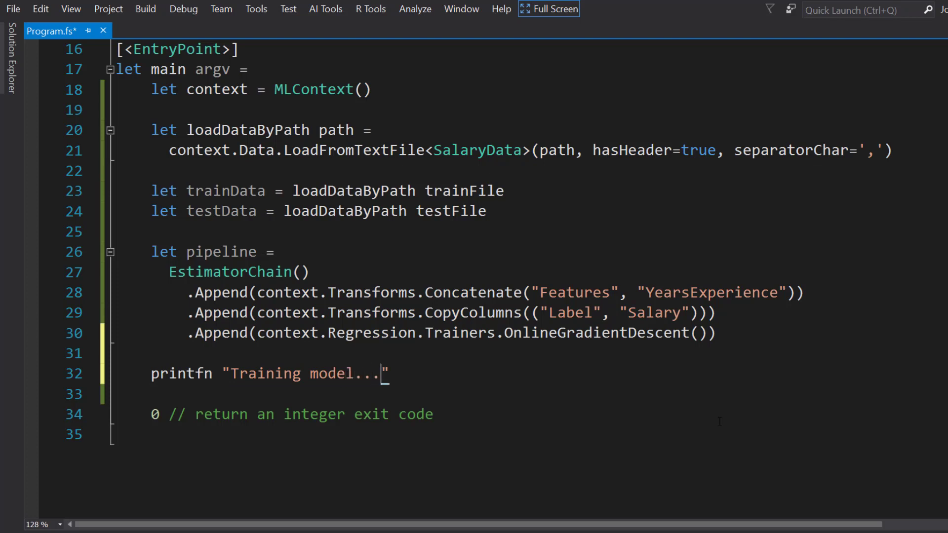
- Bind let model = pipeline.Fit trainData
{"action": "type", "text": "let model = pipeline.Fit"}
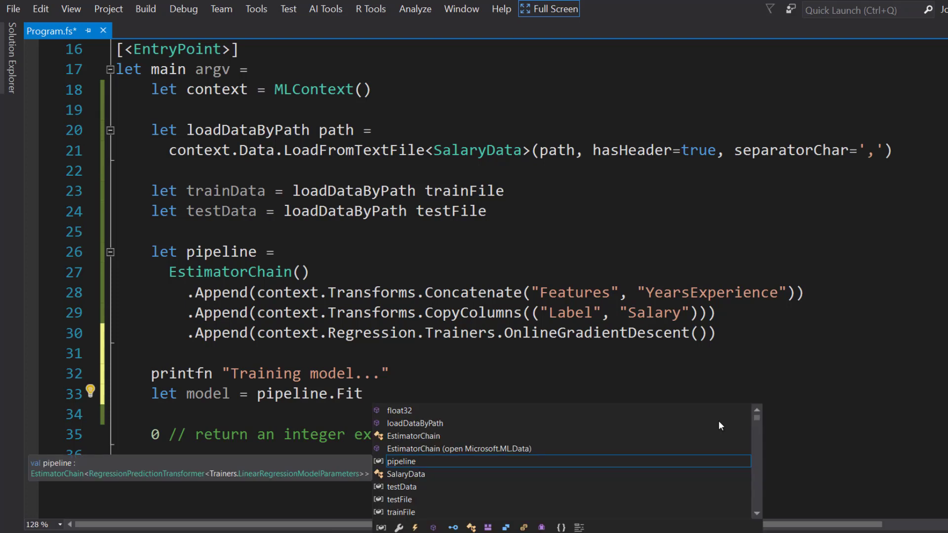
{"action": "key", "text": "Escape"}
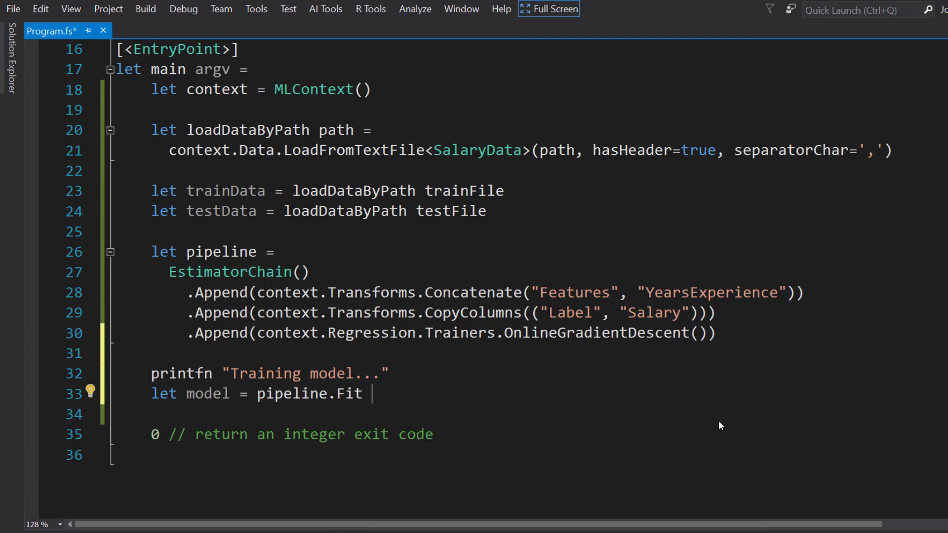
{"action": "type", "text": "trainData"}
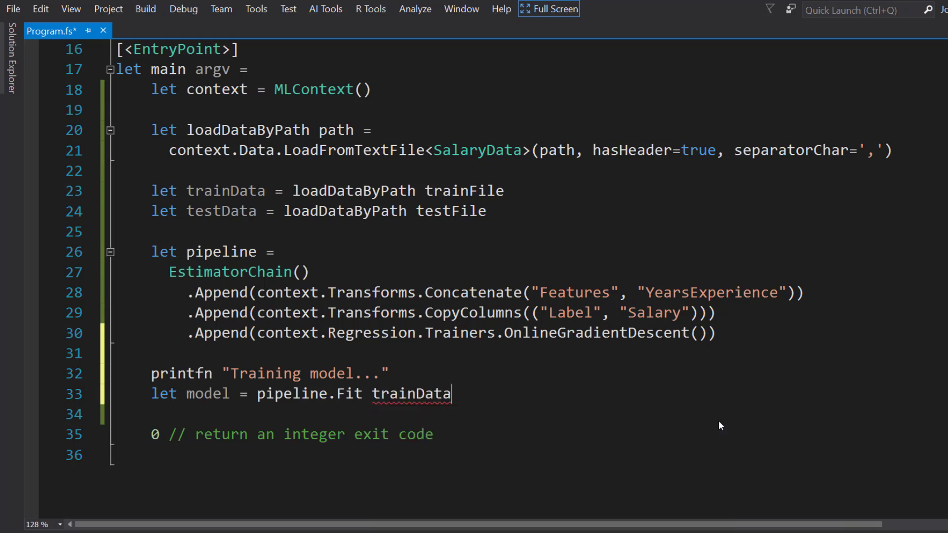
{"action": "double_click", "coordinate": [411, 394]}
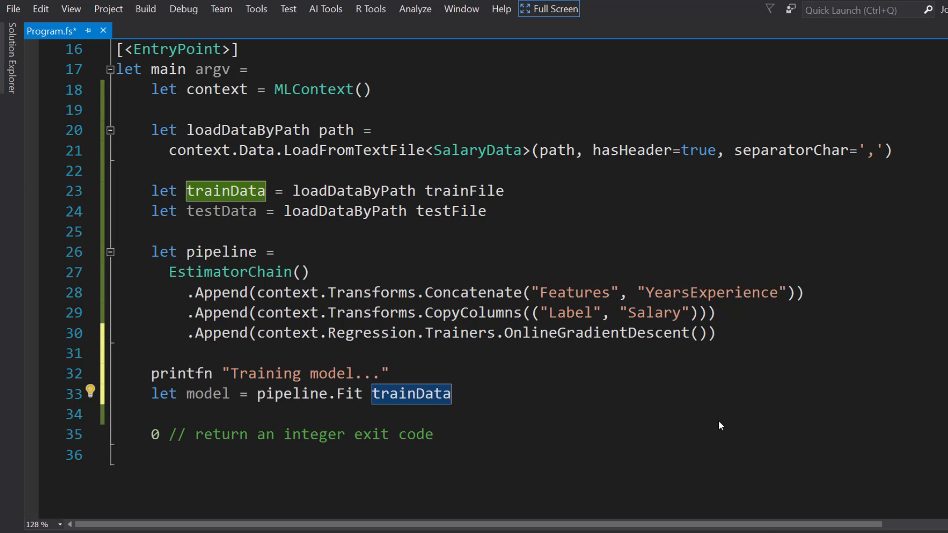
- Bind let predictions = model.Transform testData
{"action": "type", "text": "let predictions ="}
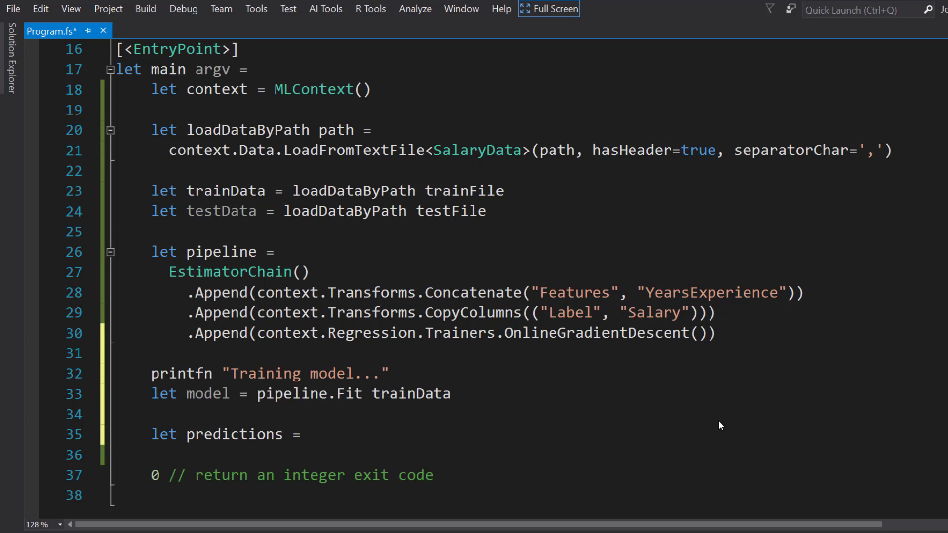
{"action": "type", "text": "model.Transform"}
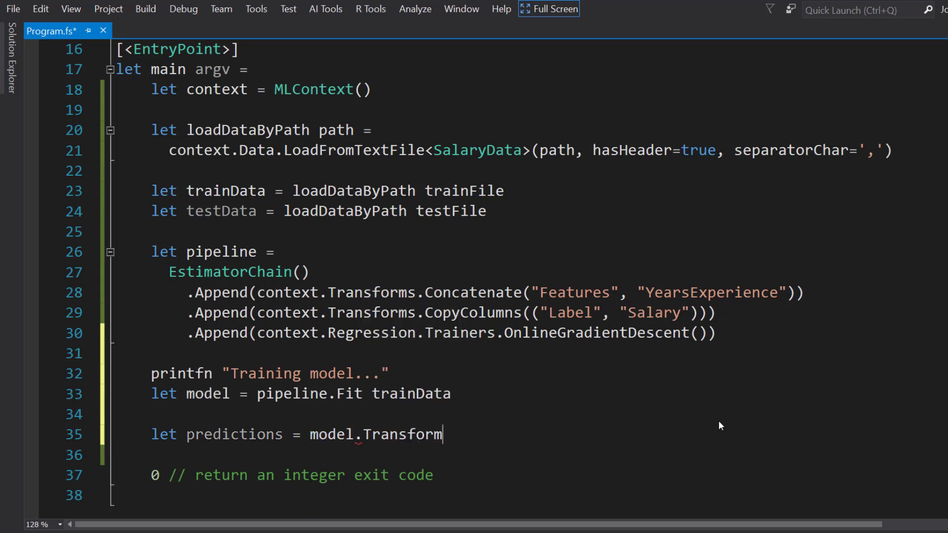
{"action": "type", "text": "testData"}
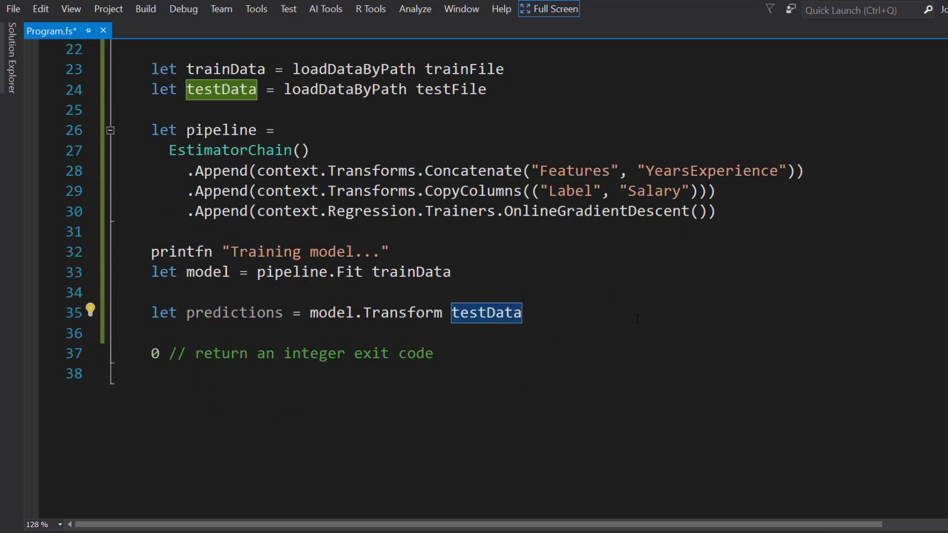
- Add printfn "Evaluating model..."
{"action": "type", "text": "printfn \""}
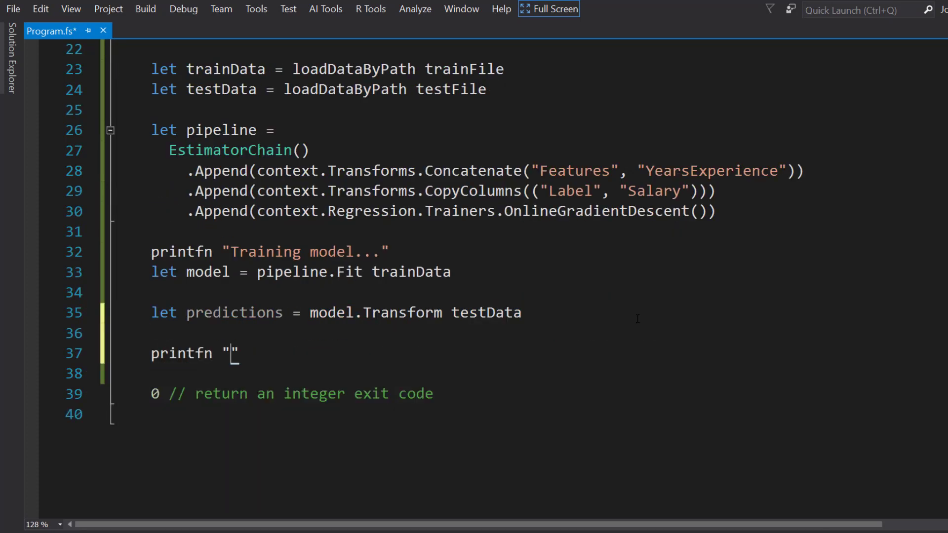
{"action": "type", "text": "Evaluat"}
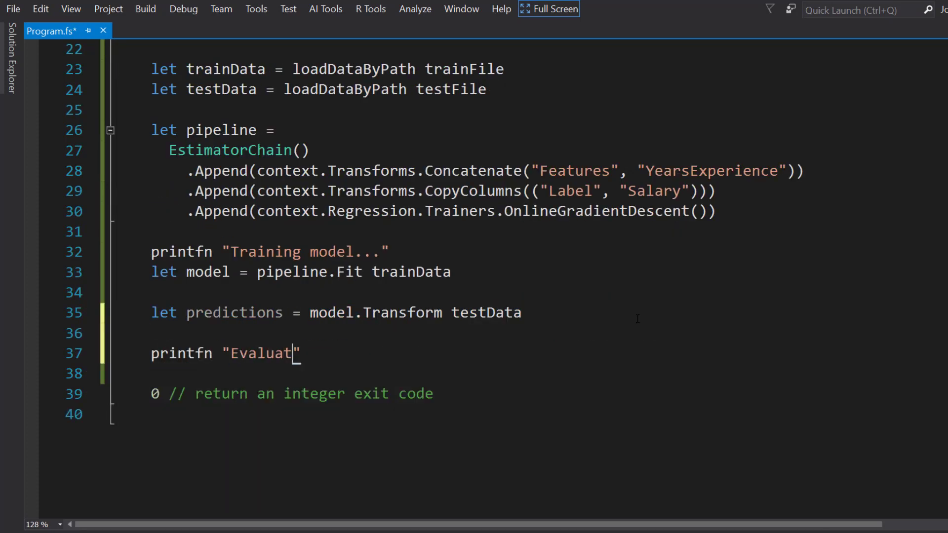
{"action": "type", "text": "ing model..."}
{"action": "type", "text": "let"}
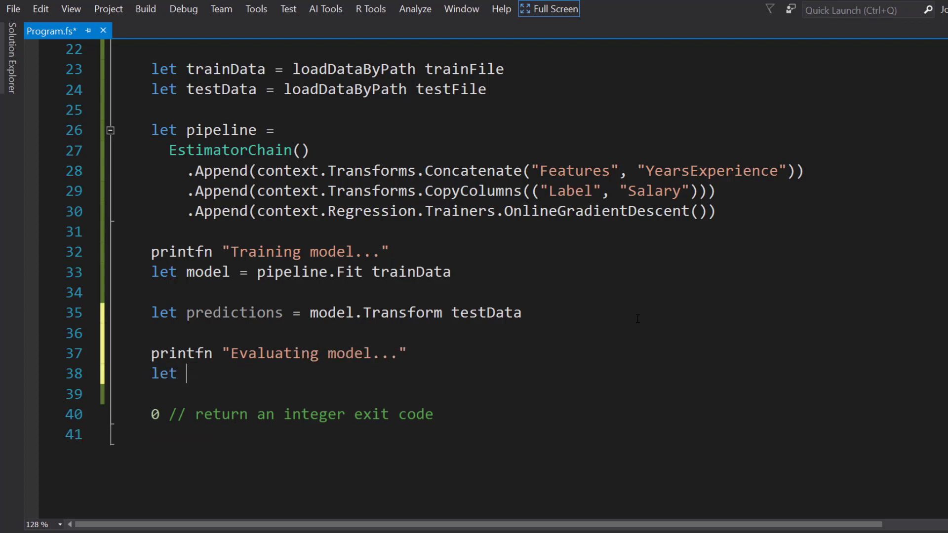
- Bind let metrics = context.Regression.Evaluate(predictions, "Label", "Score") and start the next print line
{"action": "type", "text": "metrics ="}
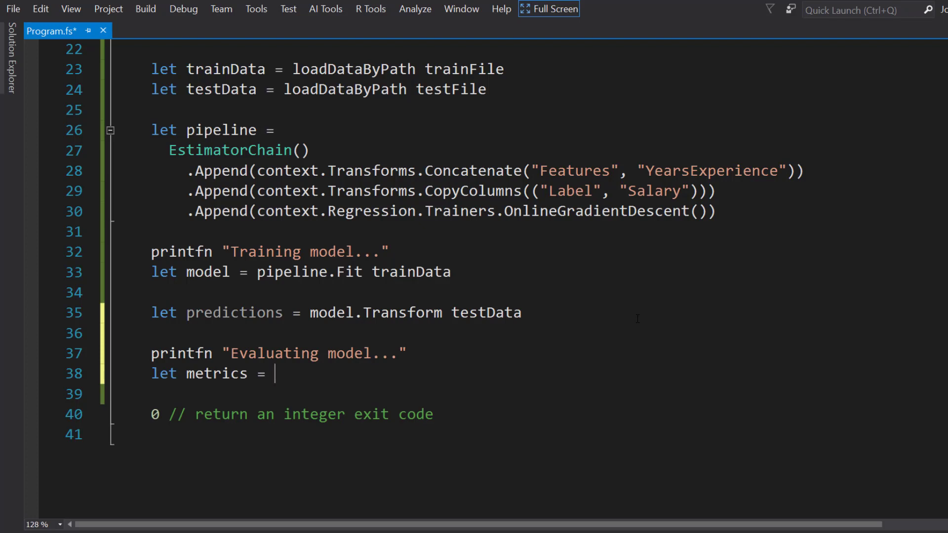
{"action": "type", "text": "context.Regression.Evaluate(p"}
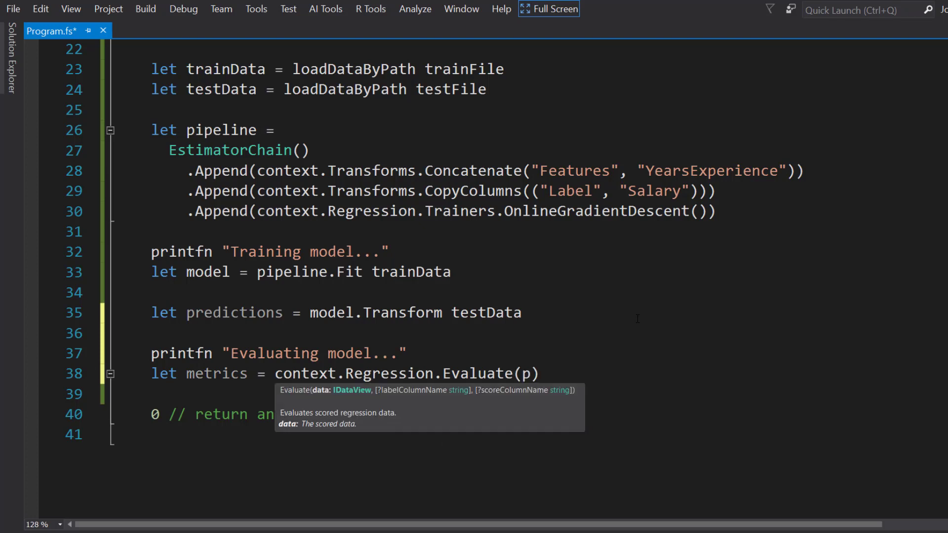
{"action": "type", "text": "redictions, \"\""}
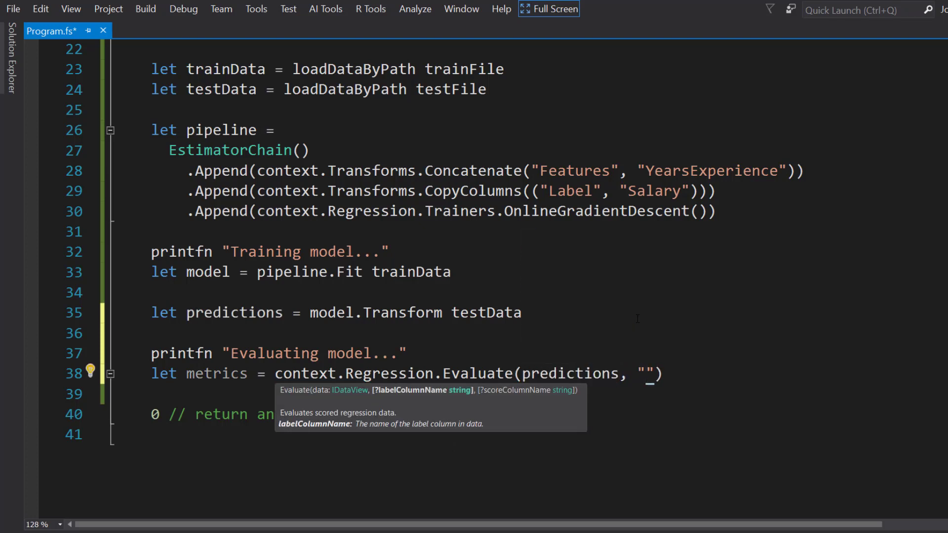
{"action": "type", "text": "Label"}
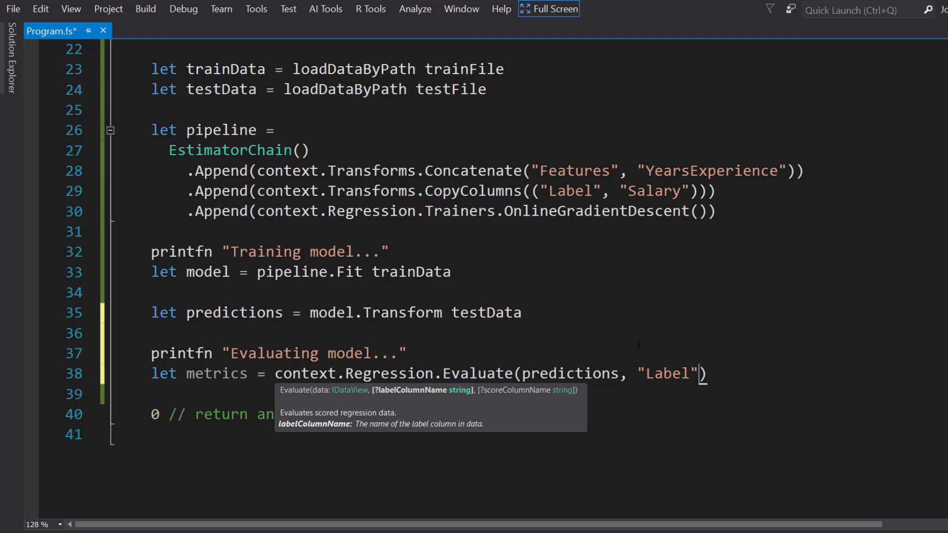
{"action": "type", "text": ", \"\""}
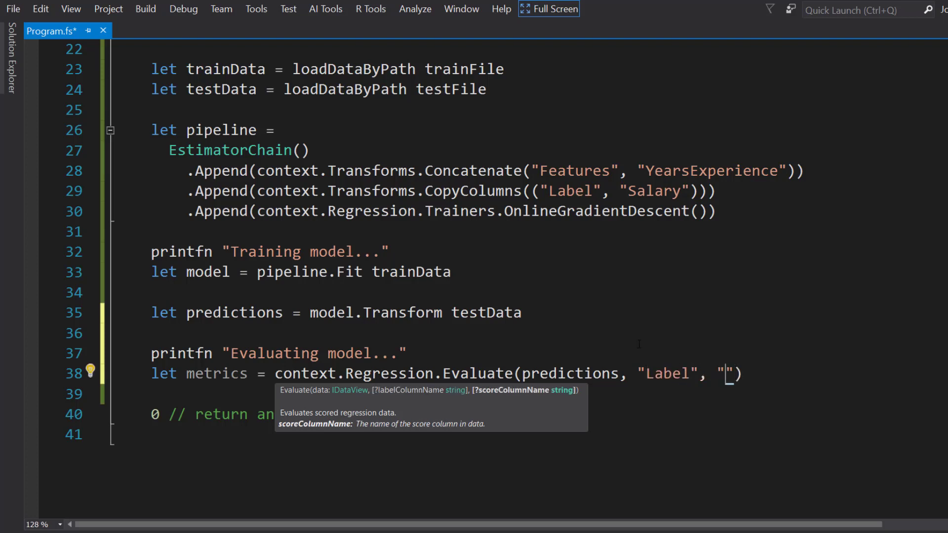
{"action": "type", "text": "Score"}
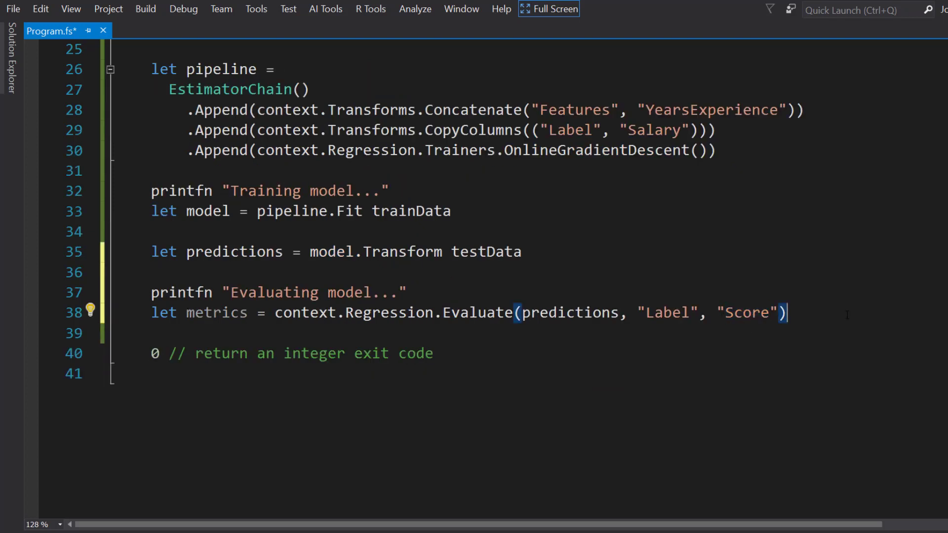
{"action": "type", "text": "print"}
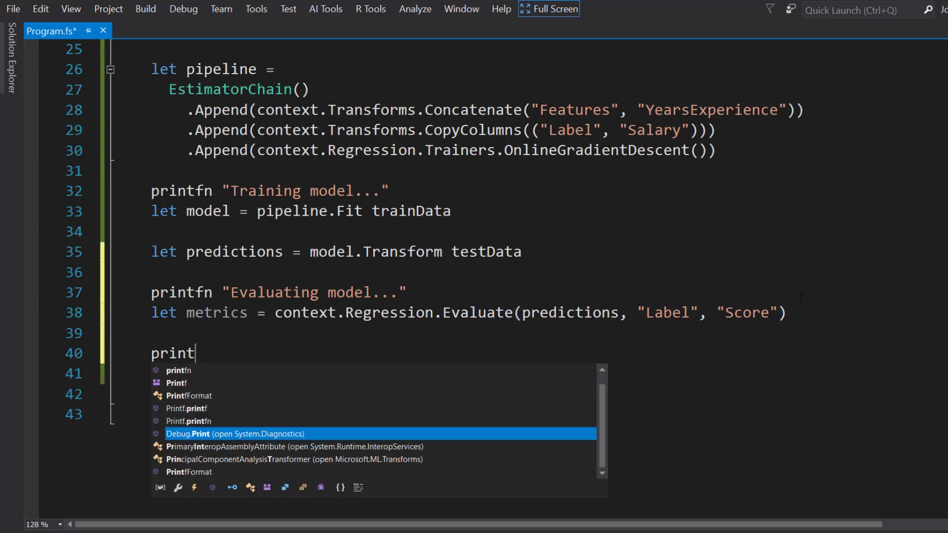
- Print "RMS - %.2f" with metrics.RootMeanSquaredError
{"action": "type", "text": "fn \""}
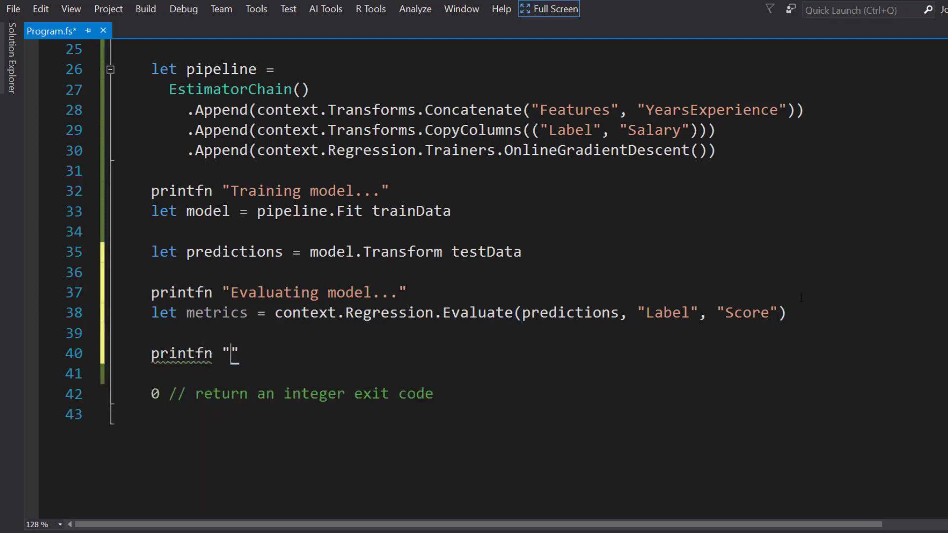
{"action": "type", "text": "RMS -"}
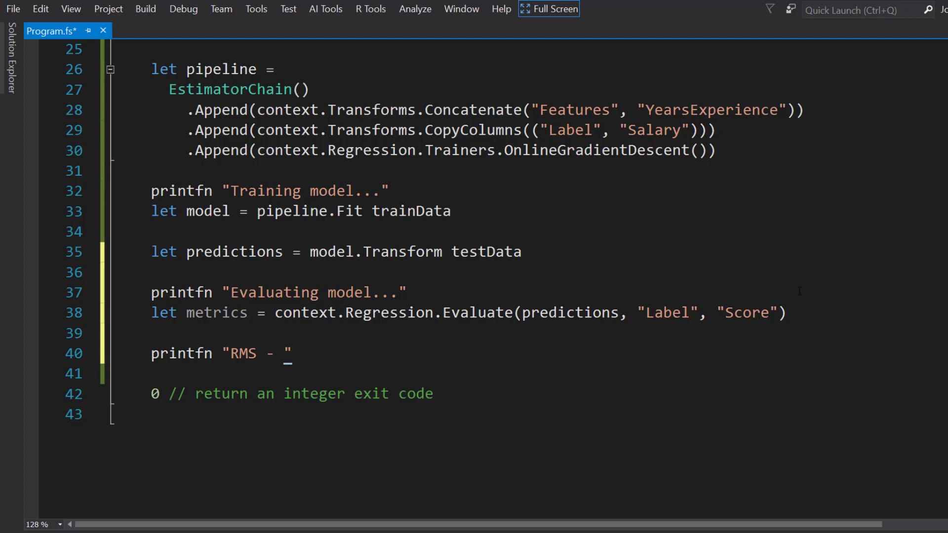
{"action": "type", "text": "%."}
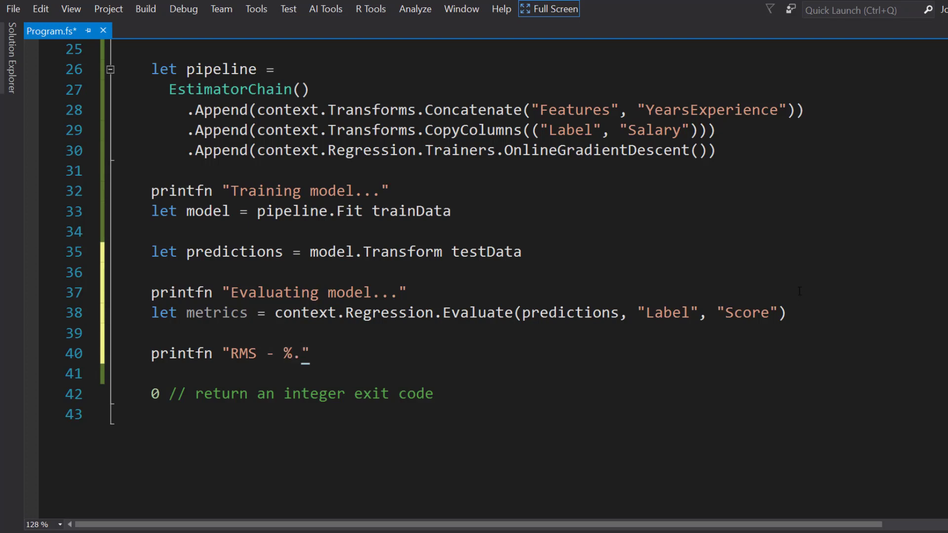
{"action": "type", "text": "2"}
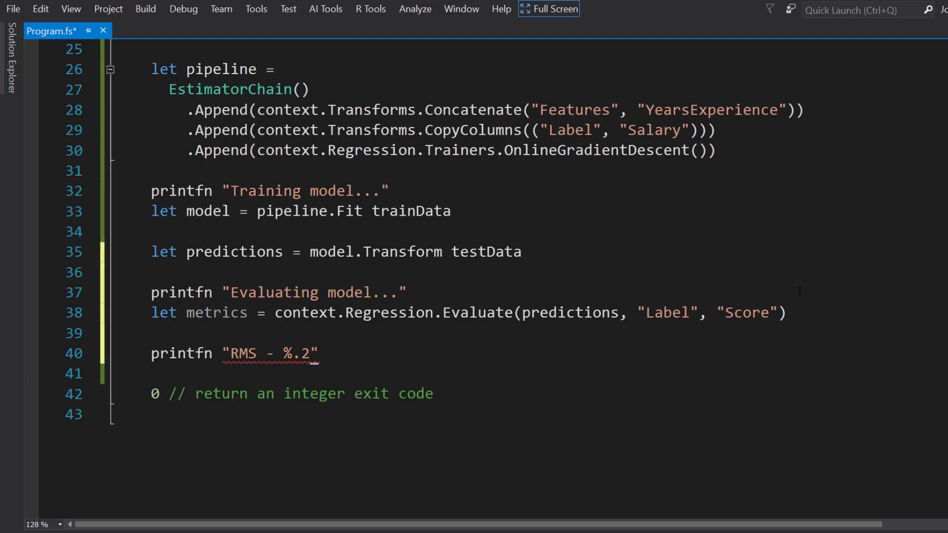
{"action": "type", "text": "f"}
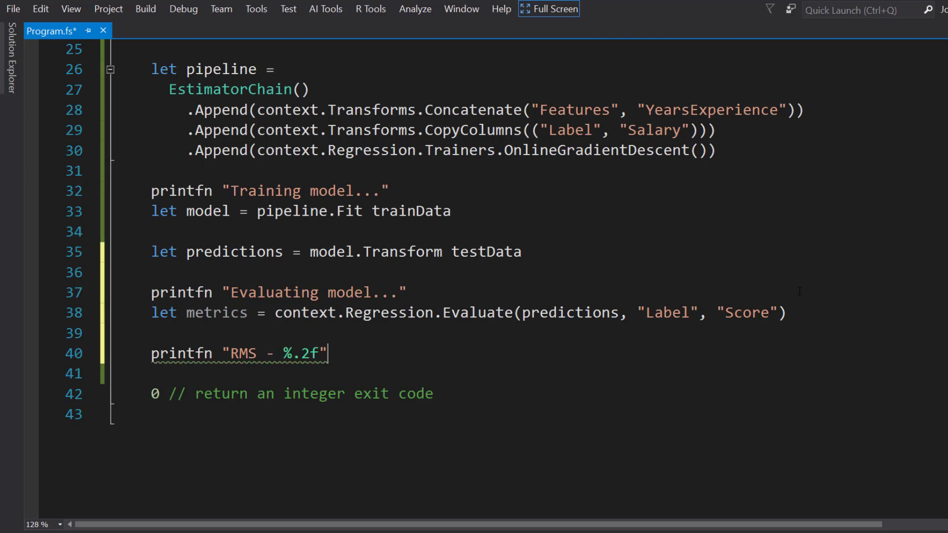
{"action": "type", "text": "metrics"}
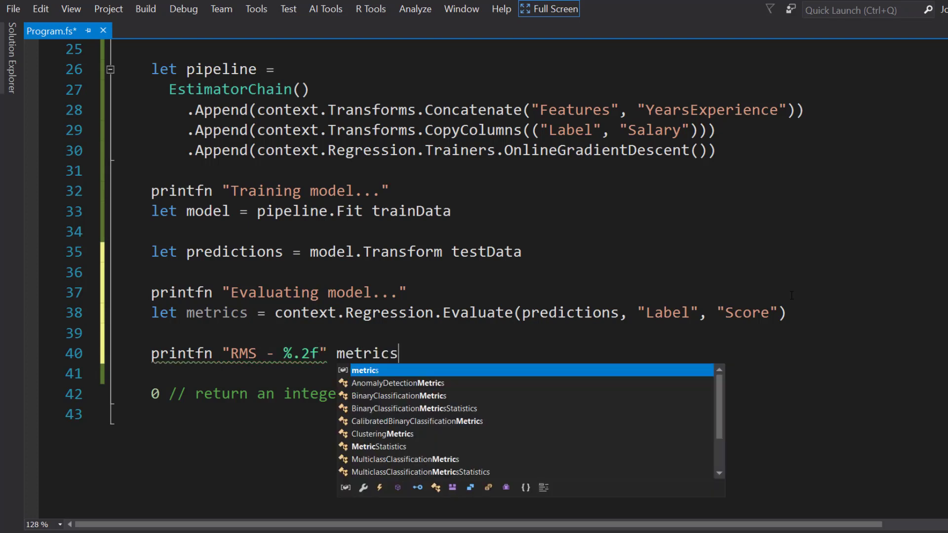
{"action": "type", "text": ".roo"}
{"action": "left_click", "coordinate": [544, 373]}
{"action": "type", "text": "pri"}
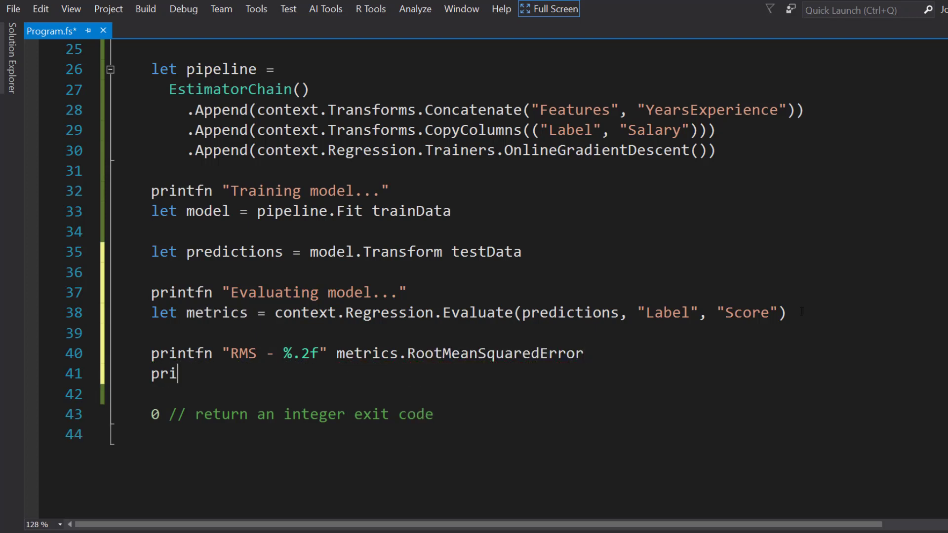
- Print "R^2 - %.2f" with metrics.RSquared
{"action": "type", "text": "ntfn \"R\""}
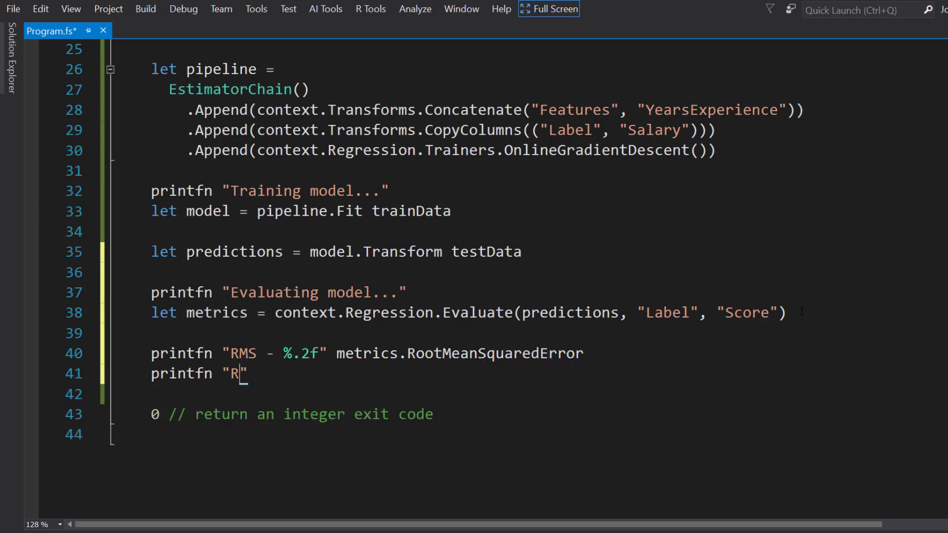
{"action": "type", "text": "^2"}
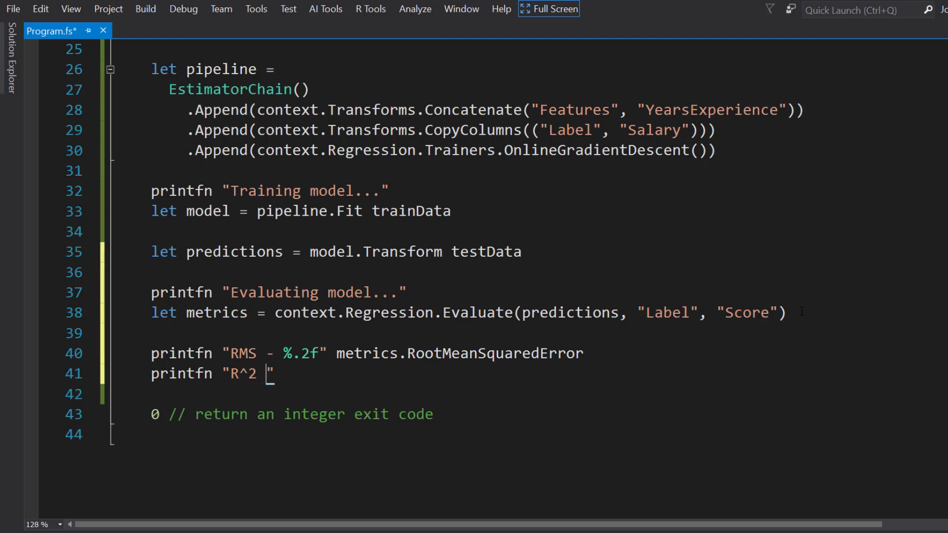
{"action": "type", "text": "- %"}
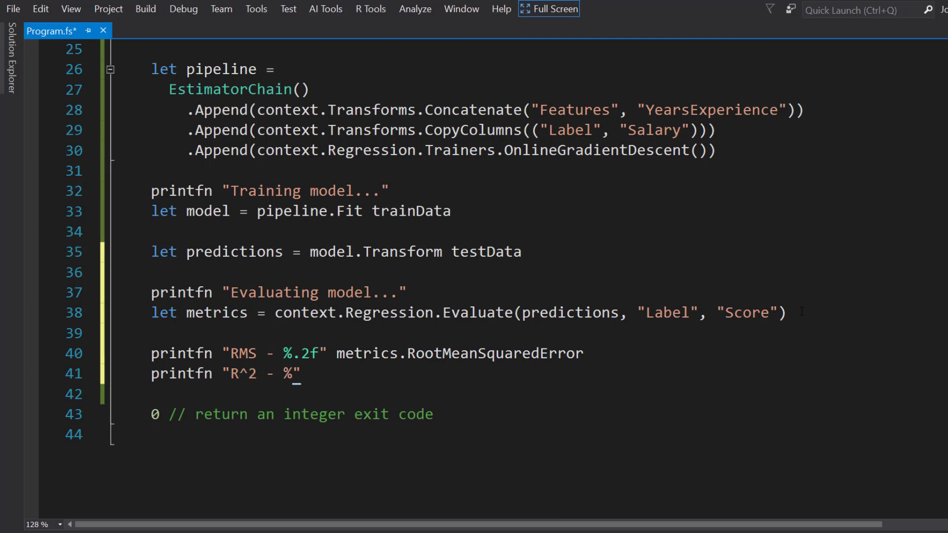
{"action": "type", "text": ".2f\" metrics.RSquare"}
{"action": "type", "text": "let pre"}
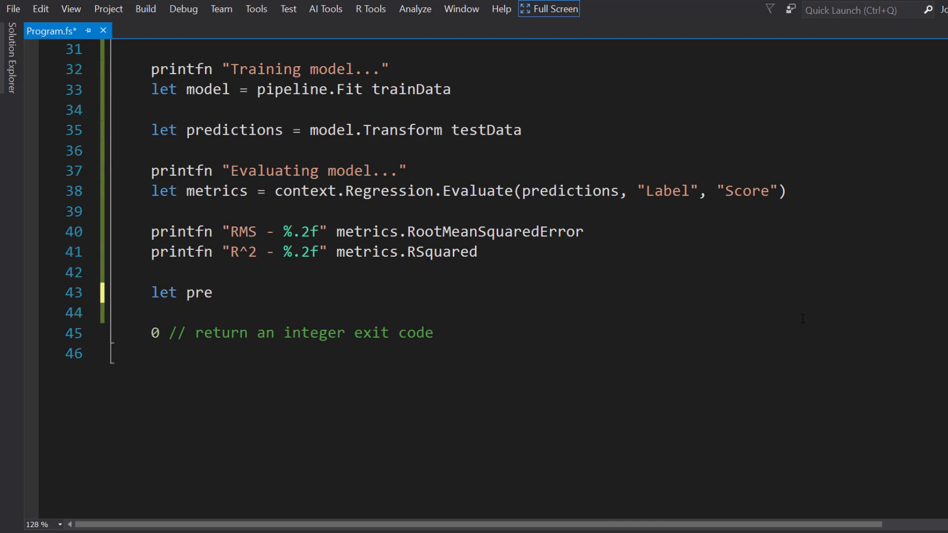
- Start let predictionFunc = context.Model.CreatePredictionEngine
{"action": "type", "text": "dictionFun"}
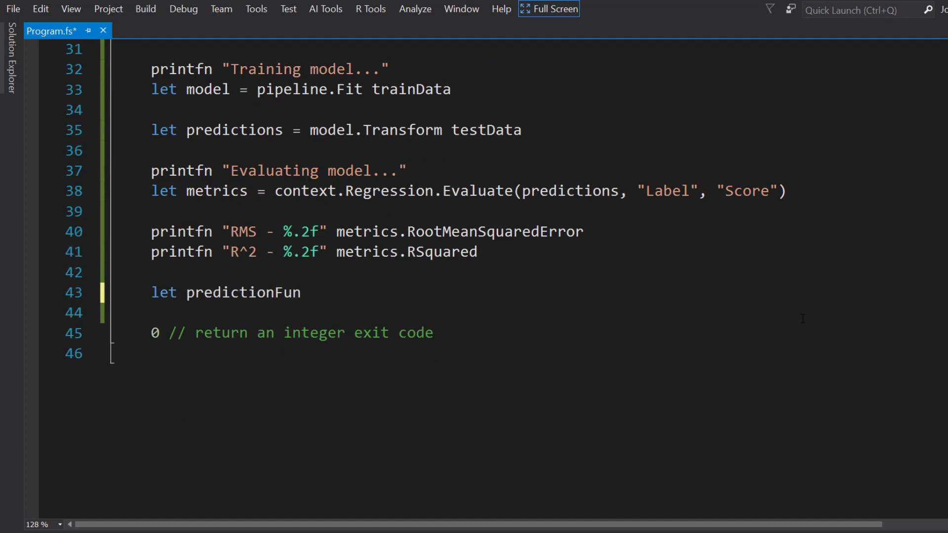
{"action": "type", "text": "c ="}
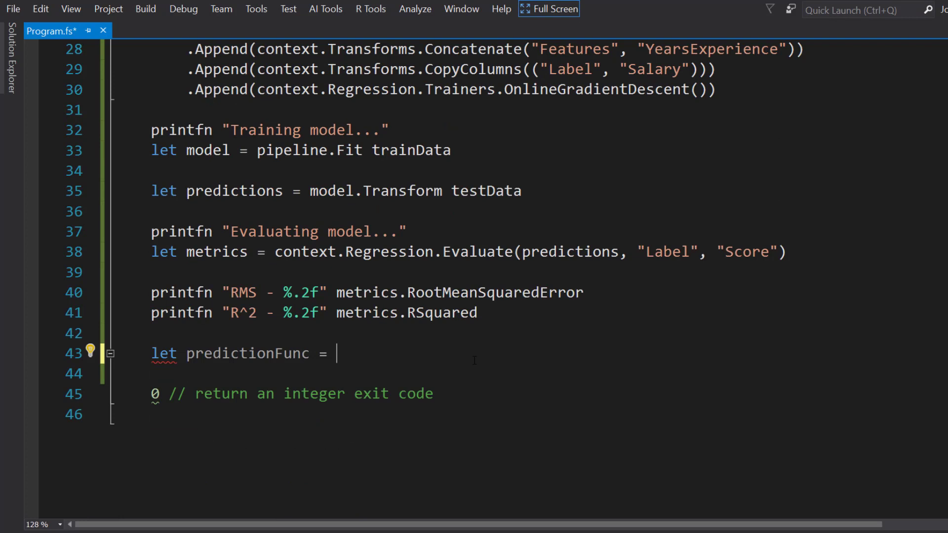
{"action": "type", "text": "co"}
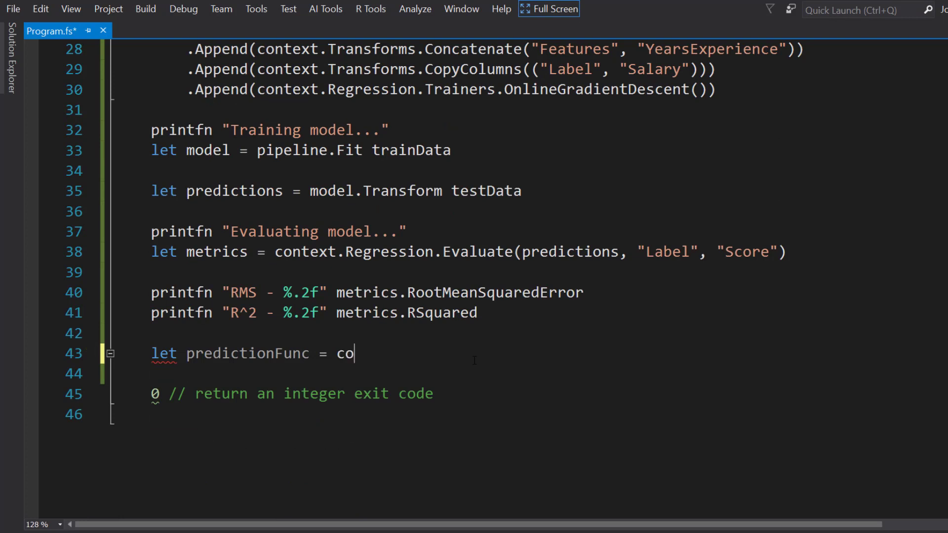
{"action": "type", "text": "ntext.Model"}
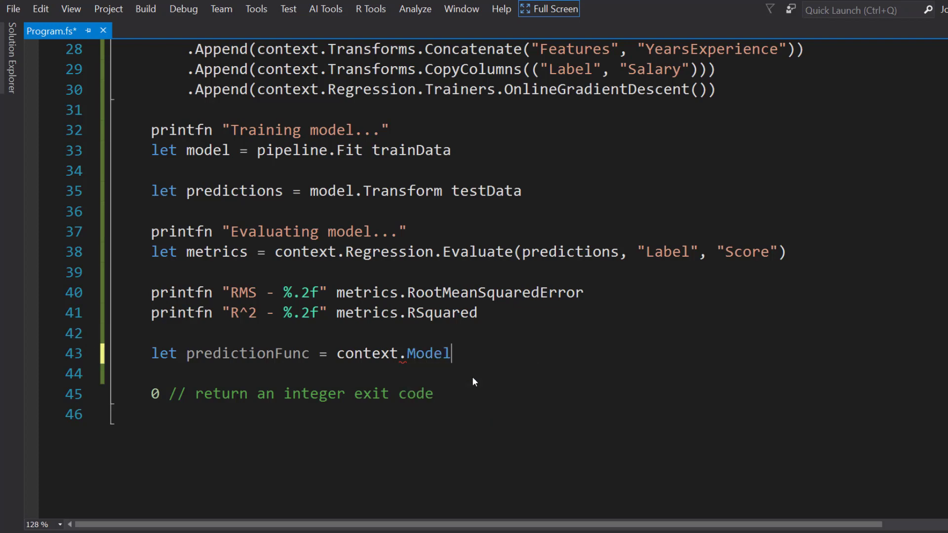
{"action": "type", "text": ".CreatePredictionEngine"}
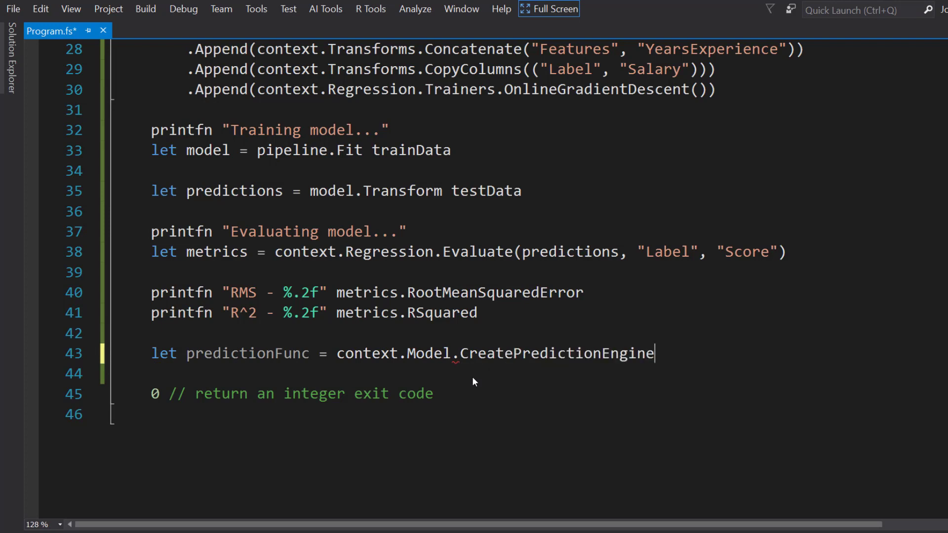
- Give it type arguments <SalaryData, > with the output type left blank, passing (model)
{"action": "type", "text": "<Sa"}
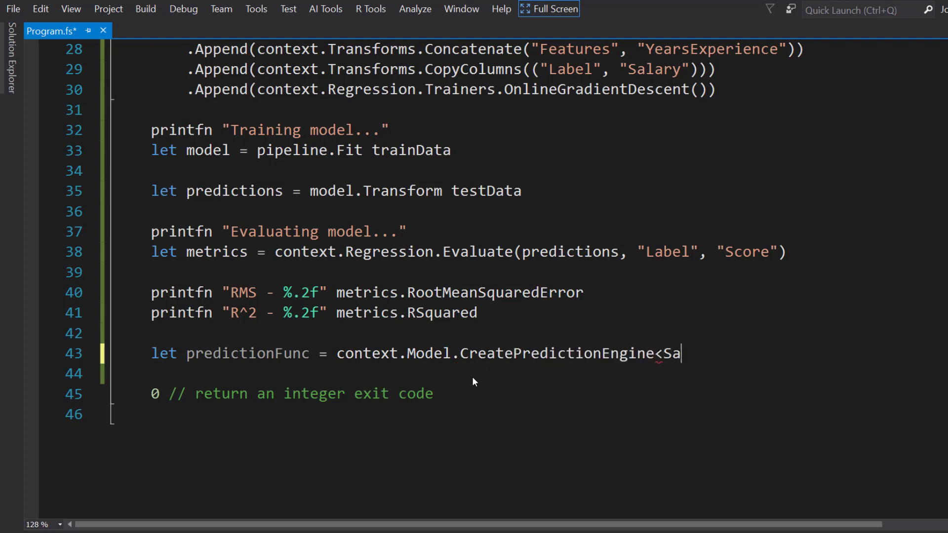
{"action": "type", "text": "laryData"}
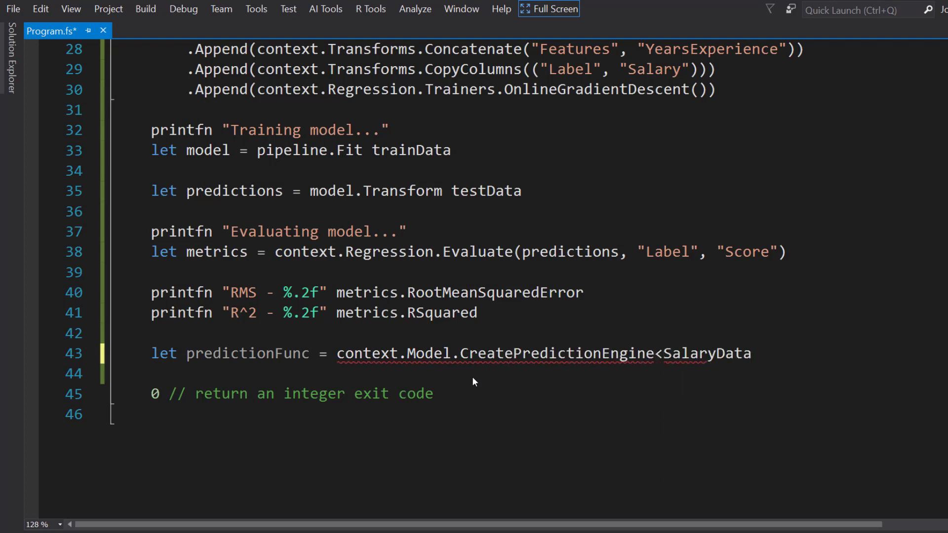
{"action": "type", "text": ", >"}
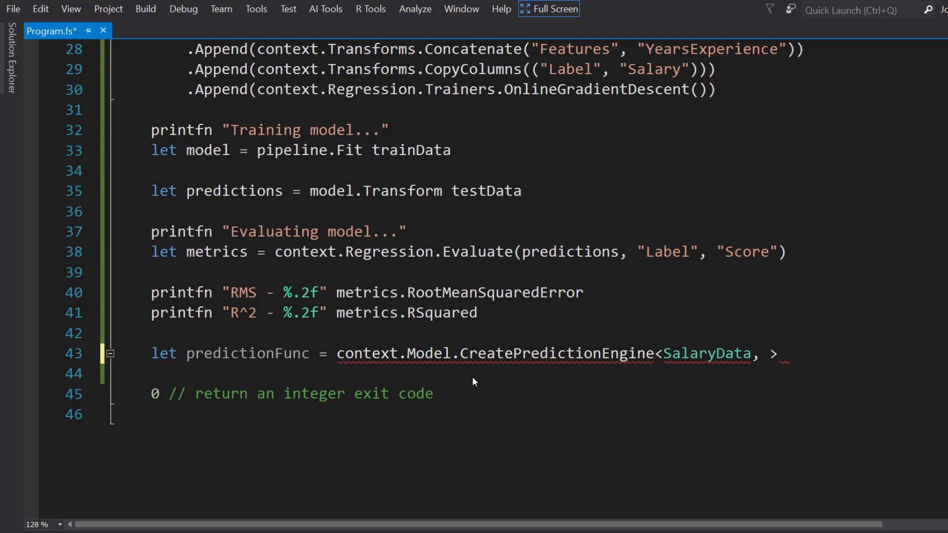
{"action": "type", "text": "("}
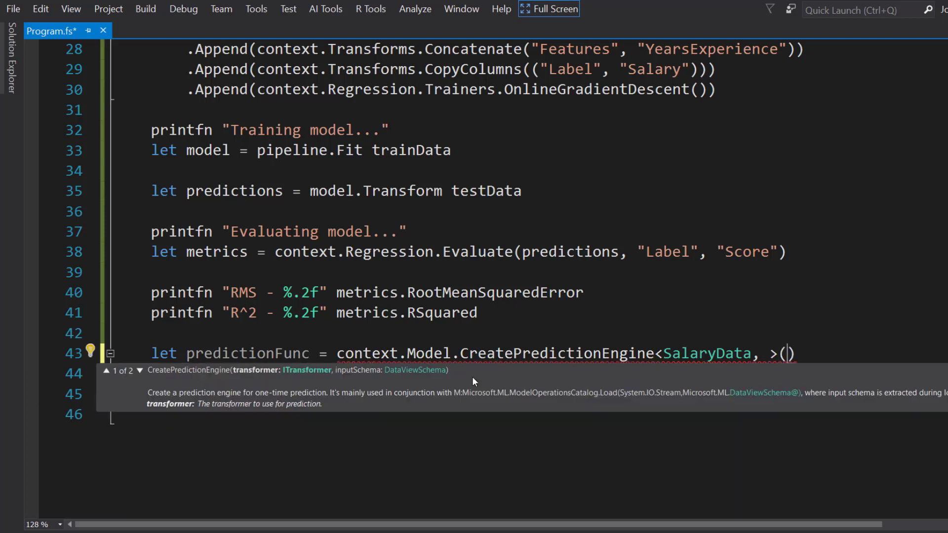
{"action": "type", "text": "mod"}
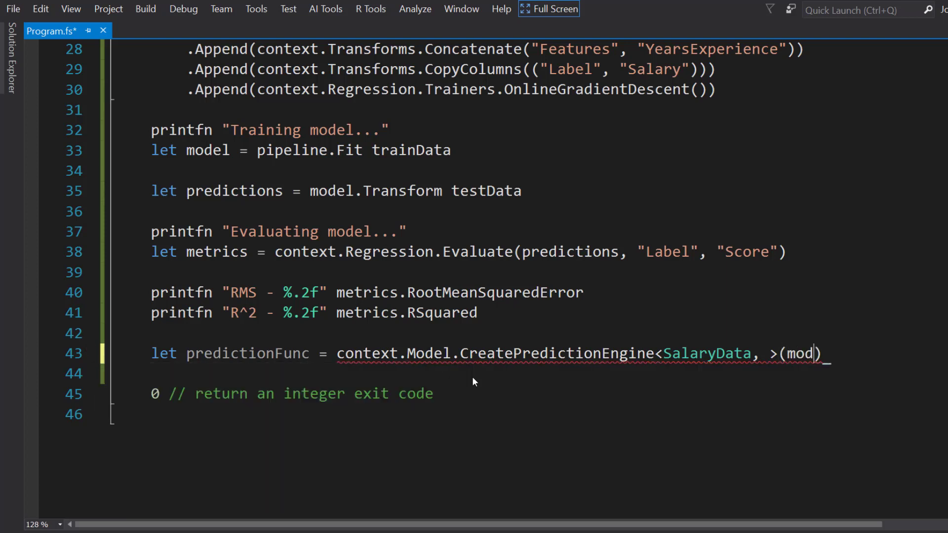
{"action": "type", "text": "el)"}
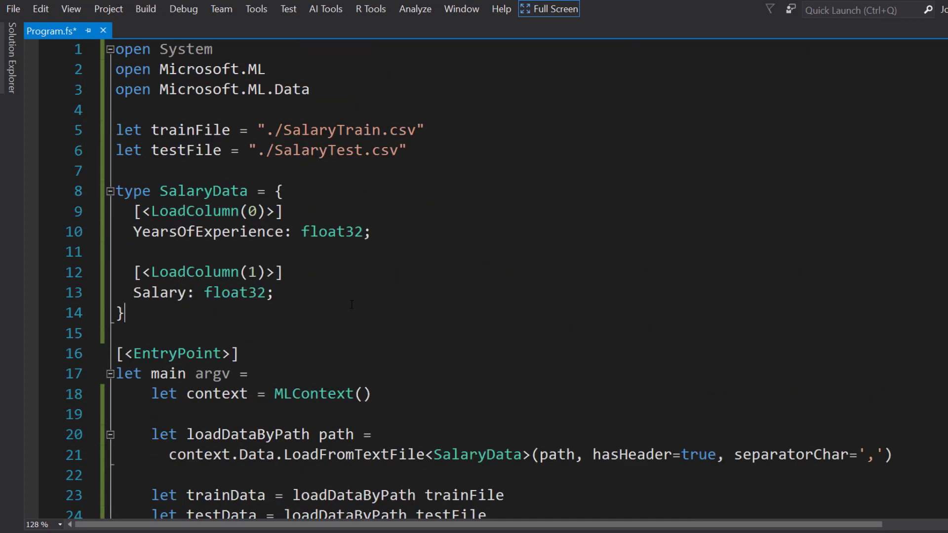
- Declare a SalaryPrediction record type with a [<ColumnName("Score")>] attribute
{"action": "type", "text": "type"}
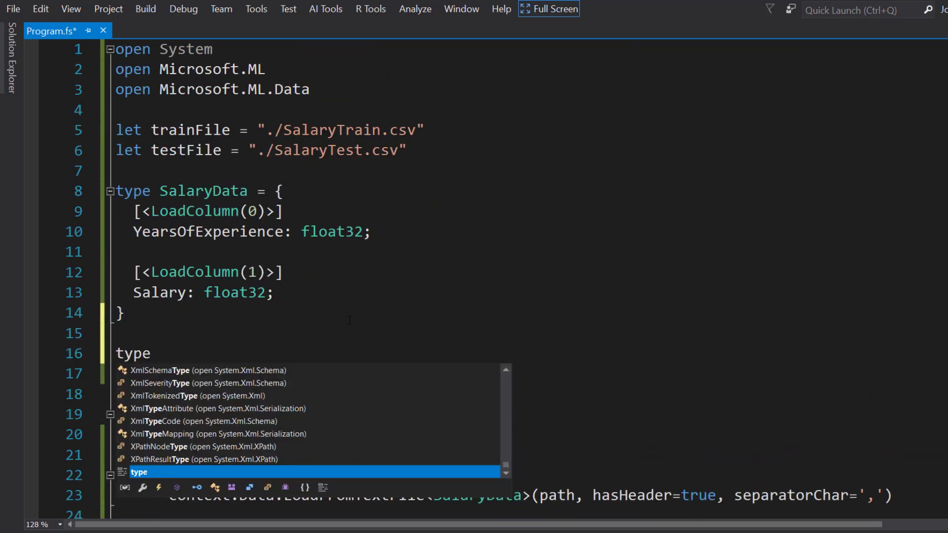
{"action": "type", "text": "SalaryPre"}
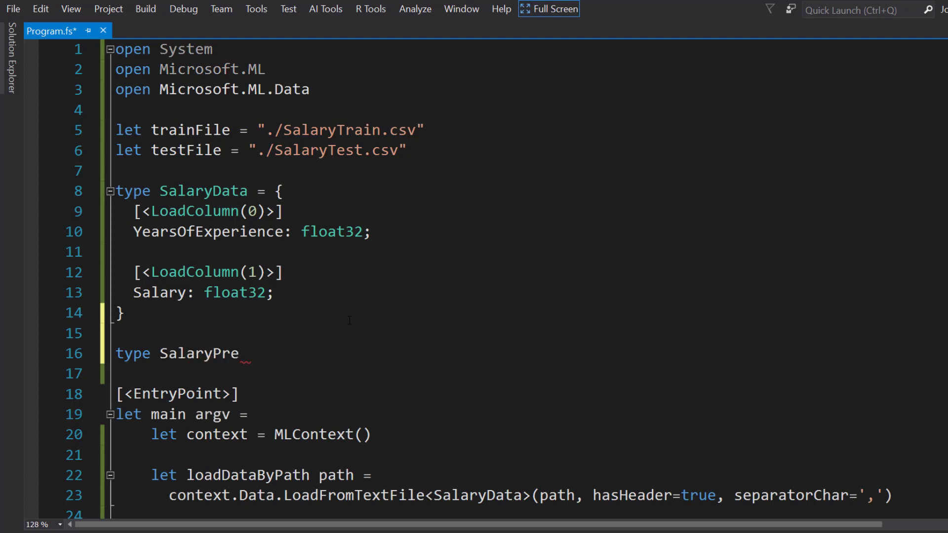
{"action": "type", "text": "diction = {"}
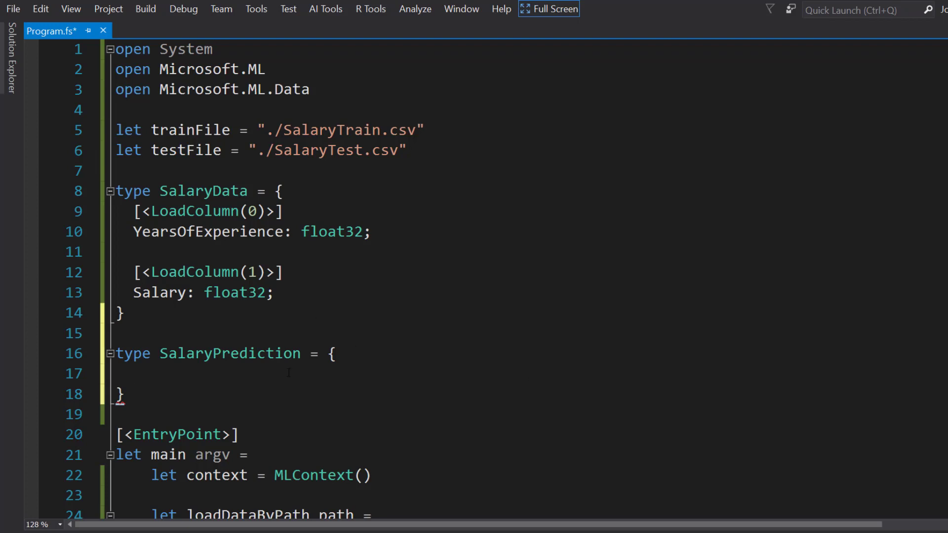
{"action": "type", "text": "[><"}
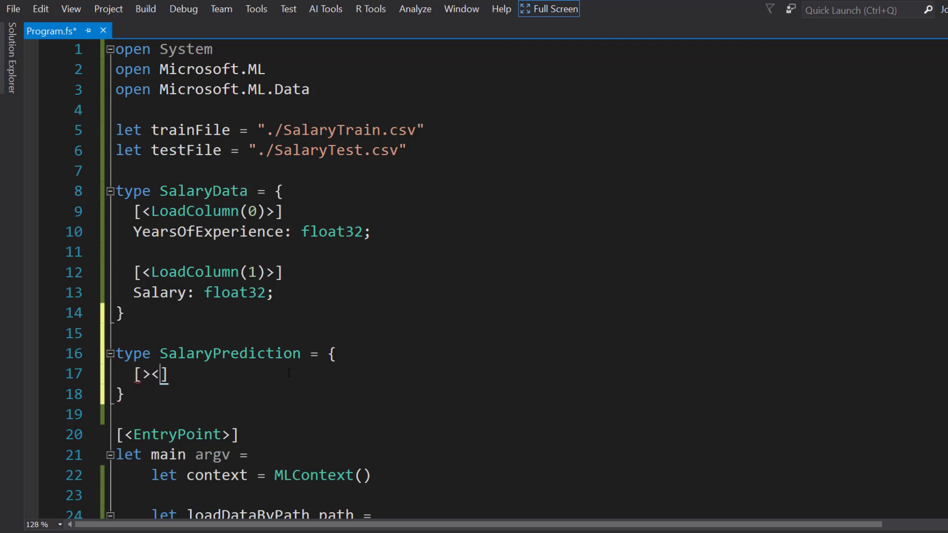
{"action": "type", "text": "ColumnName("}
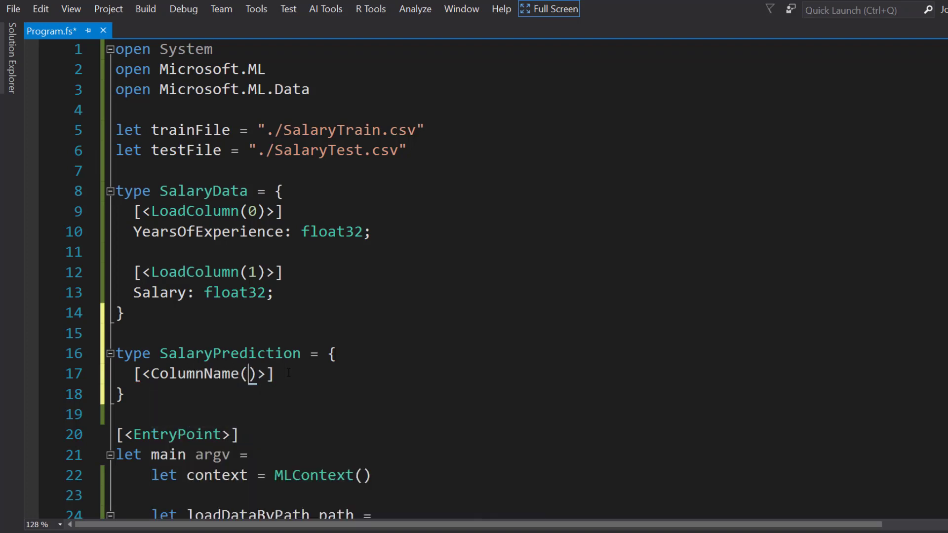
{"action": "type", "text": "\"Score\""}
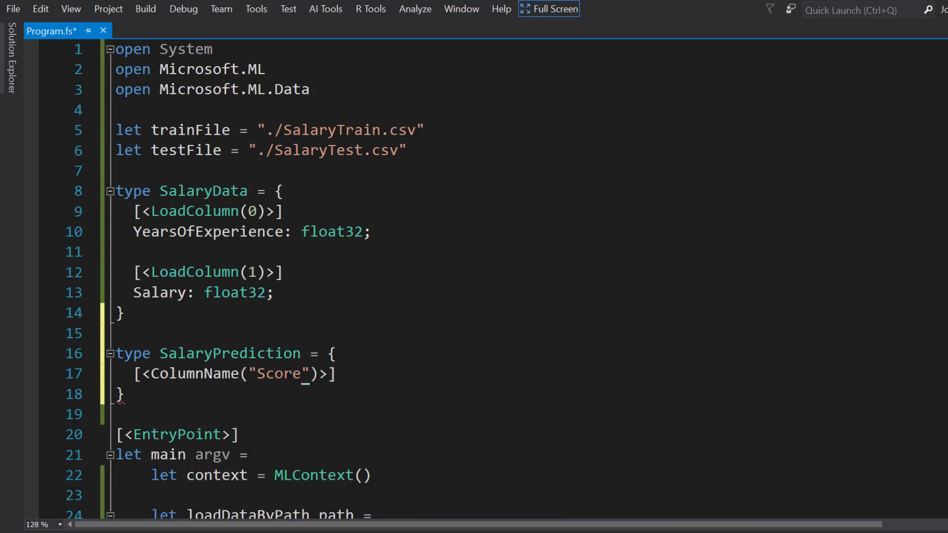
- Add the PredictedSalary: float32 field to SalaryPrediction and save
{"action": "left_click", "coordinate": [259, 373]}
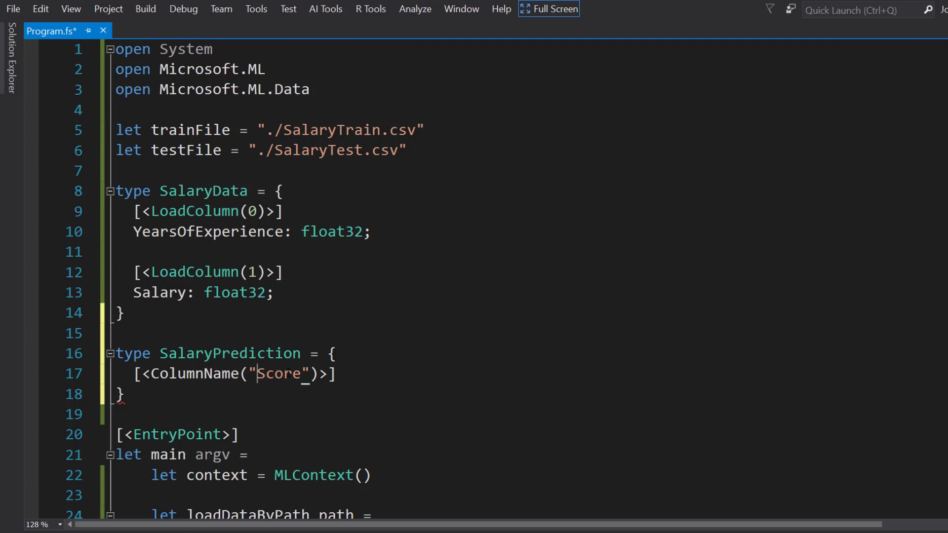
{"action": "key", "text": "Enter"}
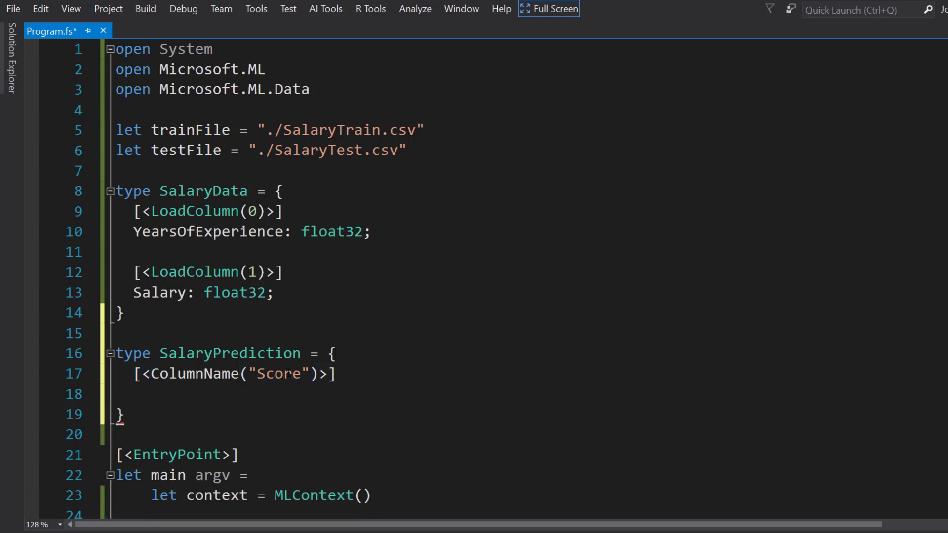
{"action": "type", "text": "Predicted"}
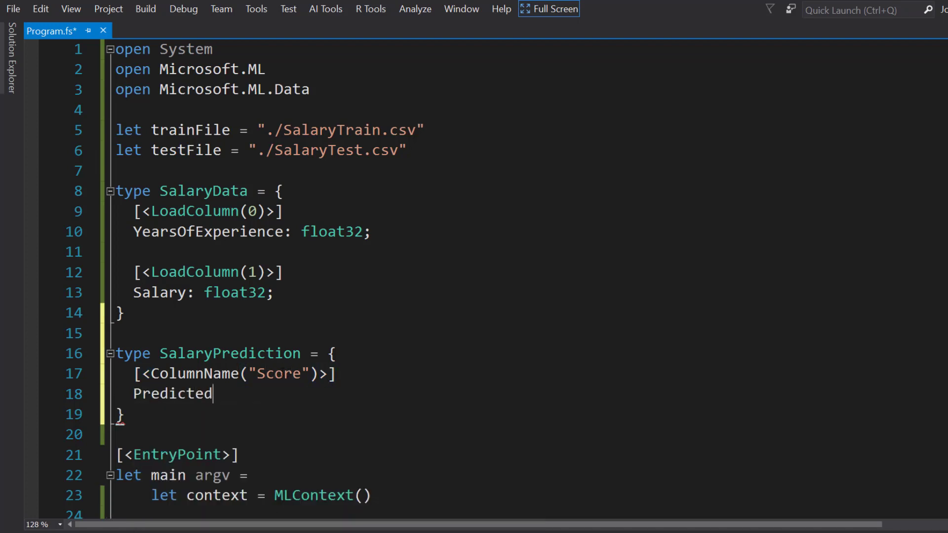
{"action": "type", "text": "Salary: floa"}
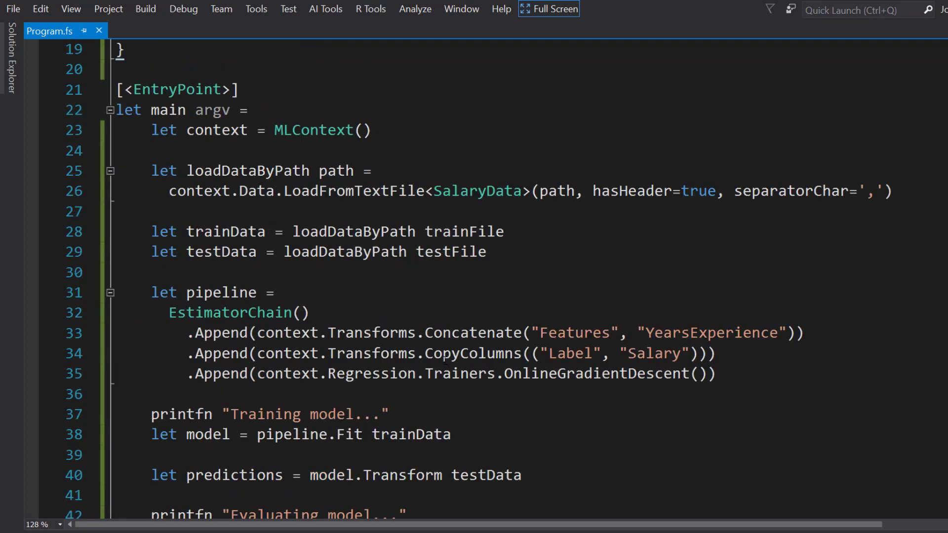
- Make CreatePredictionEngine output SalaryPrediction and begin a [<CliMu attribute above the type
{"action": "scroll", "scroll_direction": "down", "scroll_amount": 3}
{"action": "type", "text": "let predictionFunc = context.Model.CreatePredictionEngine<SalaryData, >(model"}
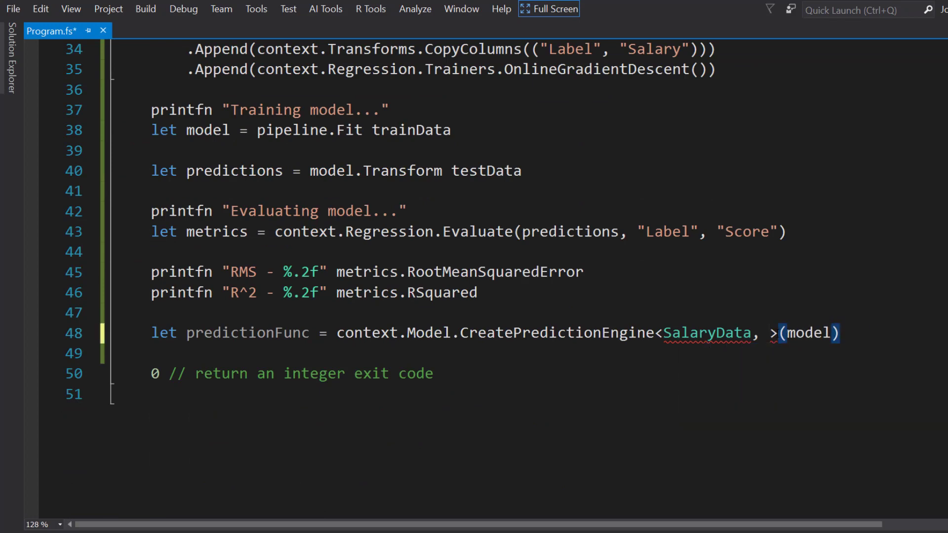
{"action": "type", "text": "SalaryPrediction = {"}
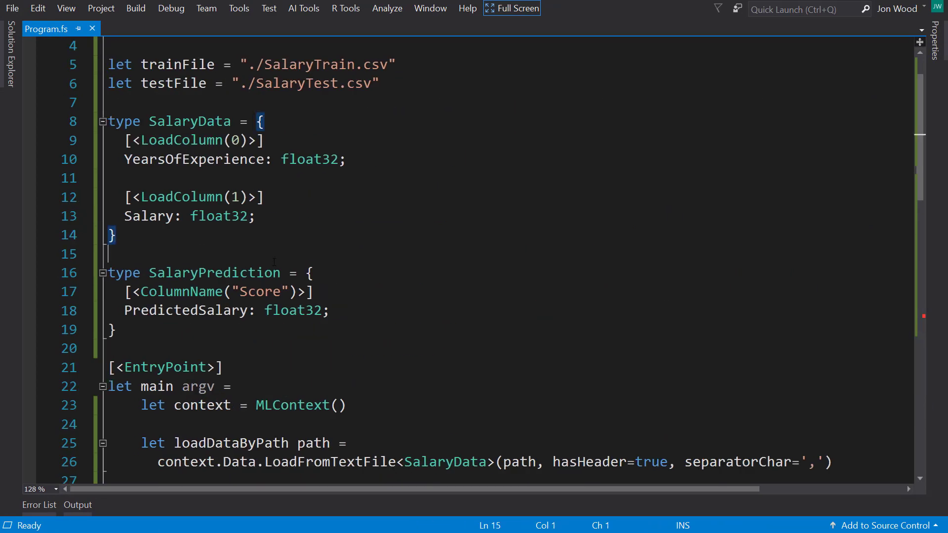
{"action": "type", "text": "[]"}
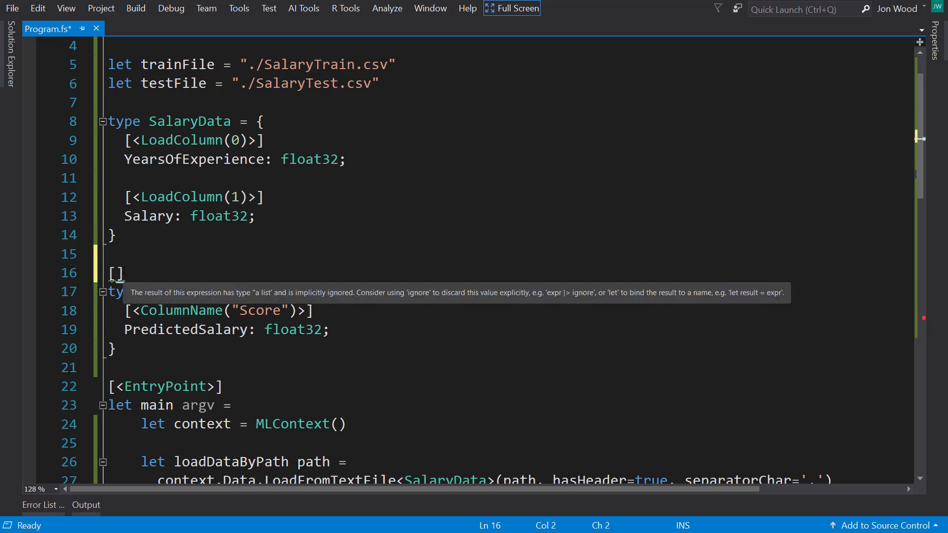
{"action": "type", "text": "<CliMu>"}
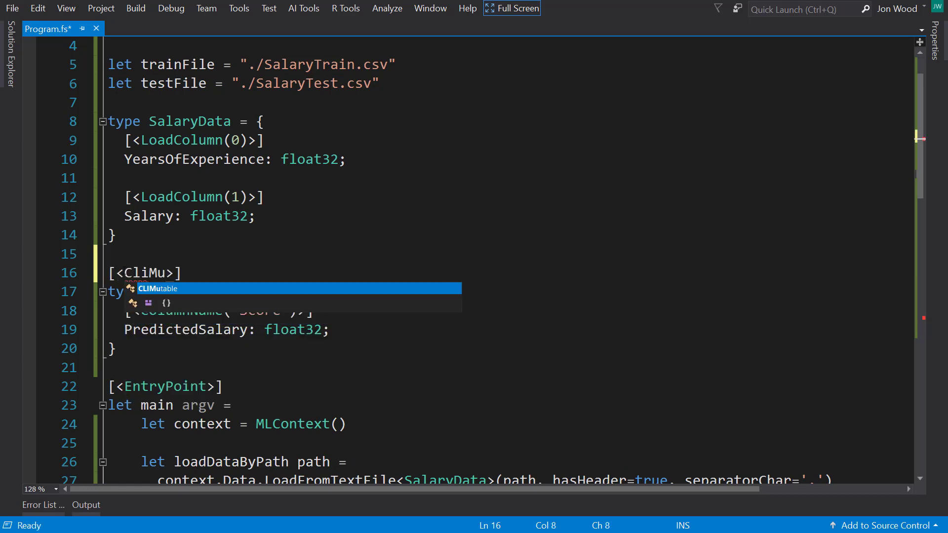
- Complete CLIMutable and bind let prediction = predictionFunc.Predict(...)
{"action": "key", "text": "Tab"}
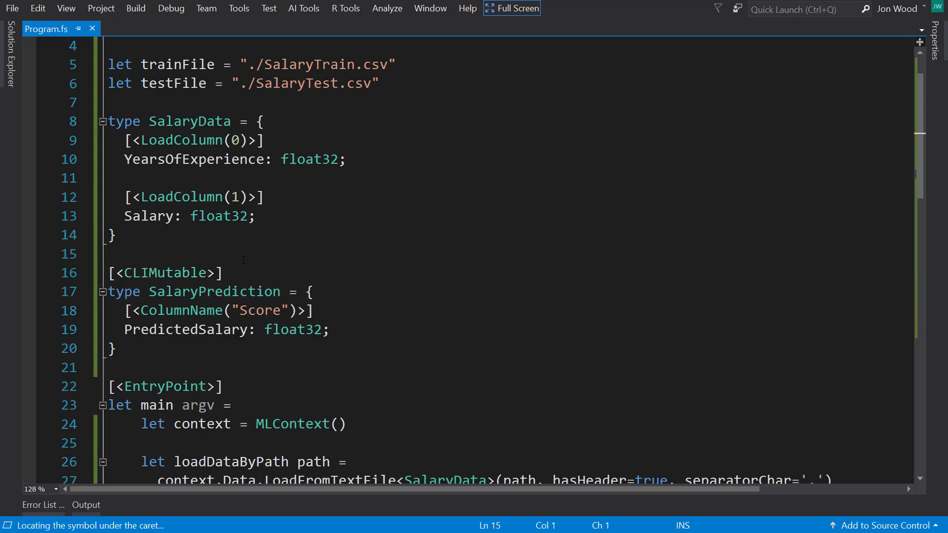
{"action": "scroll", "scroll_direction": "down", "scroll_amount": 3}
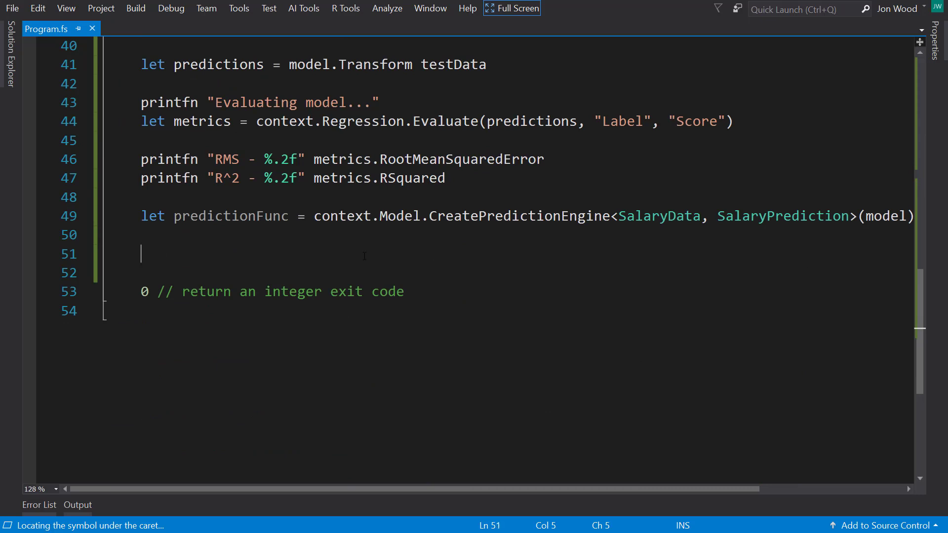
{"action": "type", "text": "let pre"}
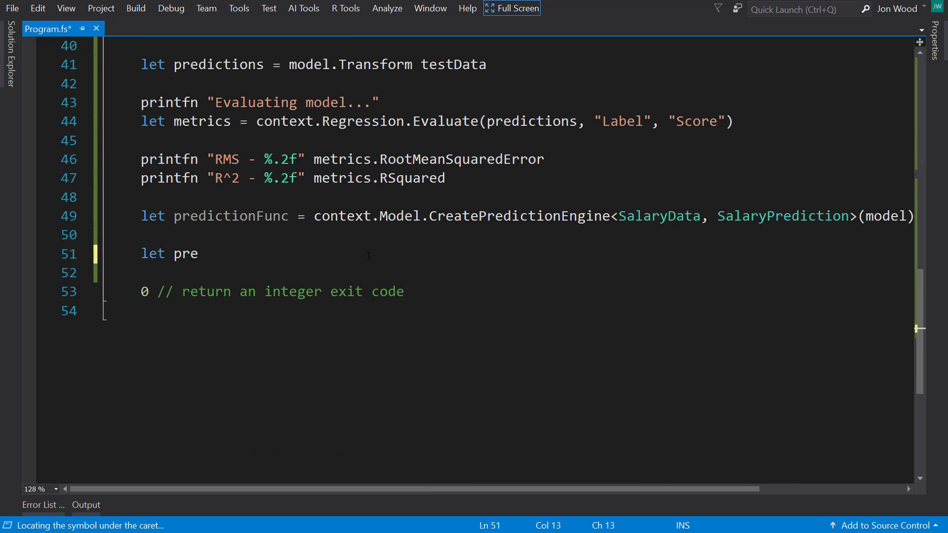
{"action": "type", "text": "diction"}
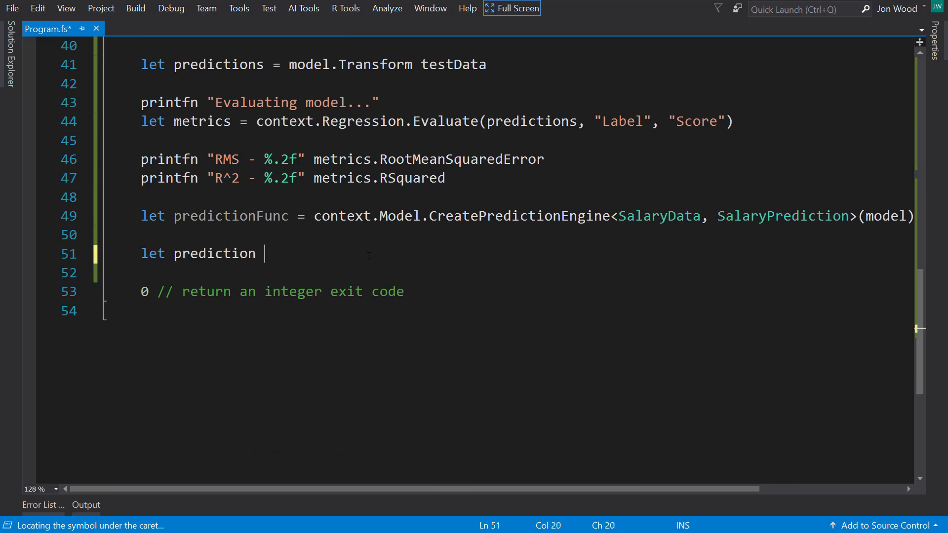
{"action": "type", "text": "= predi"}
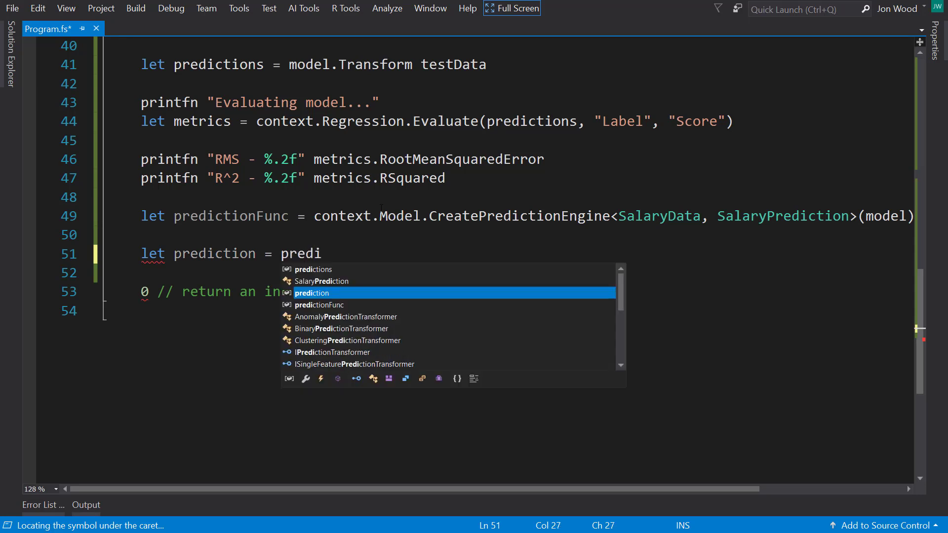
{"action": "type", "text": "ctionFunc.Predict("}
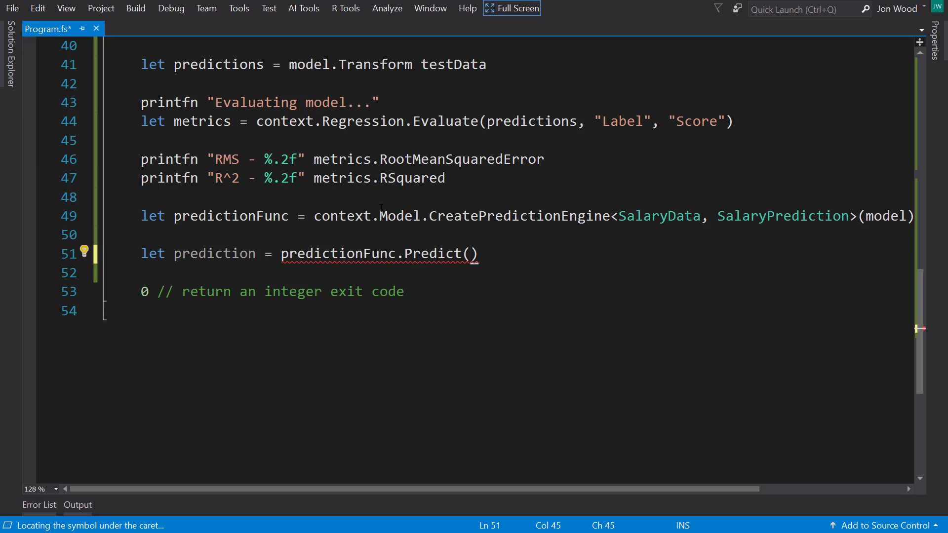
- Pass a SalaryData record with YearsOfExperience = 8.0f; Salary = 0.0f to Predict
{"action": "type", "text": "{ YearsOfExperience = 8"}
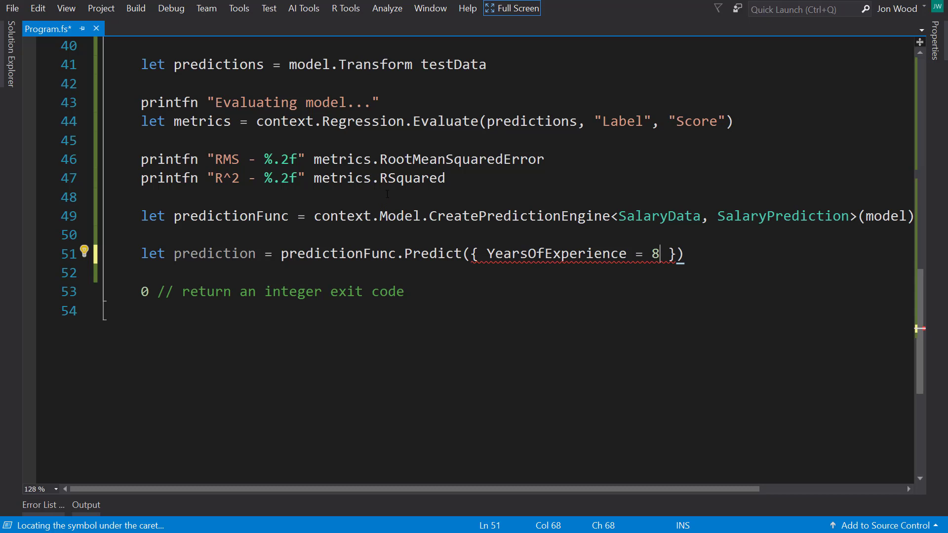
{"action": "type", "text": ", S"}
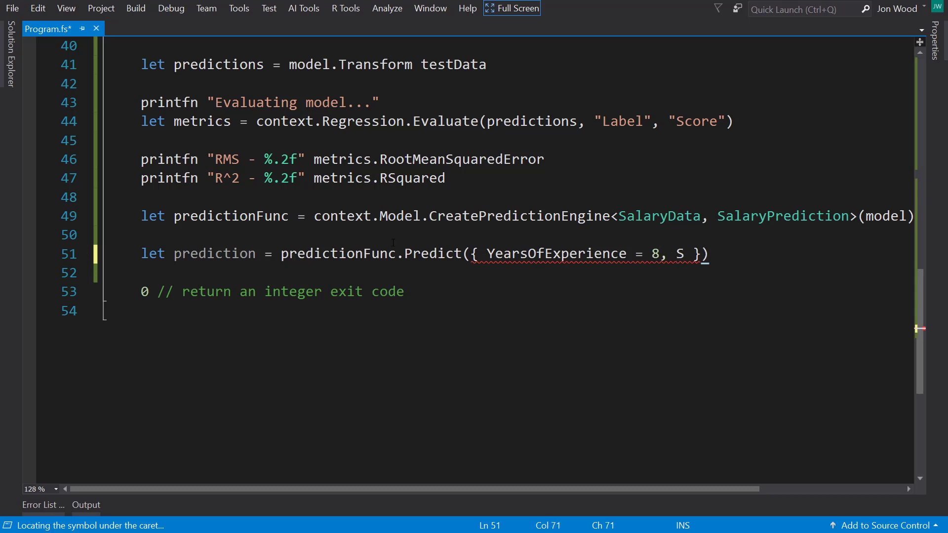
{"action": "type", "text": "alary"}
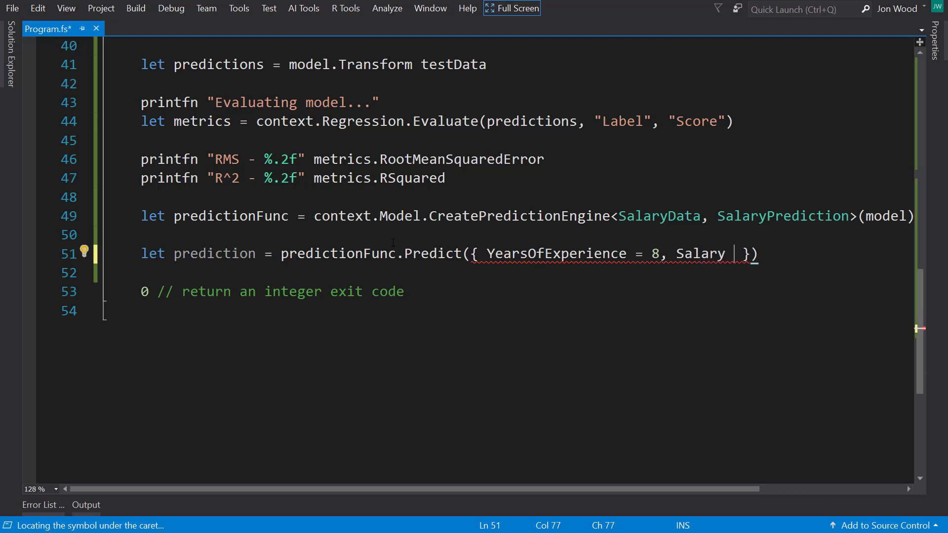
{"action": "type", "text": "="}
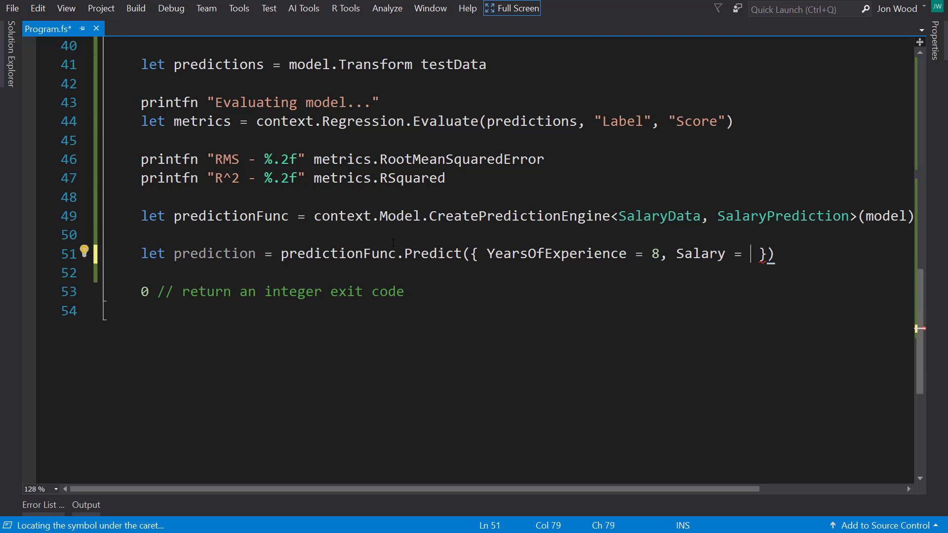
{"action": "type", "text": "0.0"}
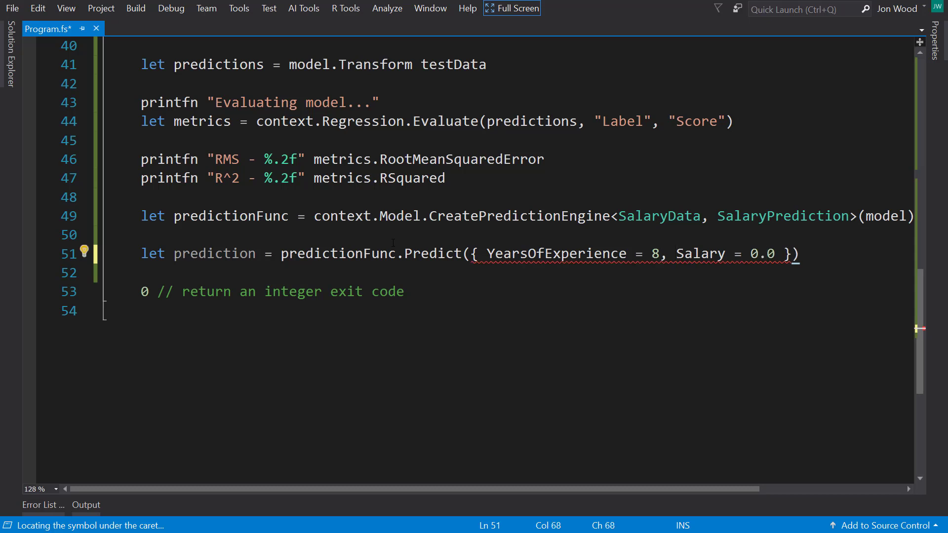
{"action": "type", "text": ".0"}
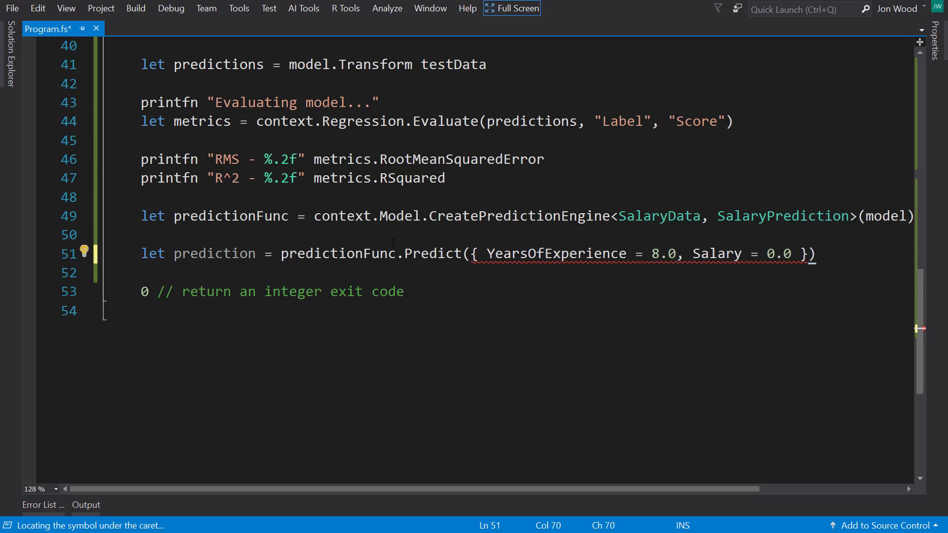
{"action": "type", "text": "f"}
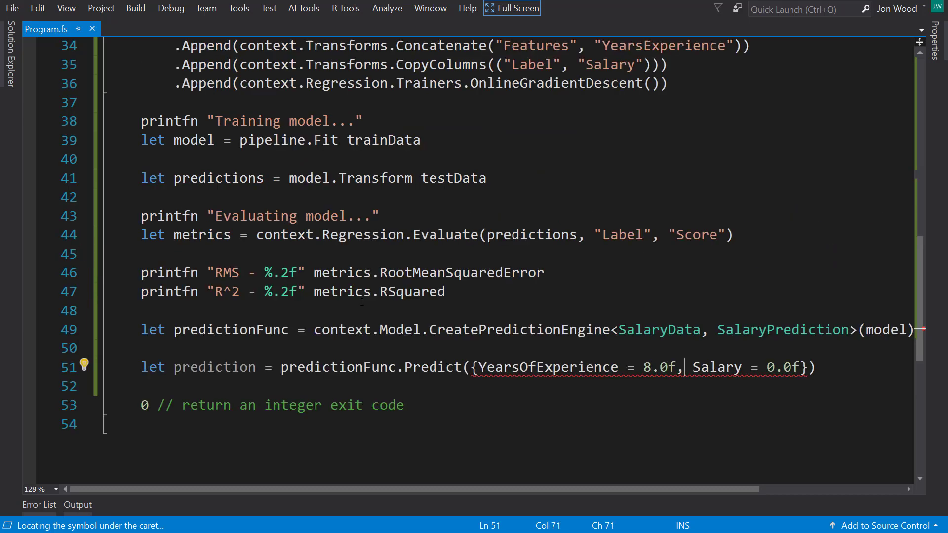
{"action": "key", "text": "Backspace"}
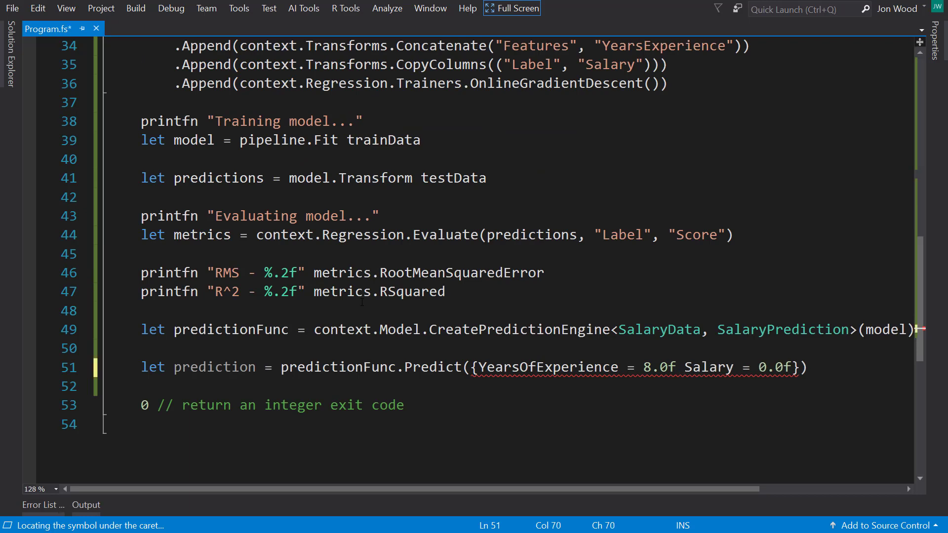
{"action": "type", "text": ";"}
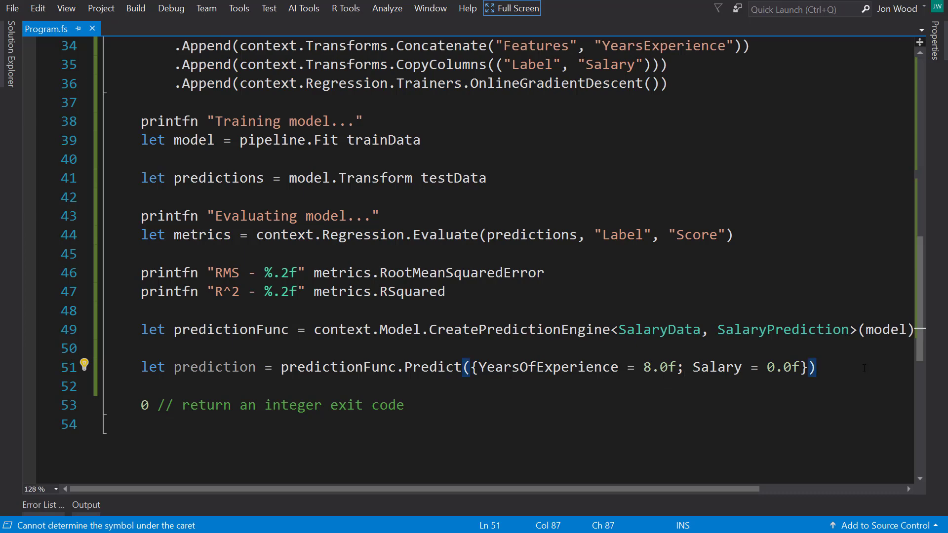
{"action": "scroll", "scroll_direction": "down", "scroll_amount": 3}
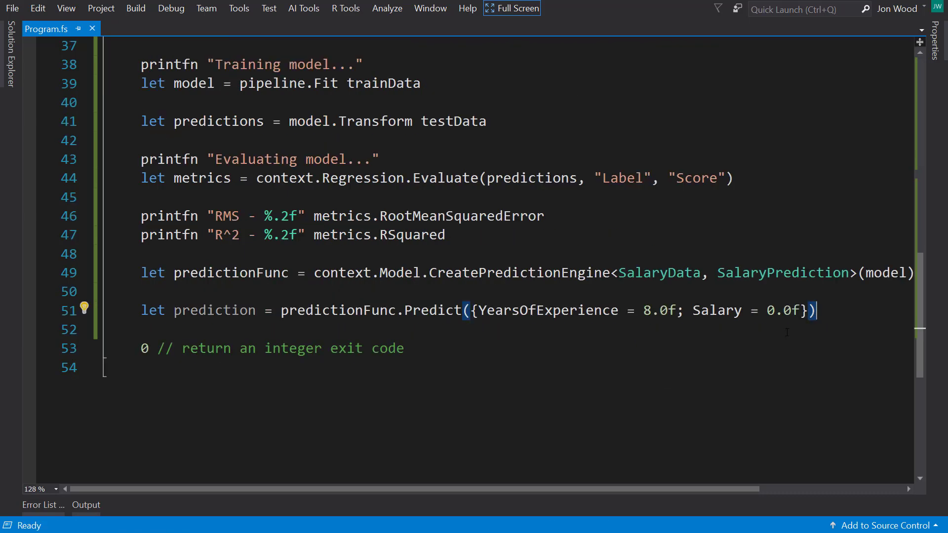
- Print the predicted salary with printfn "Prediction - %.2f" prediction.PredictedSalary
{"action": "key", "text": "enter"}
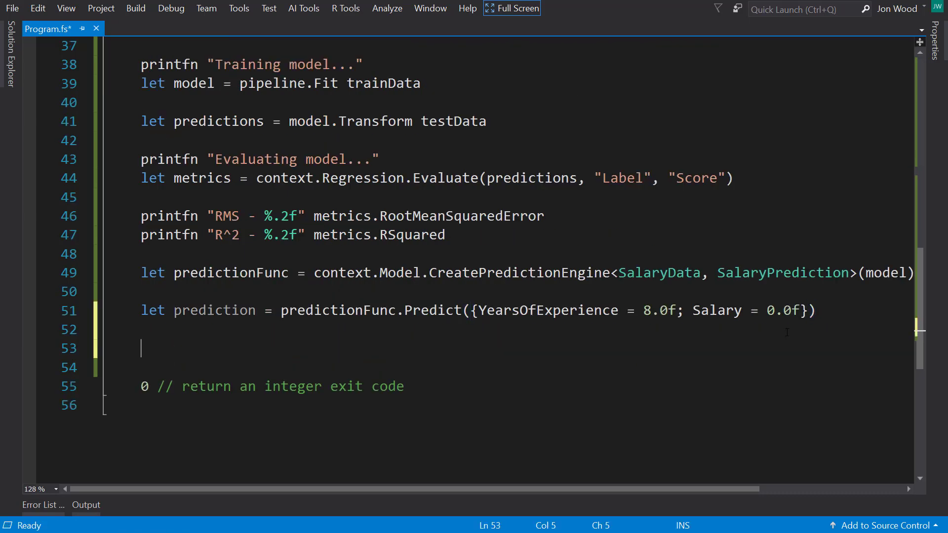
{"action": "type", "text": "printfn \"Pred"}
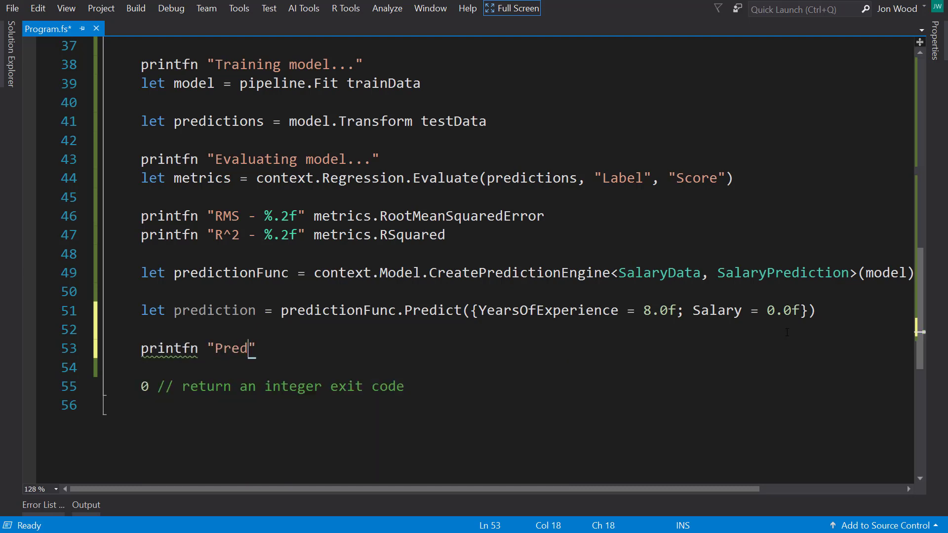
{"action": "type", "text": "iction -"}
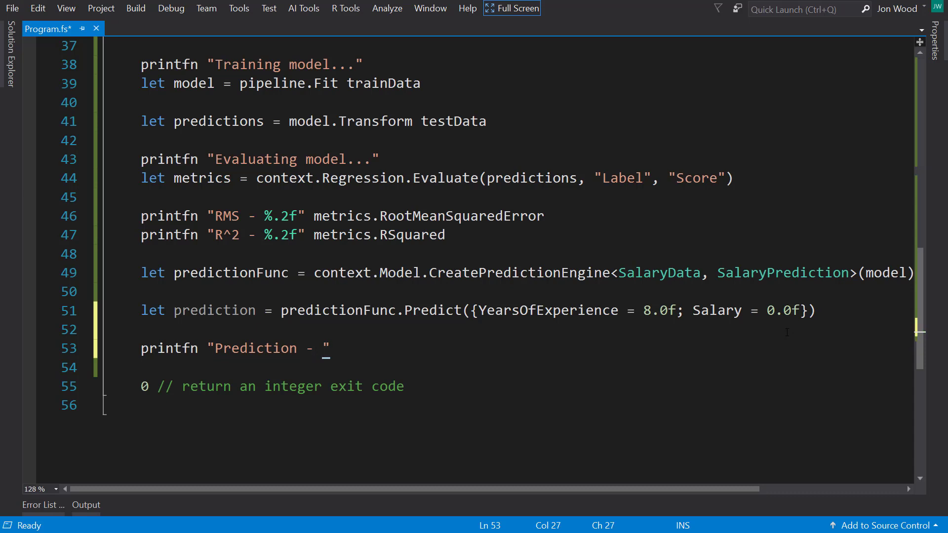
{"action": "type", "text": "%.2"}
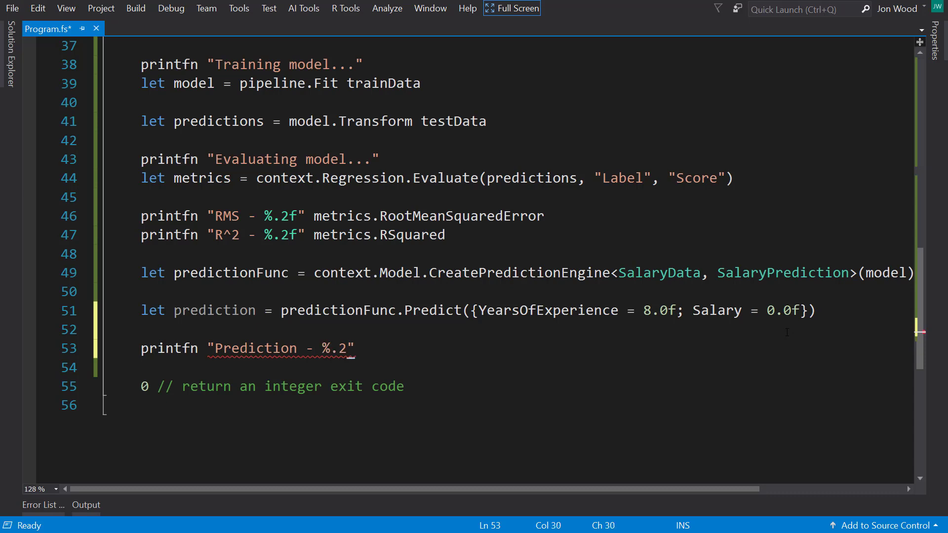
{"action": "type", "text": "pred"}
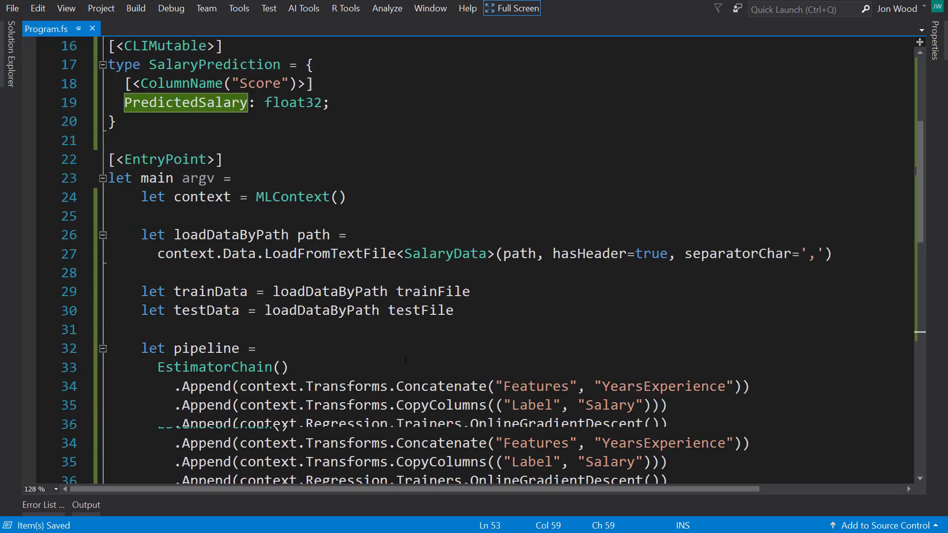
- Add Console.ReadLine() |> ignore so the program waits for a keypress before exiting
{"action": "scroll", "scroll_direction": "down", "scroll_amount": 3}
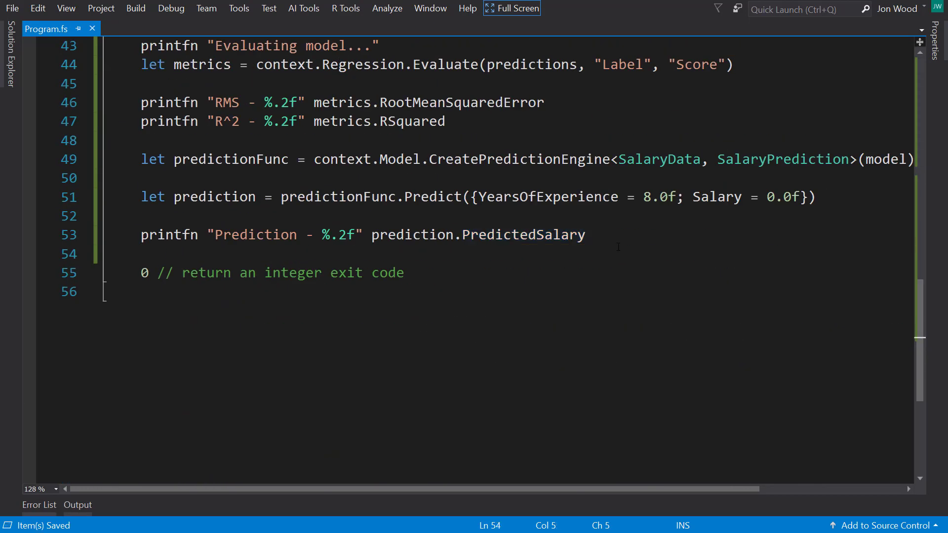
{"action": "type", "text": "Console.ReadLine("}
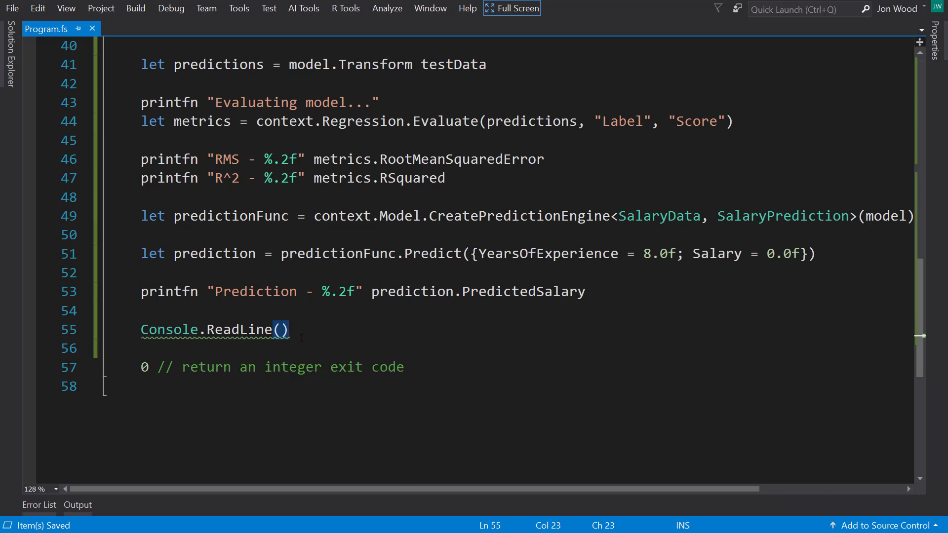
{"action": "type", "text": "\"  \""}
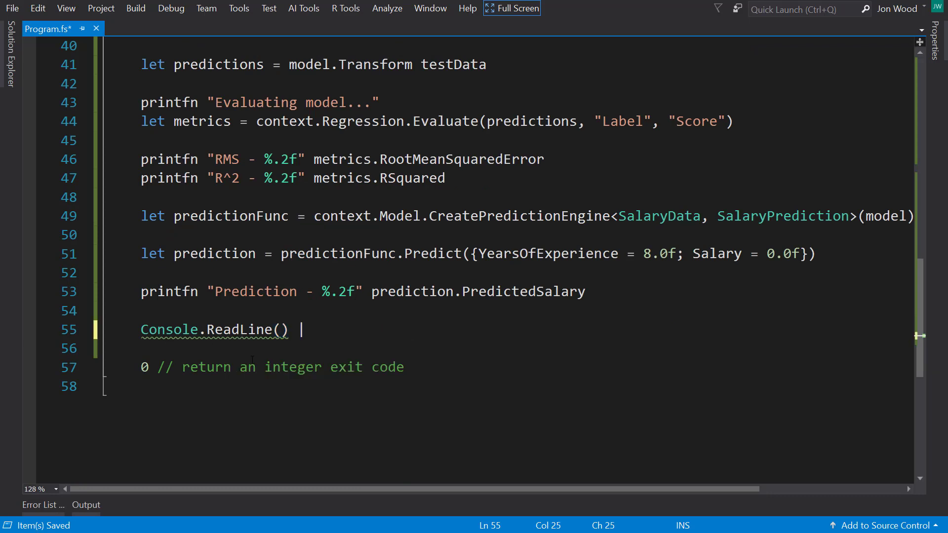
{"action": "type", "text": ">"}
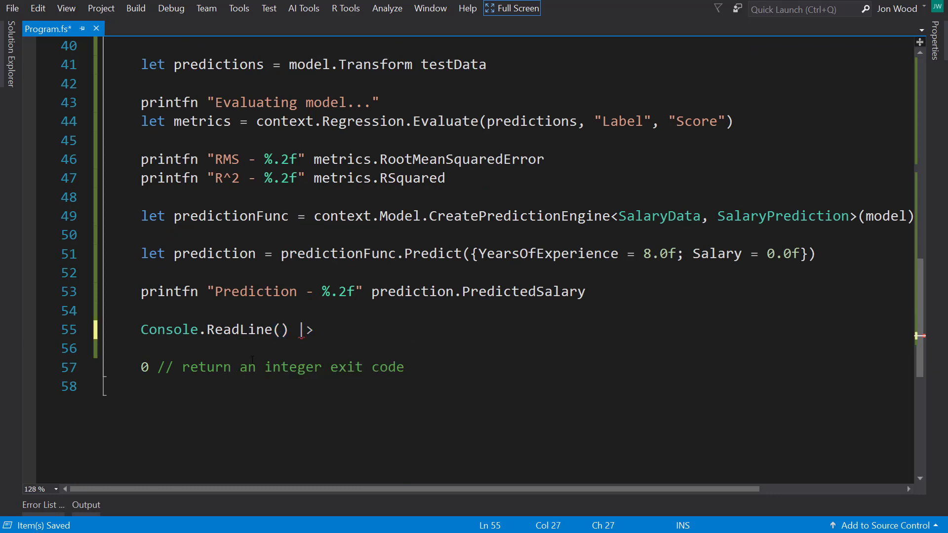
{"action": "type", "text": "ign"}
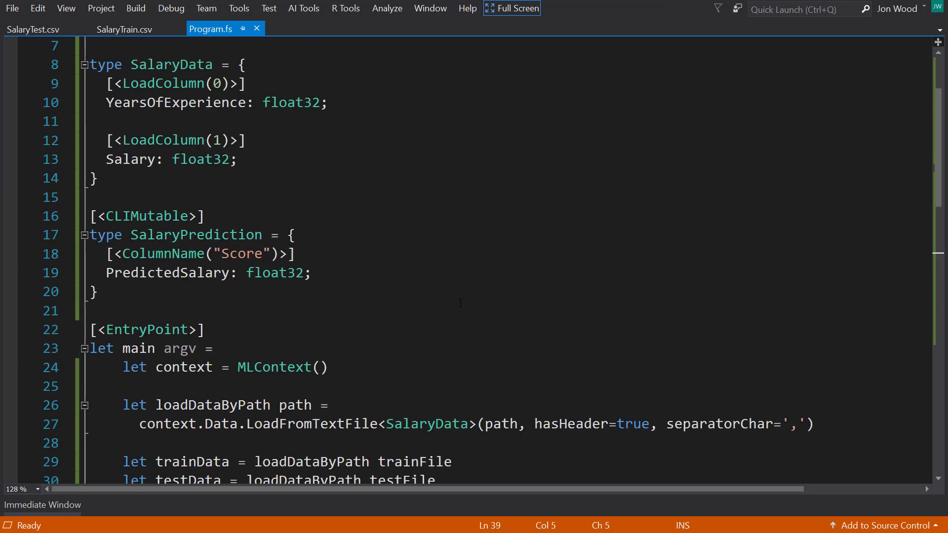
{"action": "mouse_move", "coordinate": [200, 97]}
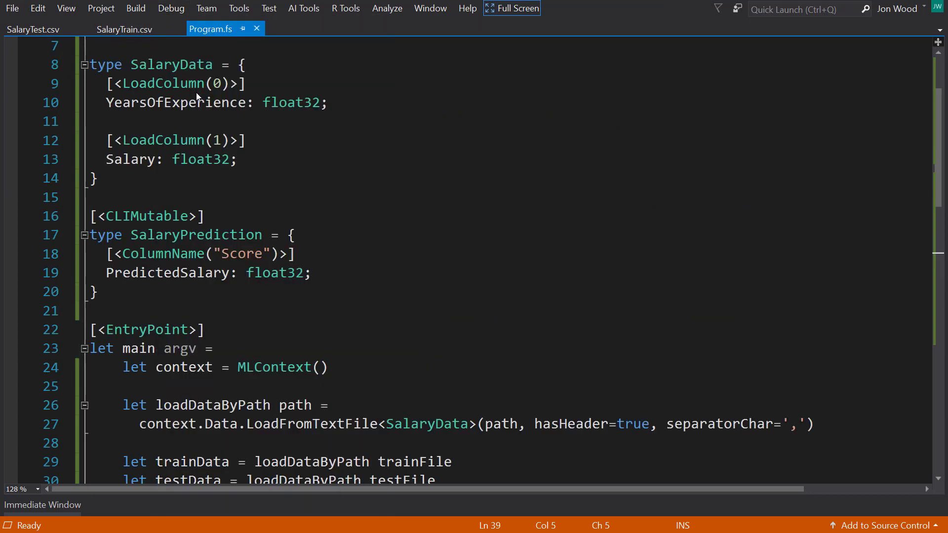
- Rename YearsOfExperience to YearsExperience in SalaryData and the Predict call, then start debugging
{"action": "double_click", "coordinate": [194, 101]}
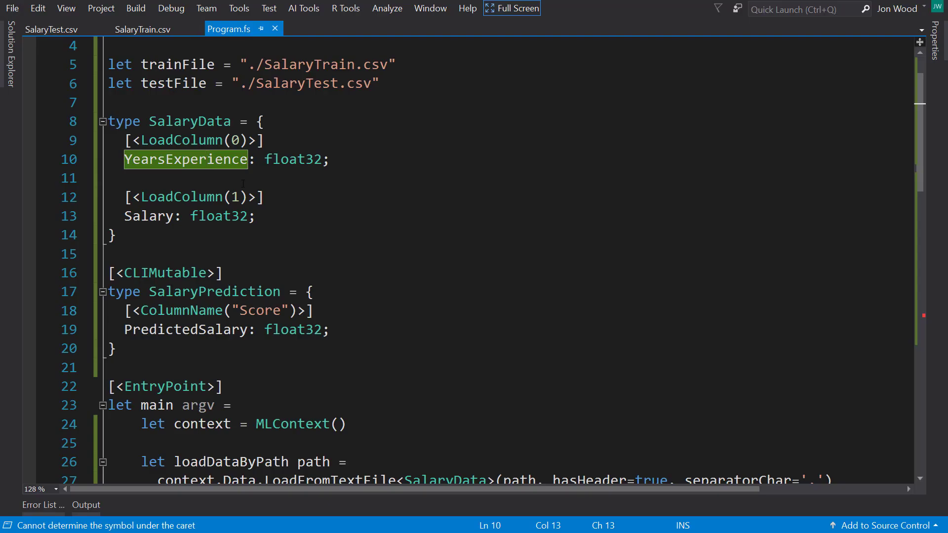
{"action": "left_click", "coordinate": [171, 7]}
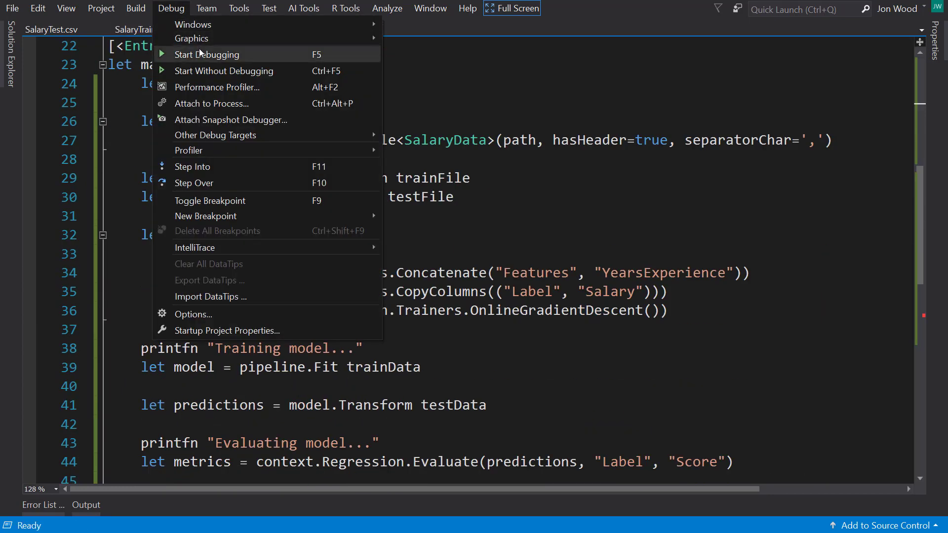
{"action": "left_click", "coordinate": [208, 54]}
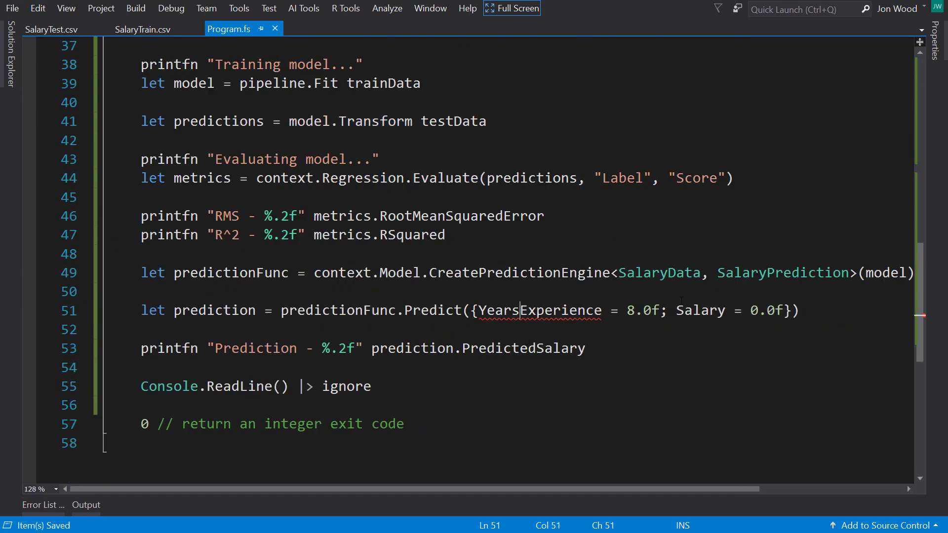
{"action": "double_click", "coordinate": [538, 310]}
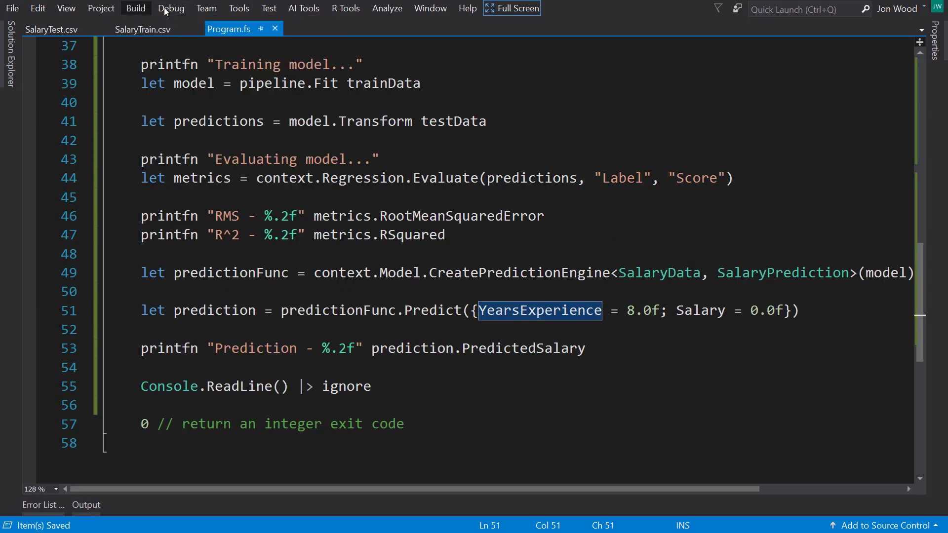
{"action": "left_click", "coordinate": [171, 8]}
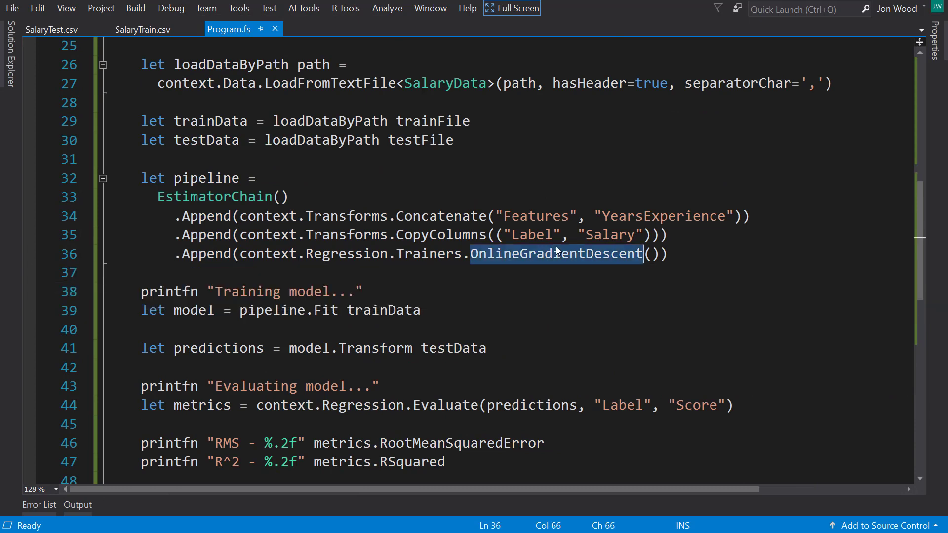
- Replace OnlineGradientDescent with Trainers.LbfgsPoissonRegression and run the program
{"action": "key", "text": "Delete"}
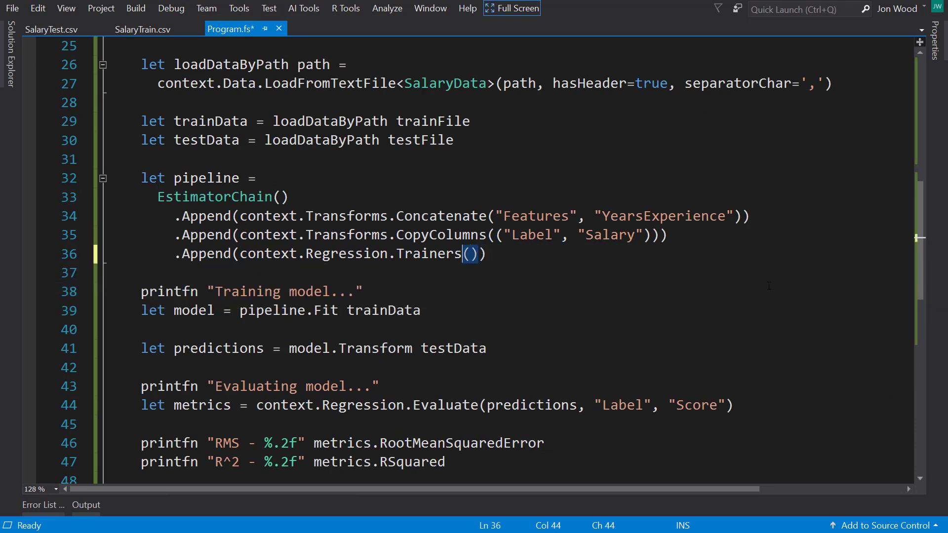
{"action": "type", "text": "."}
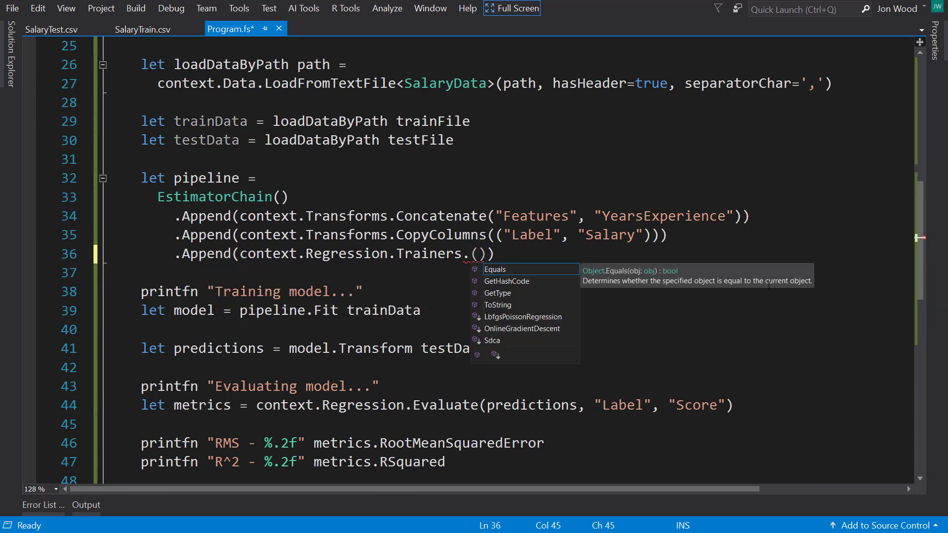
{"action": "type", "text": "s"}
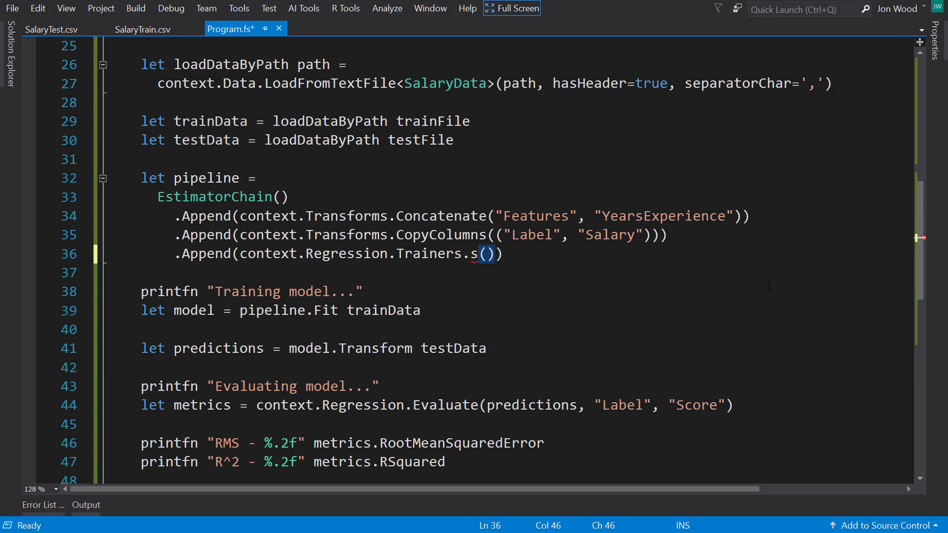
{"action": "double_click", "coordinate": [427, 253]}
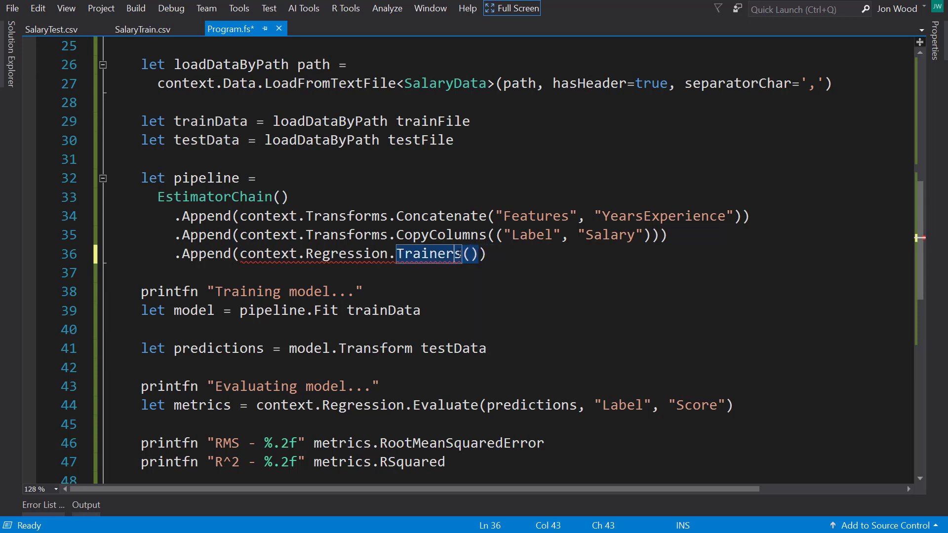
{"action": "type", "text": ".LbfgsPoissonRegression"}
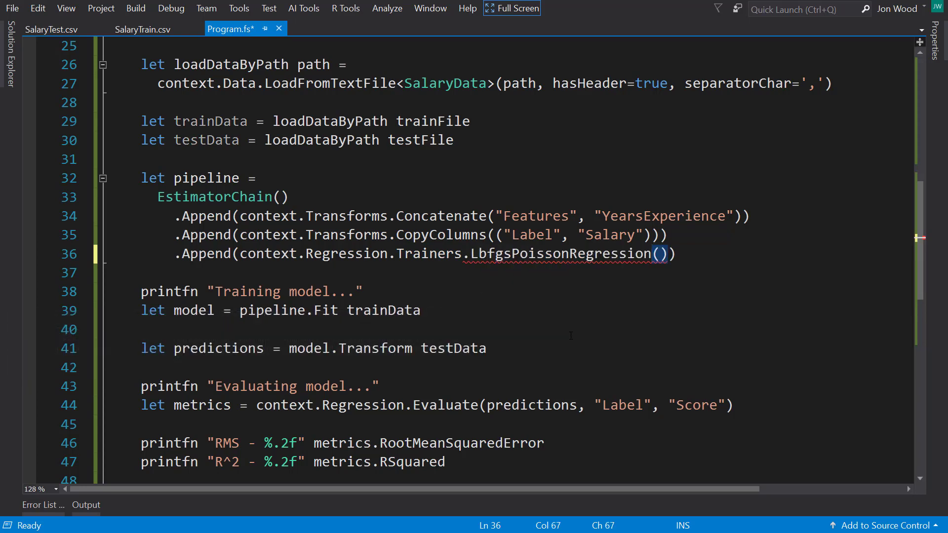
{"action": "left_click", "coordinate": [170, 8]}
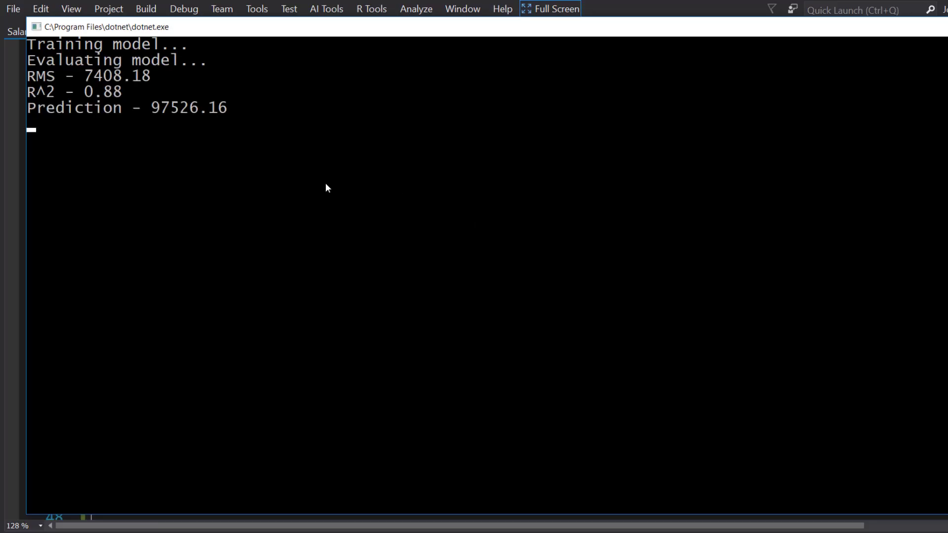
{"action": "mouse_move", "coordinate": [70, 97]}
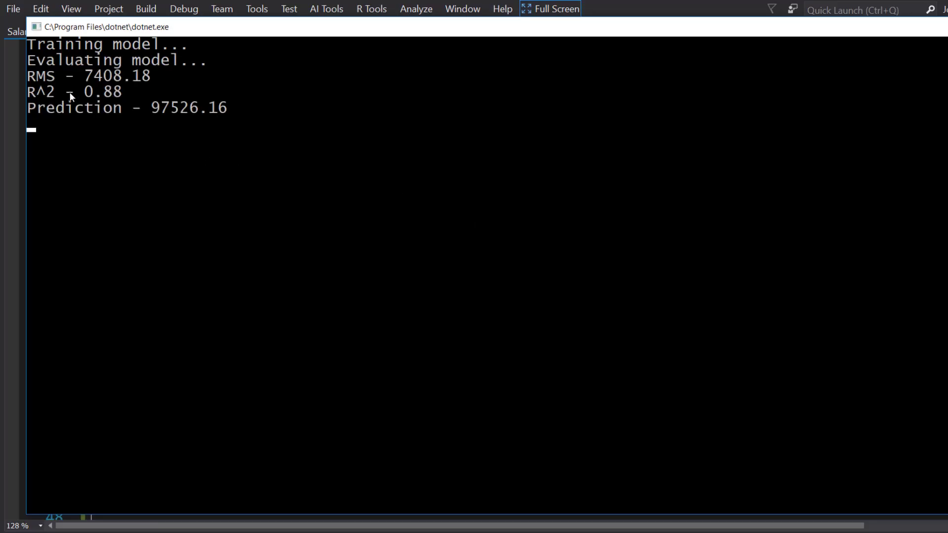
{"action": "mouse_move", "coordinate": [126, 133]}
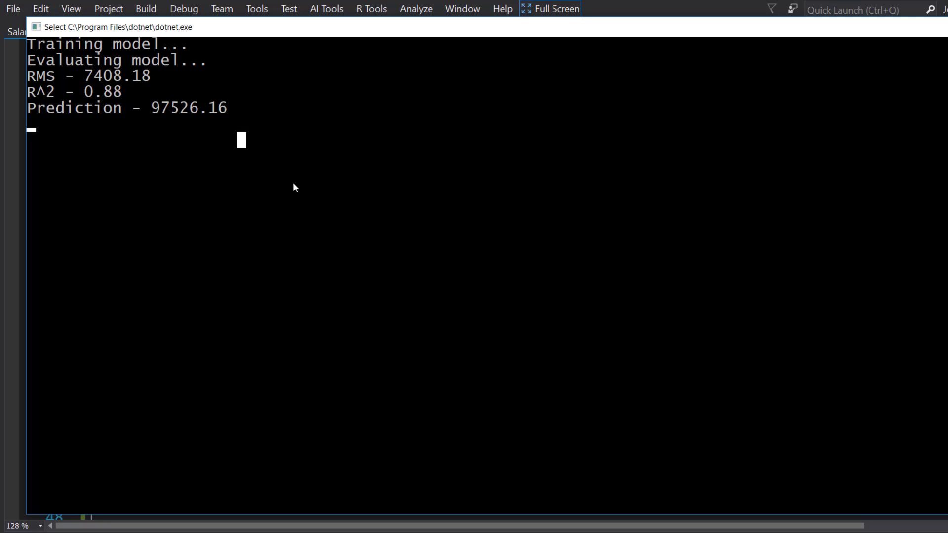
{"action": "mouse_move", "coordinate": [270, 242]}
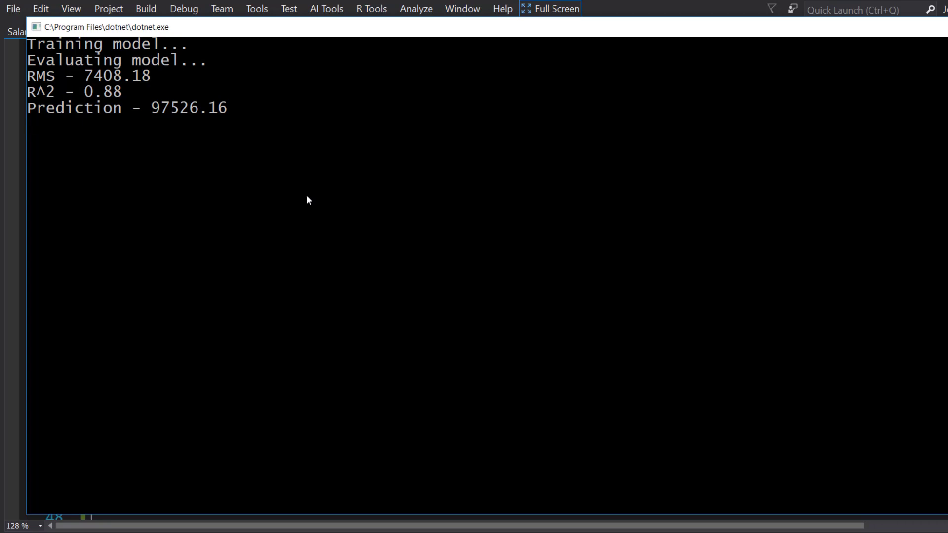
{"action": "mouse_move", "coordinate": [550, 236]}
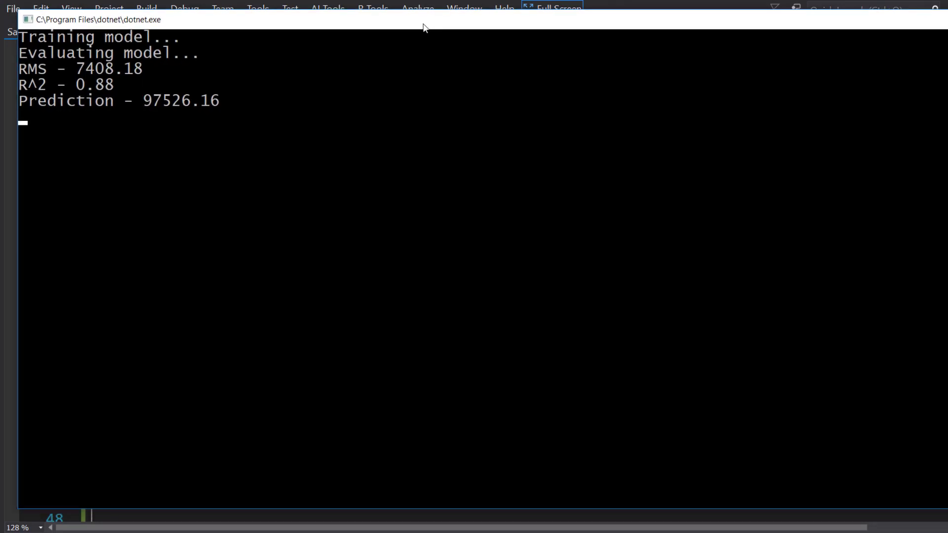
{"action": "mouse_move", "coordinate": [263, 206]}
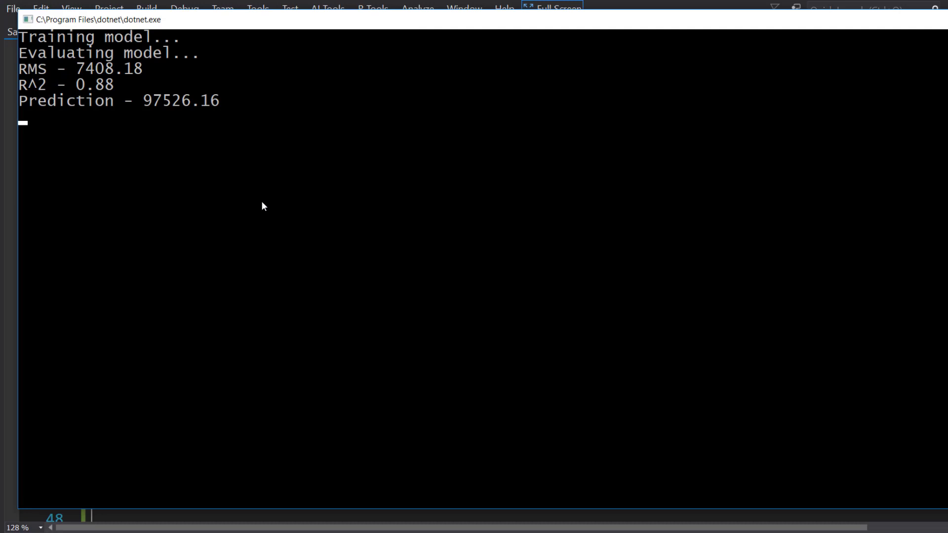
{"action": "mouse_move", "coordinate": [365, 165]}
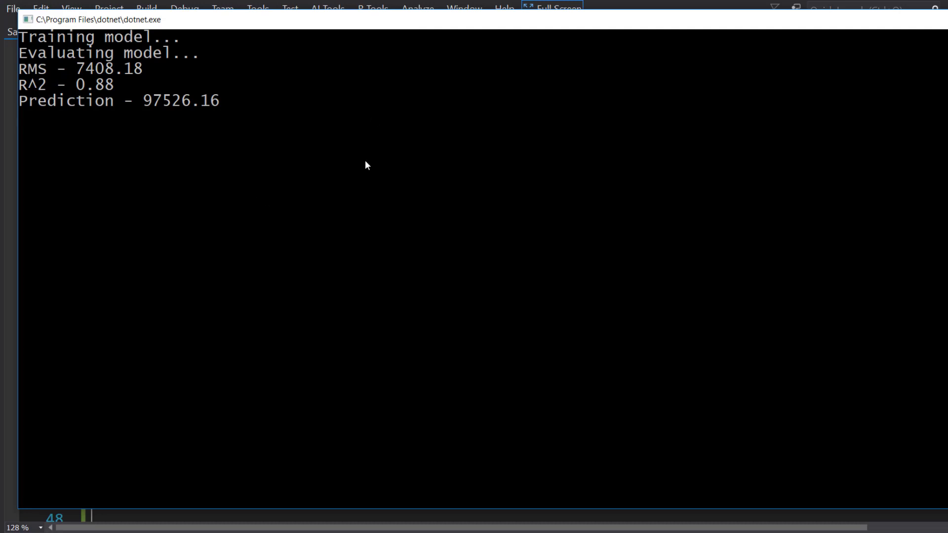
{"action": "mouse_move", "coordinate": [482, 305]}
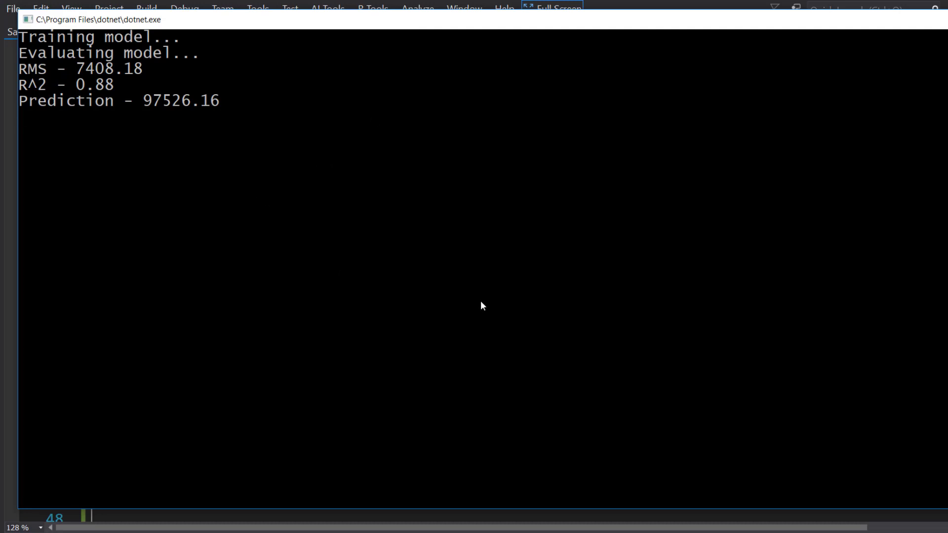